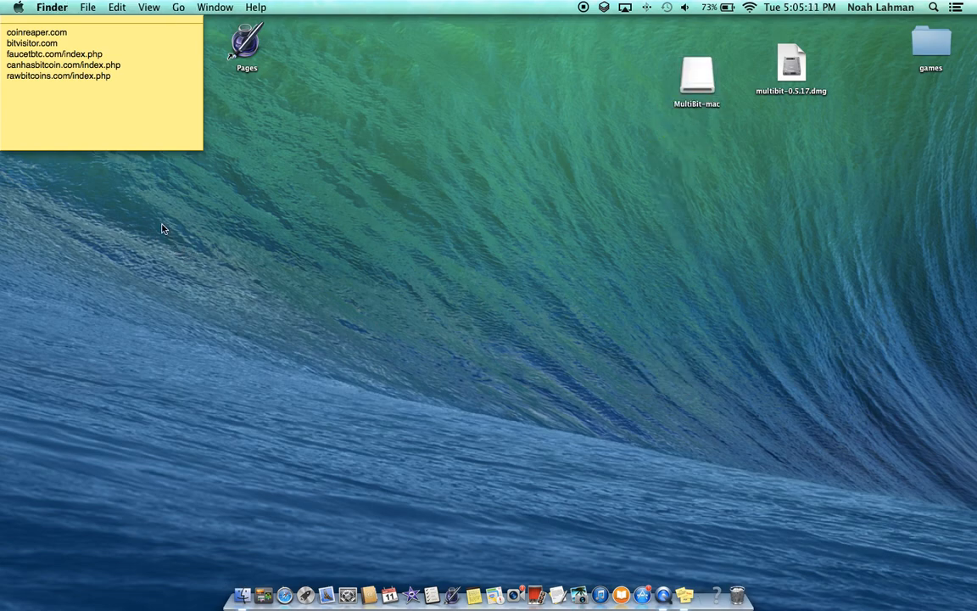
pyautogui.moveTo(359, 572)
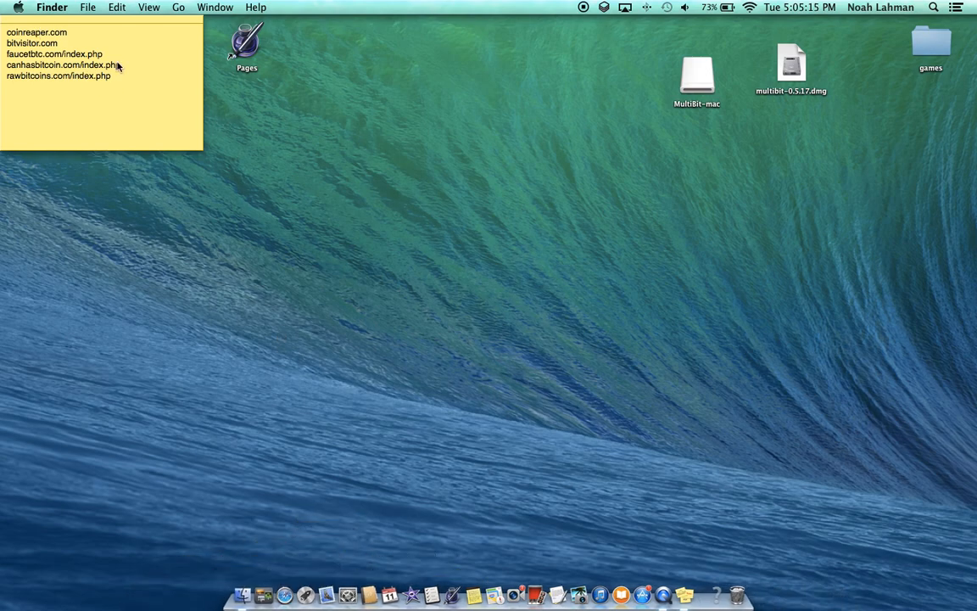
# Navigate Safari to multibit.org and view the MultiBit wallet download options
pyautogui.click(102, 85)
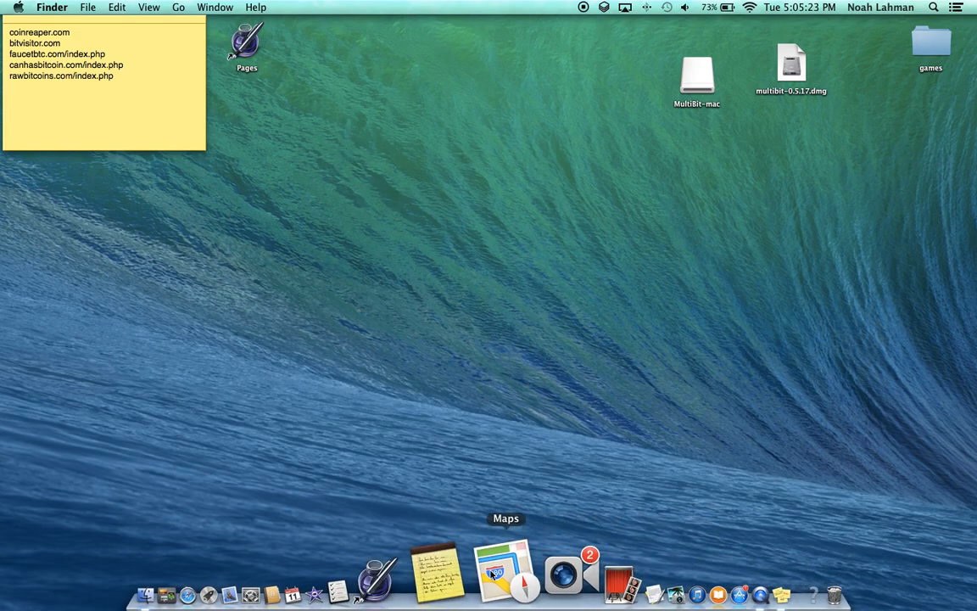
pyautogui.moveTo(373, 569)
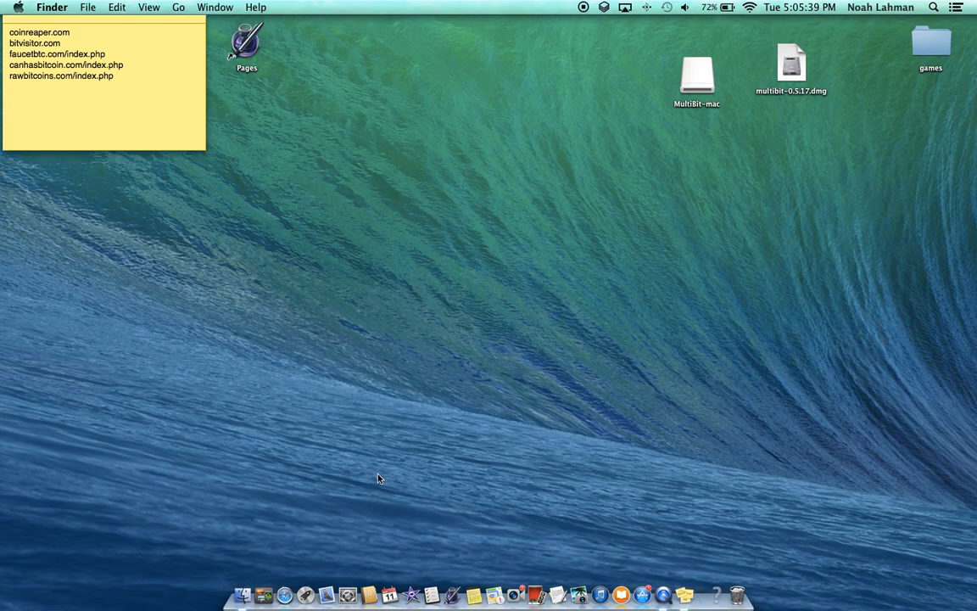
pyautogui.moveTo(306, 566)
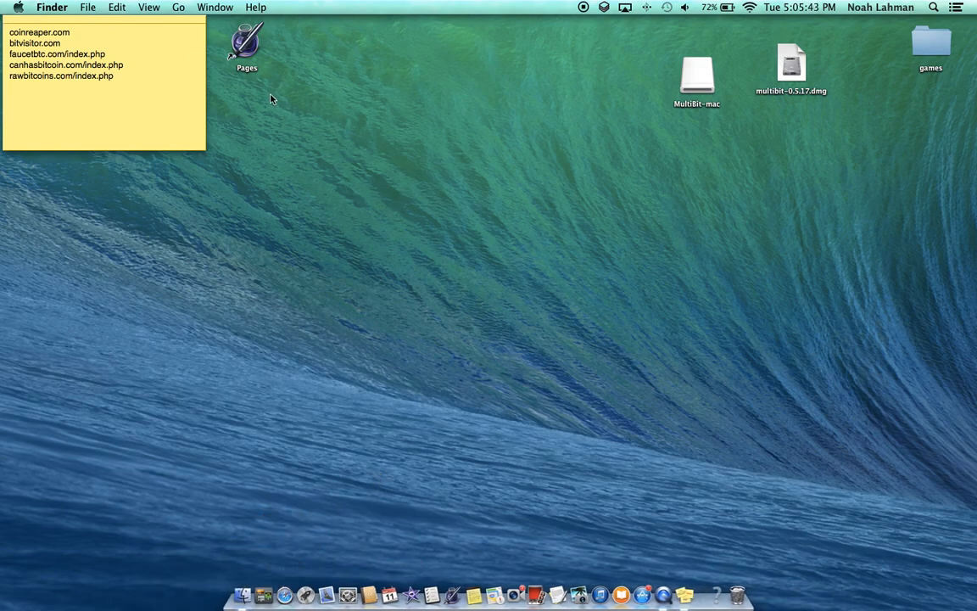
pyautogui.moveTo(280, 573)
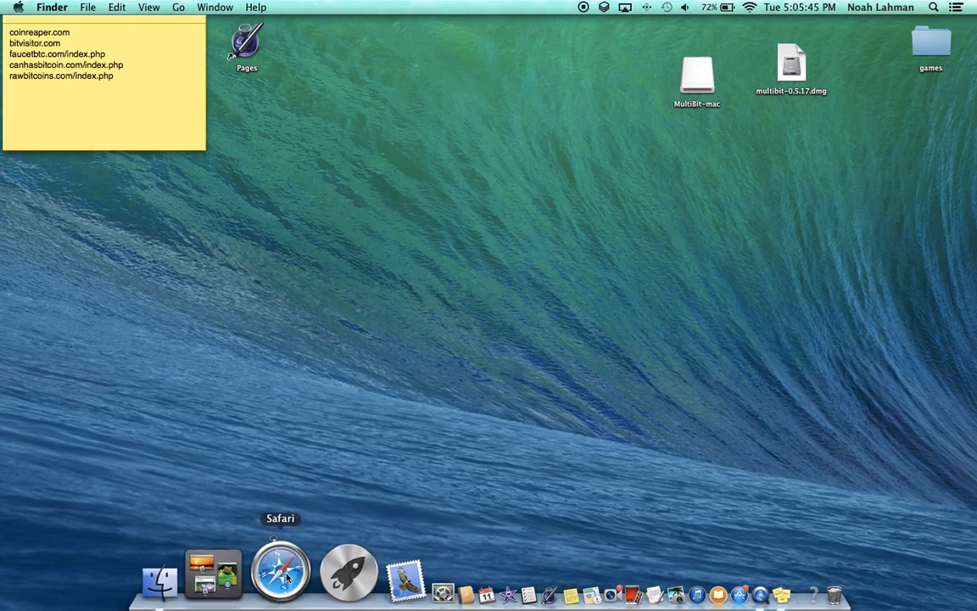
pyautogui.click(280, 571)
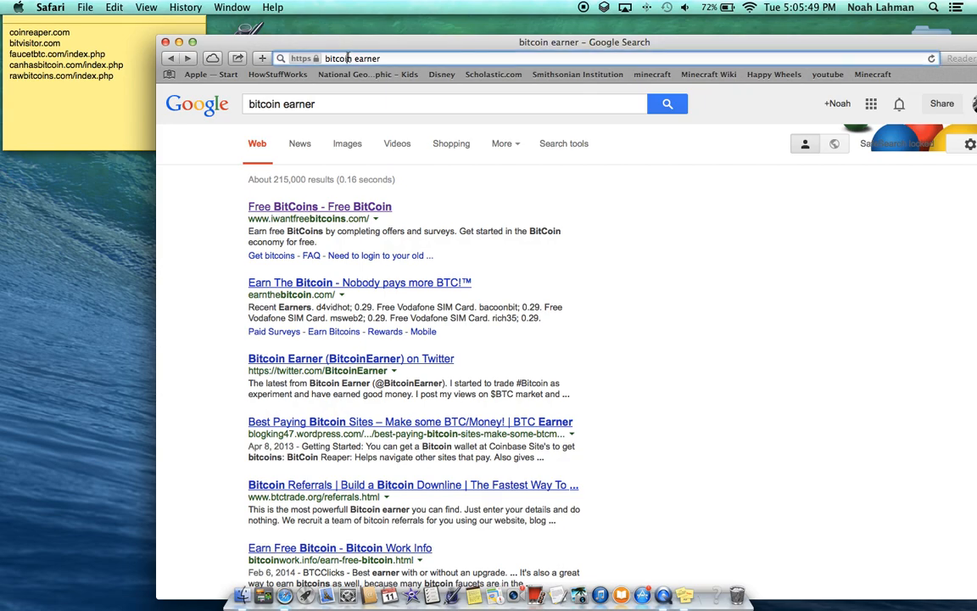
pyautogui.tripleClick(352, 58)
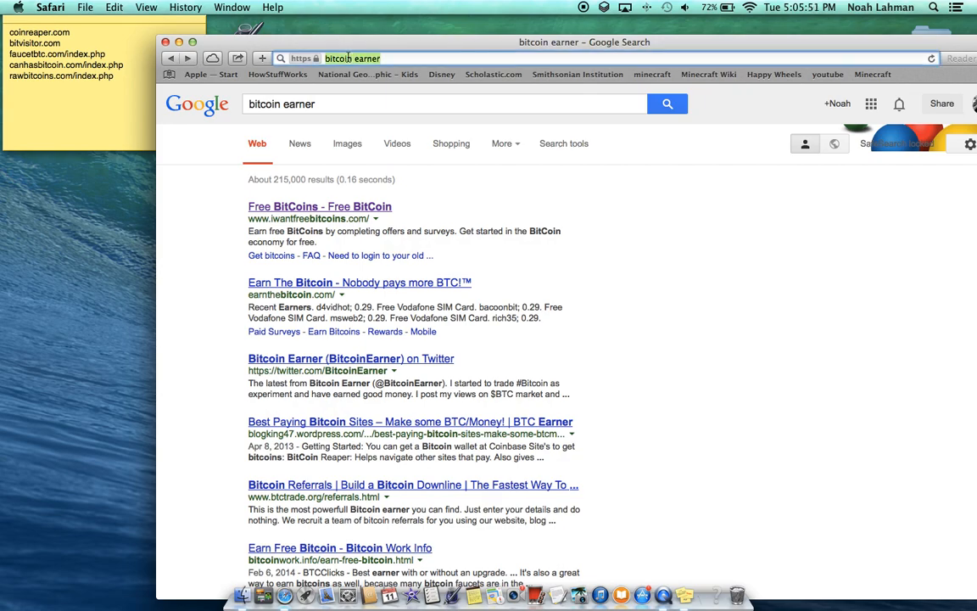
pyautogui.write('multibit.org')
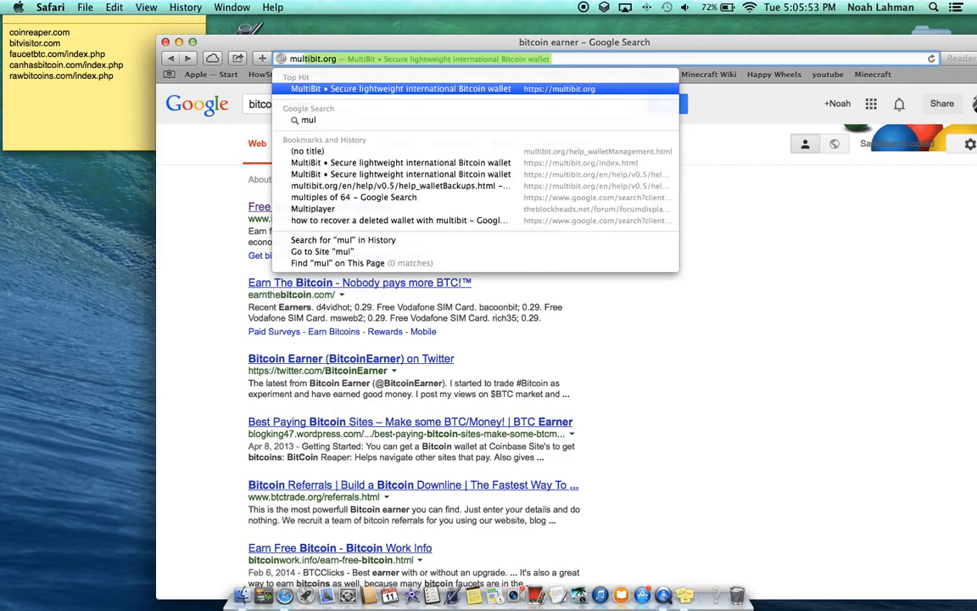
pyautogui.write('multibit.org')
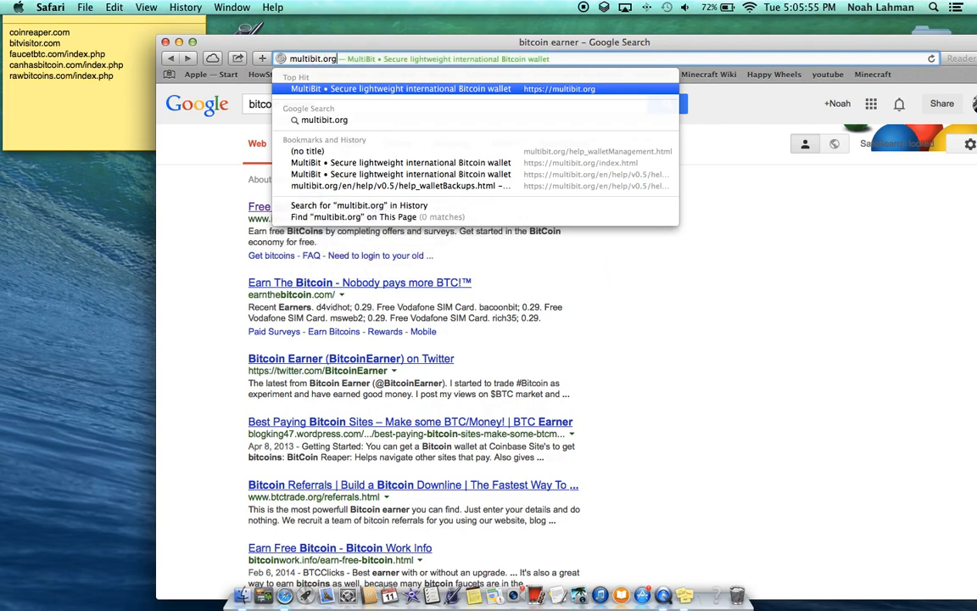
pyautogui.click(399, 89)
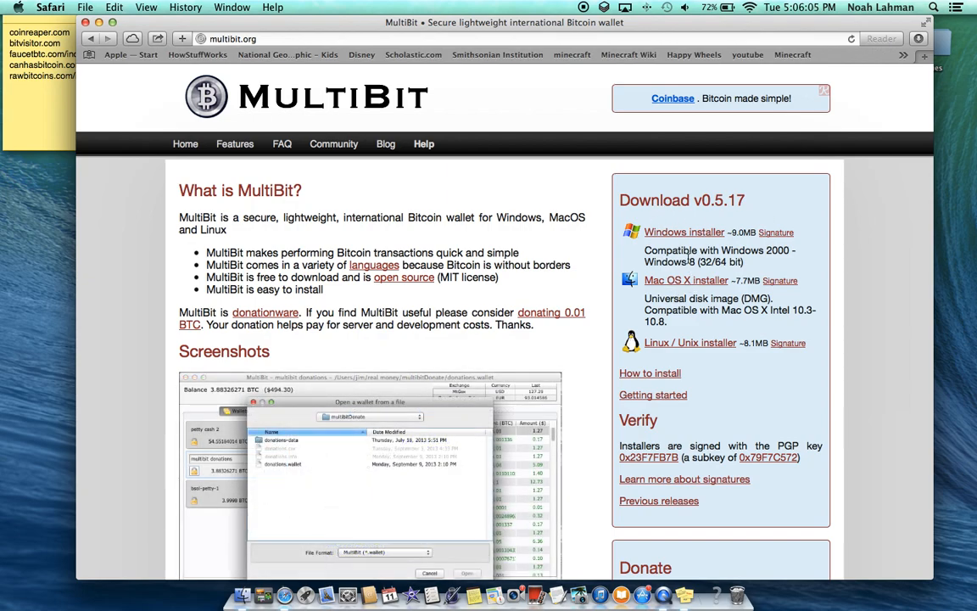
pyautogui.moveTo(659, 221)
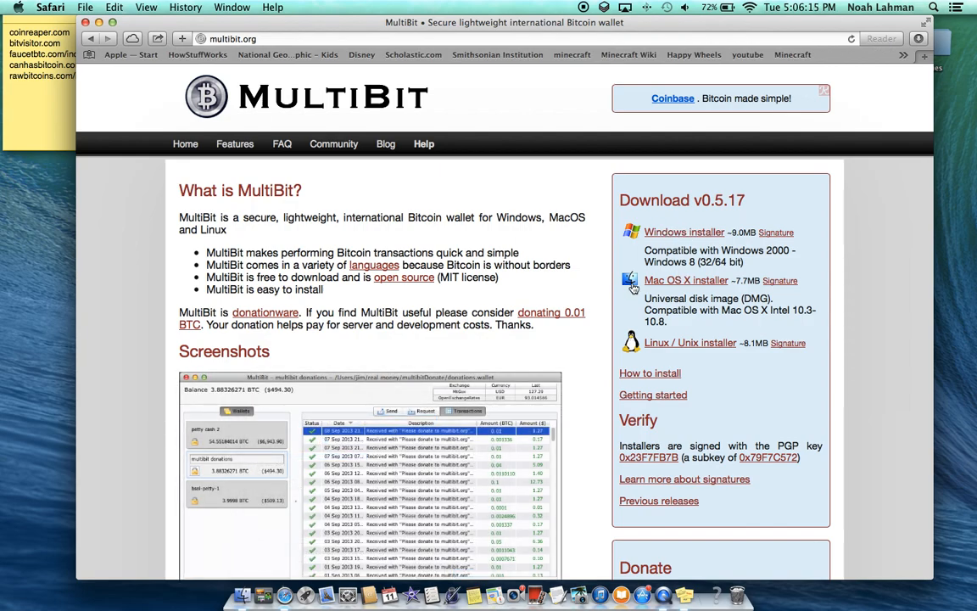
pyautogui.moveTo(687, 286)
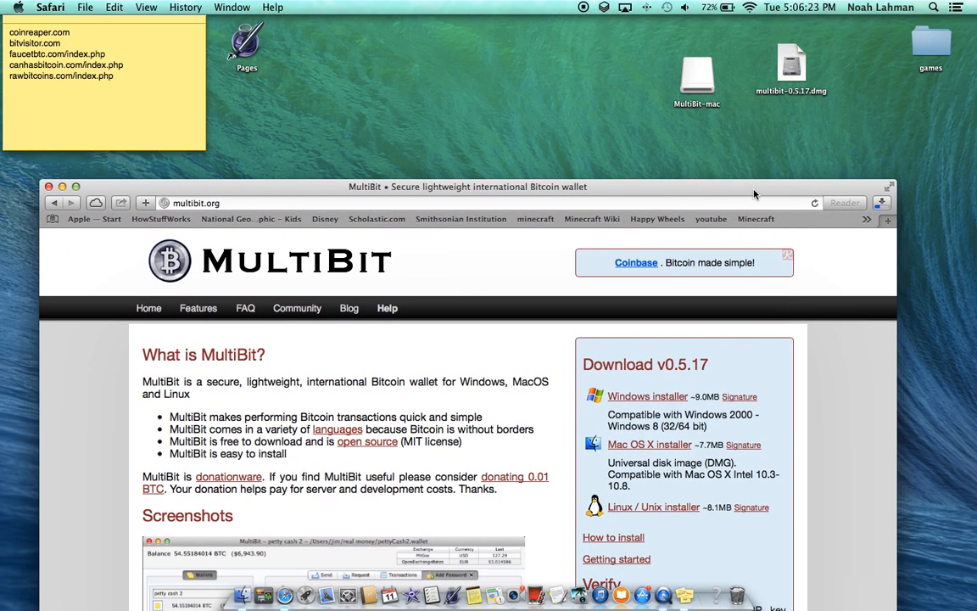
# Mount the downloaded multibit-0.5.17.dmg disk image from Safari's downloads list
pyautogui.moveTo(467, 186); pyautogui.dragTo(475, 313)
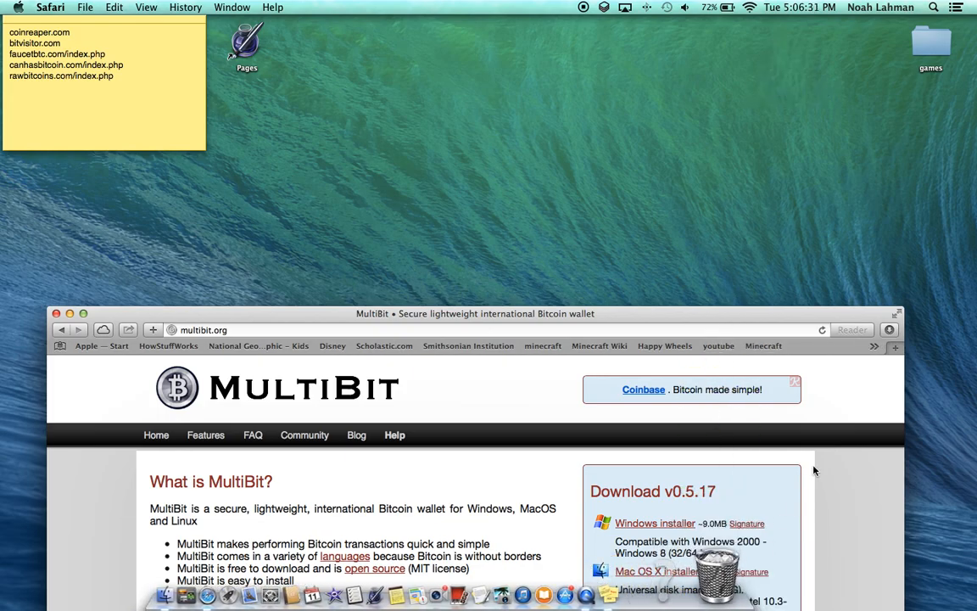
pyautogui.click(889, 329)
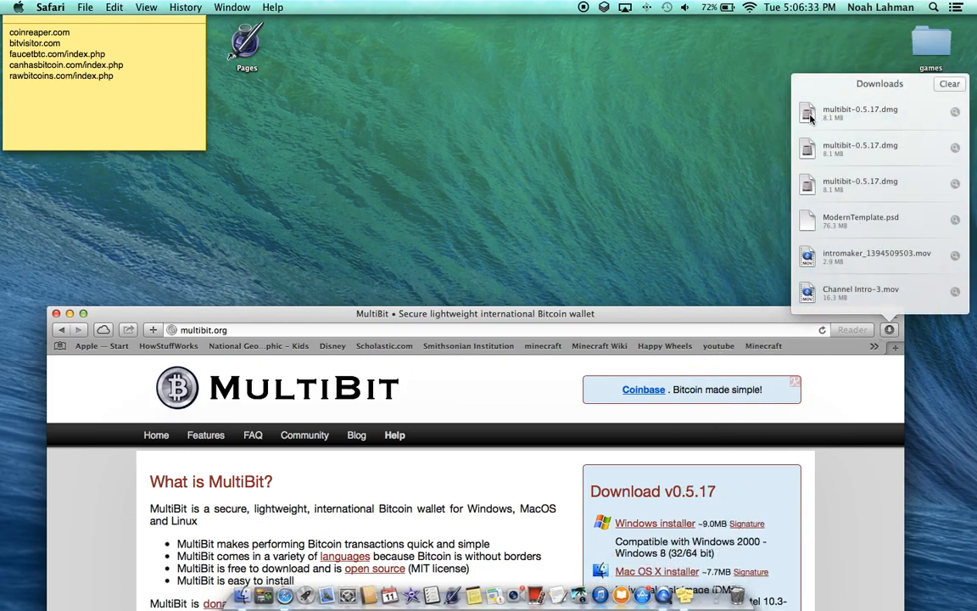
pyautogui.moveTo(781, 134)
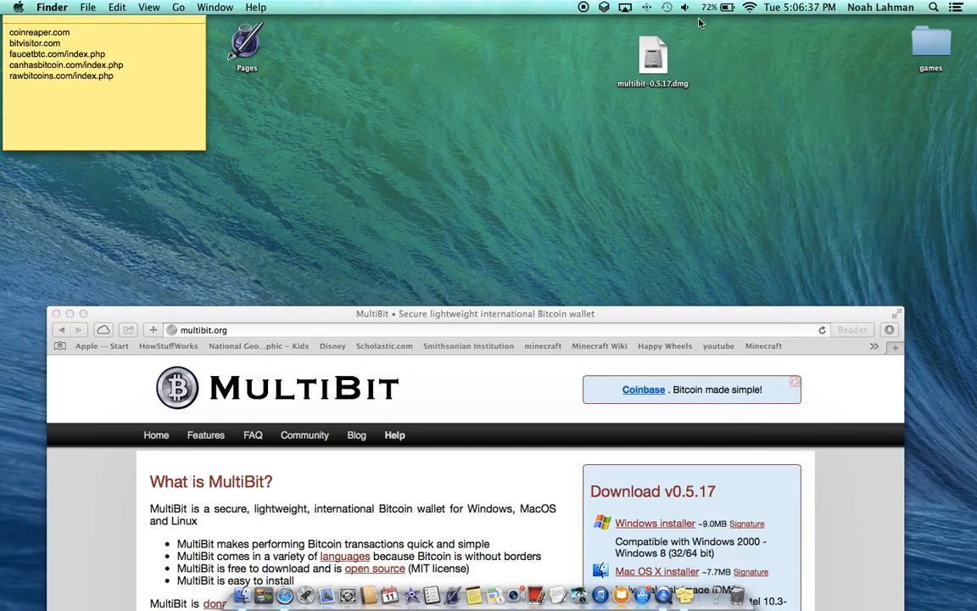
pyautogui.doubleClick(653, 56)
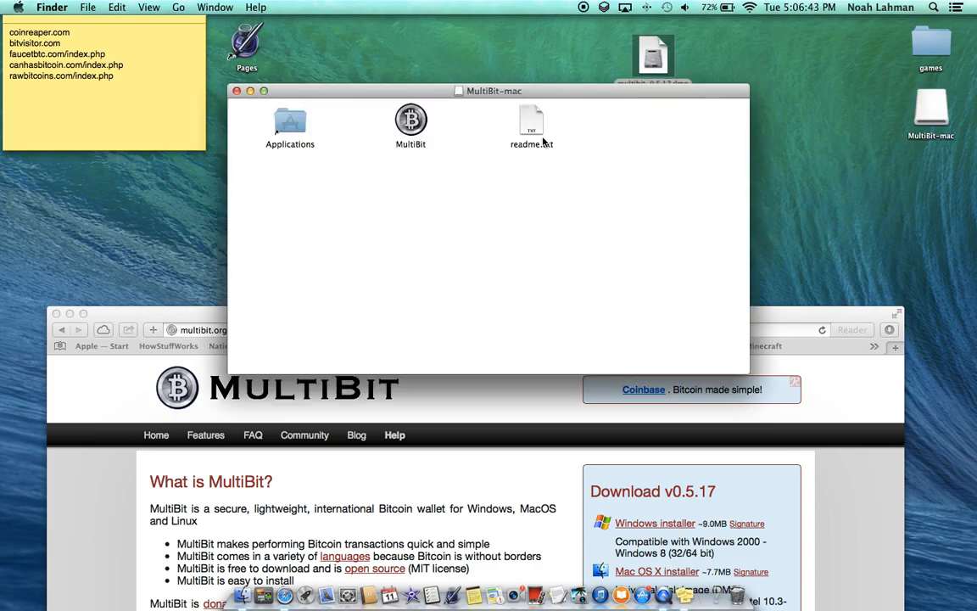
# Look at readme.txt, then launch the MultiBit application from the disk image
pyautogui.doubleClick(531, 123)
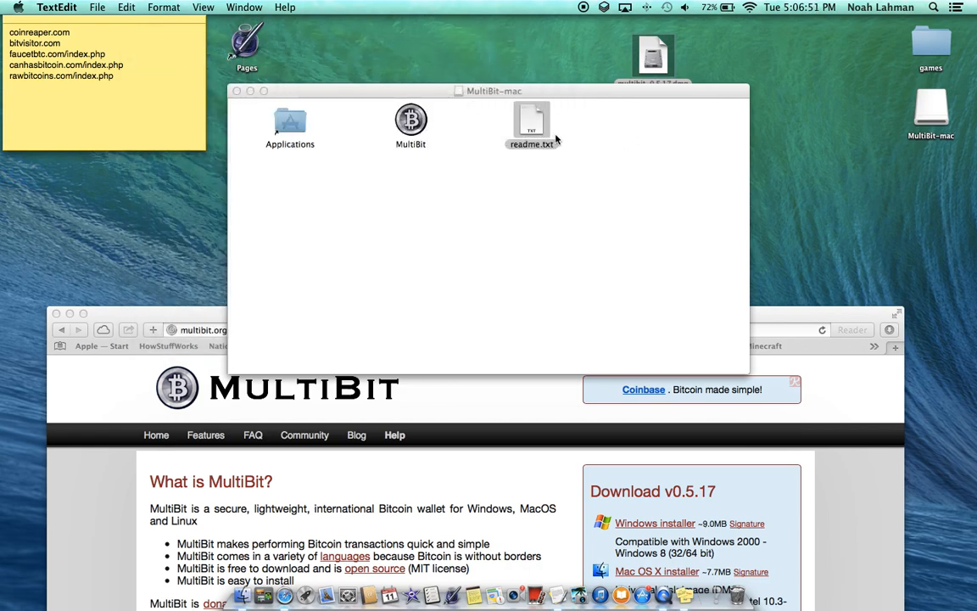
pyautogui.doubleClick(411, 123)
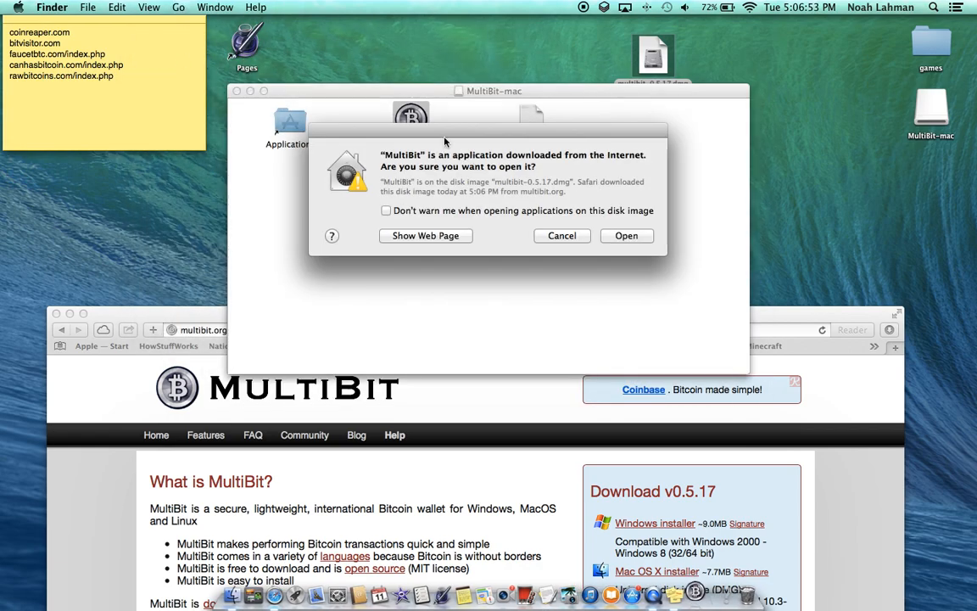
# Confirm the downloaded-app and parental controls alerts, then close the open wallet via File > Close Wallet
pyautogui.click(626, 235)
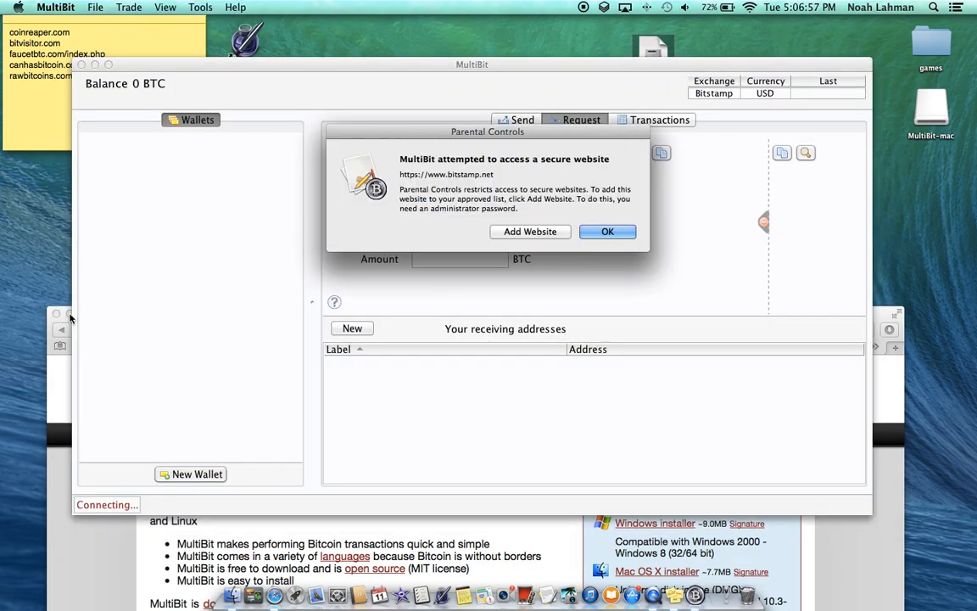
pyautogui.click(607, 231)
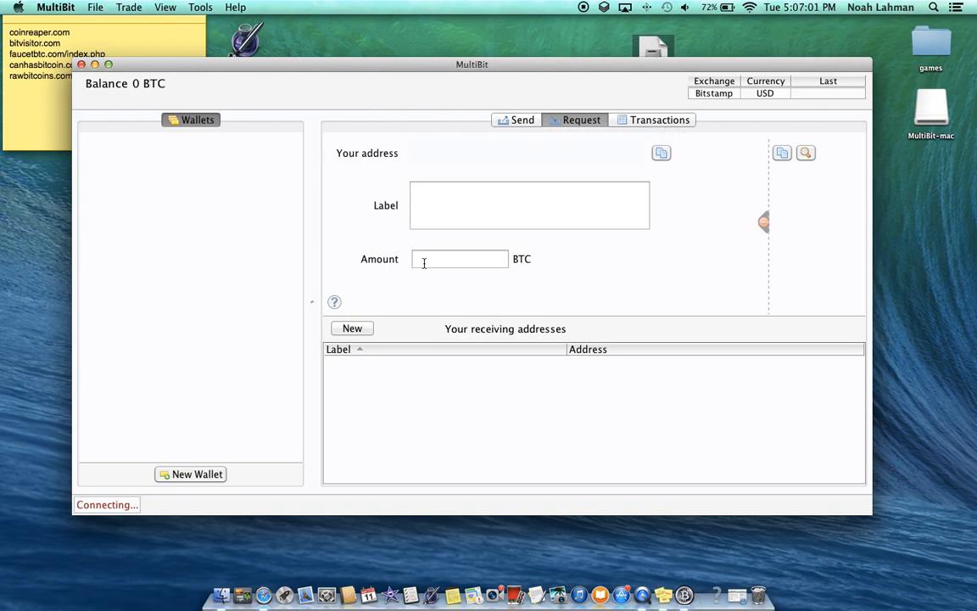
pyautogui.click(190, 204)
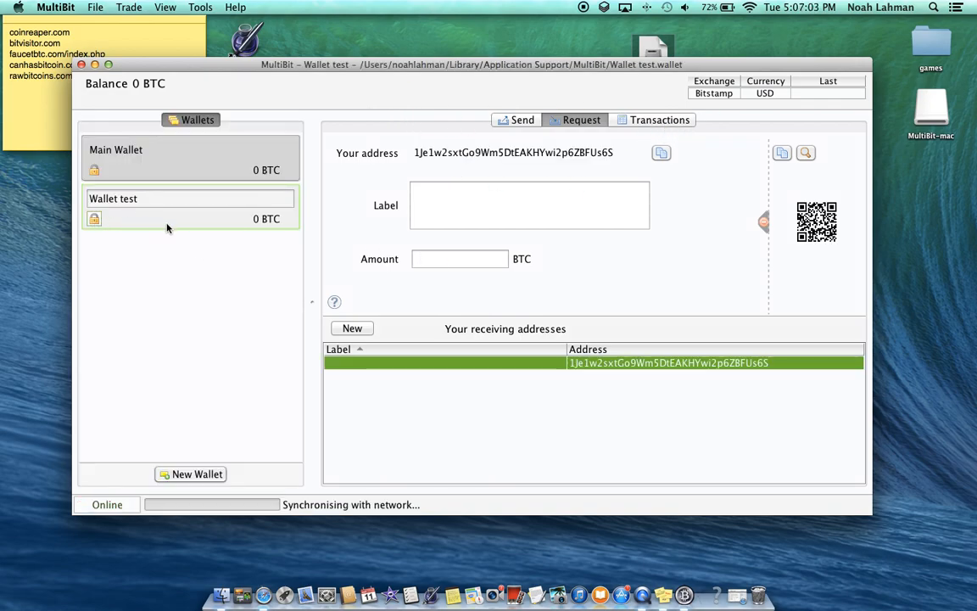
pyautogui.click(95, 7)
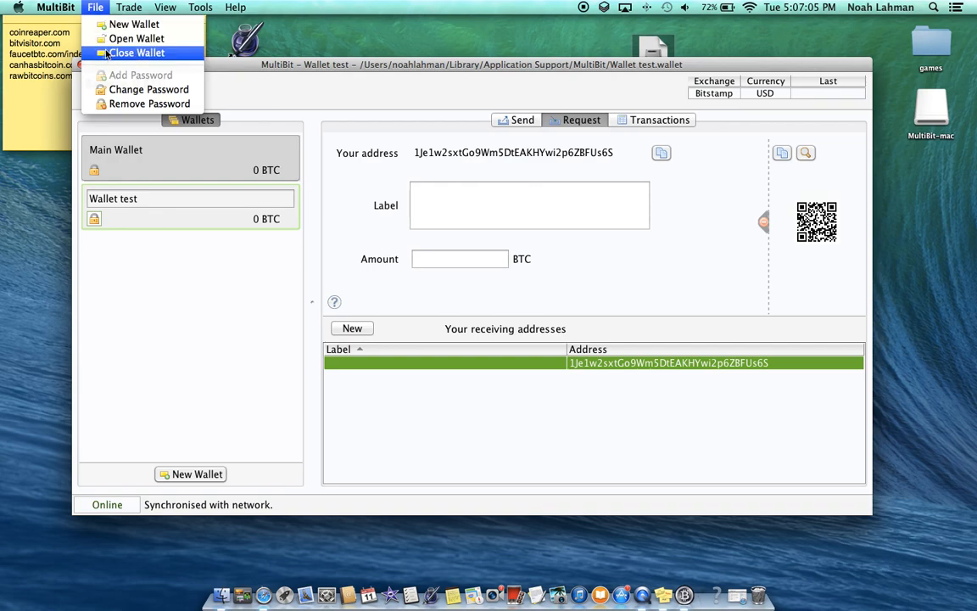
pyautogui.click(137, 53)
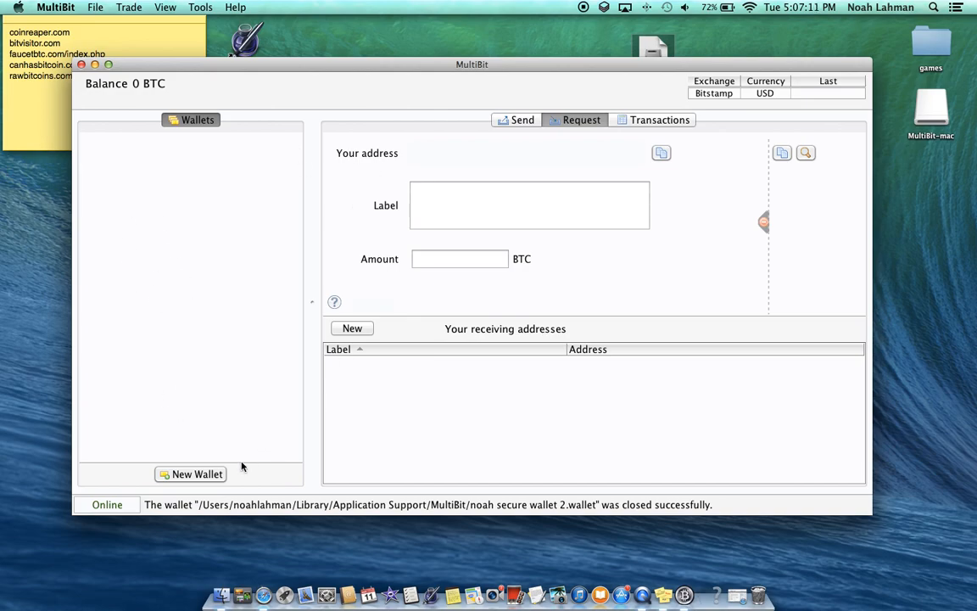
# Create a new wallet saved as test.wallet
pyautogui.click(190, 473)
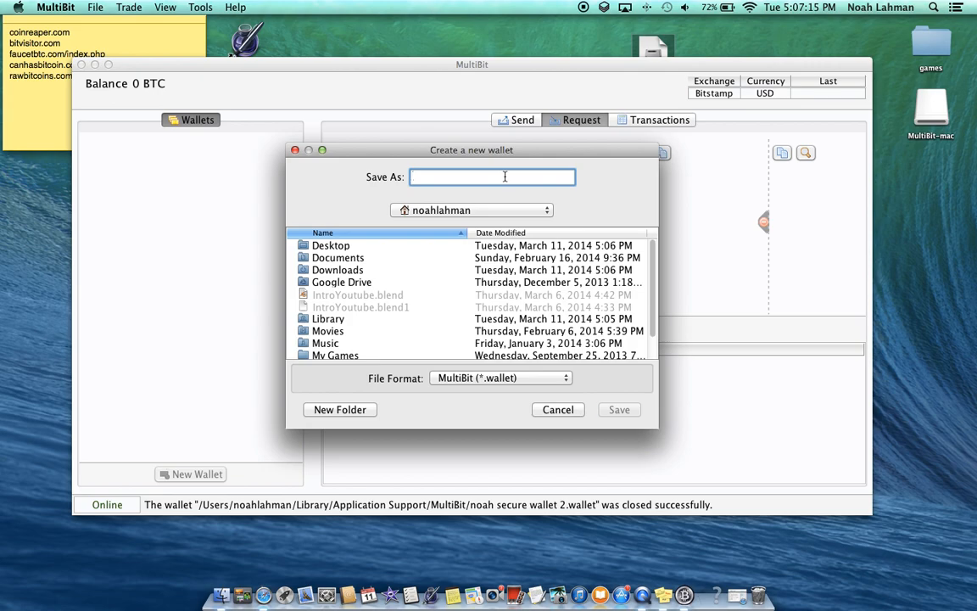
pyautogui.write('wallet')
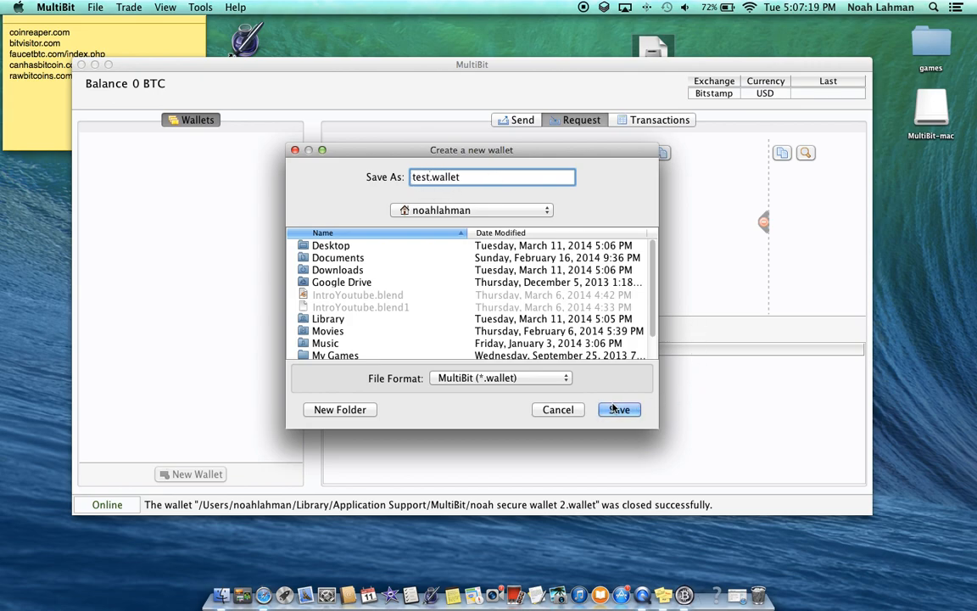
pyautogui.click(618, 410)
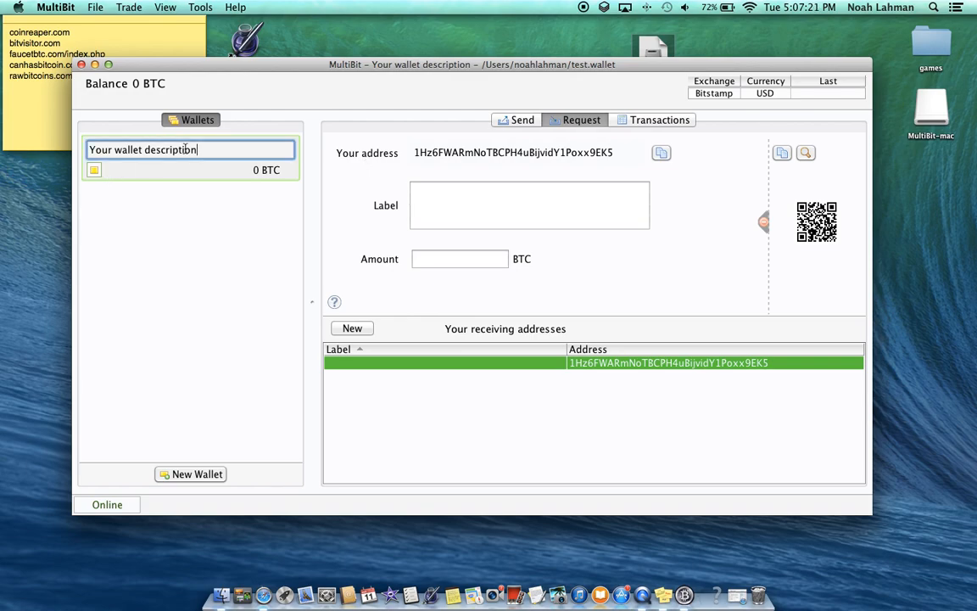
# Enter the wallet description 'Wallet Test Youtube'
pyautogui.write('Wallet')
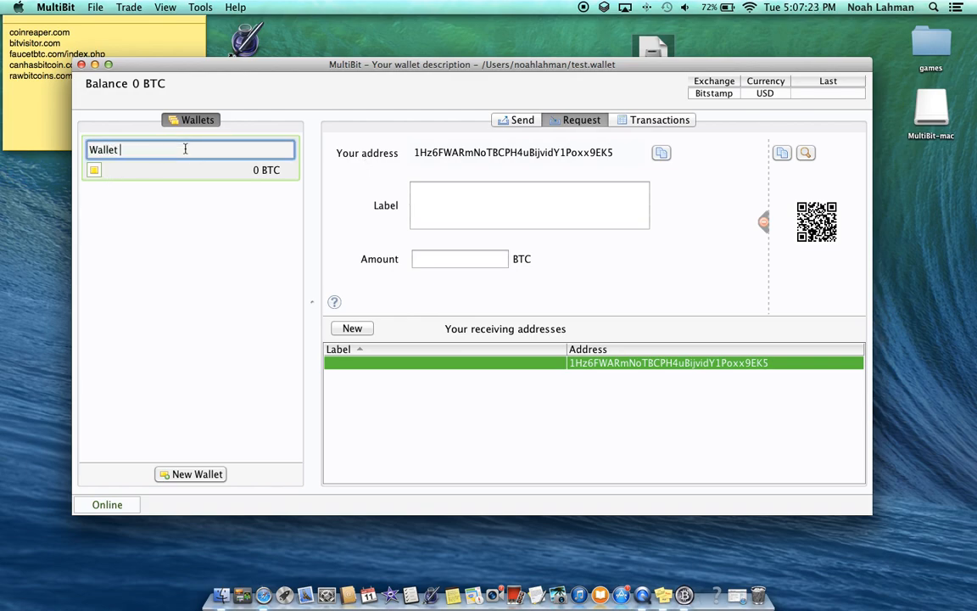
pyautogui.write('Test Y')
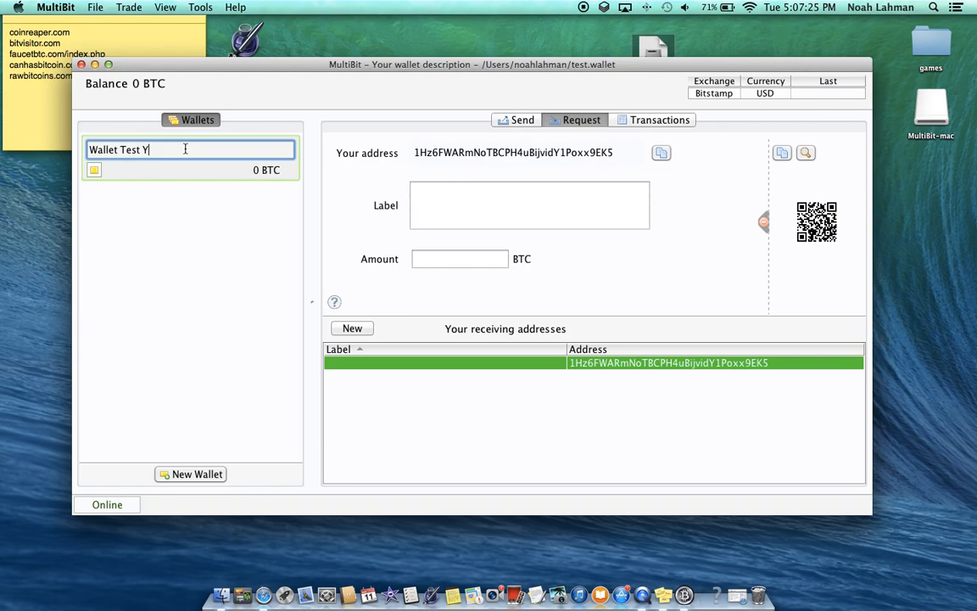
pyautogui.write('outube')
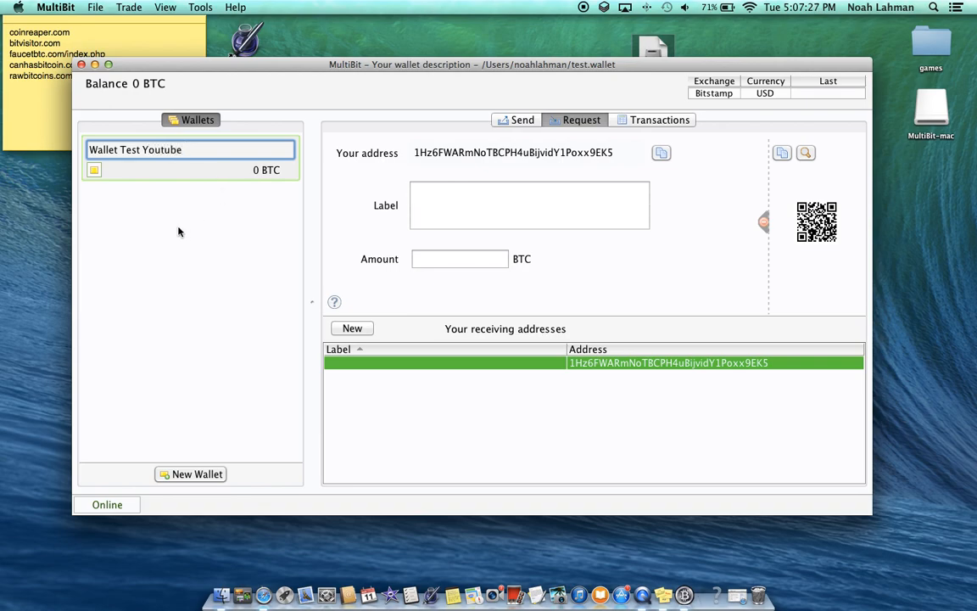
# Finish the description, read the password-protection help, and show the File menu with Add Password
pyautogui.click(529, 204)
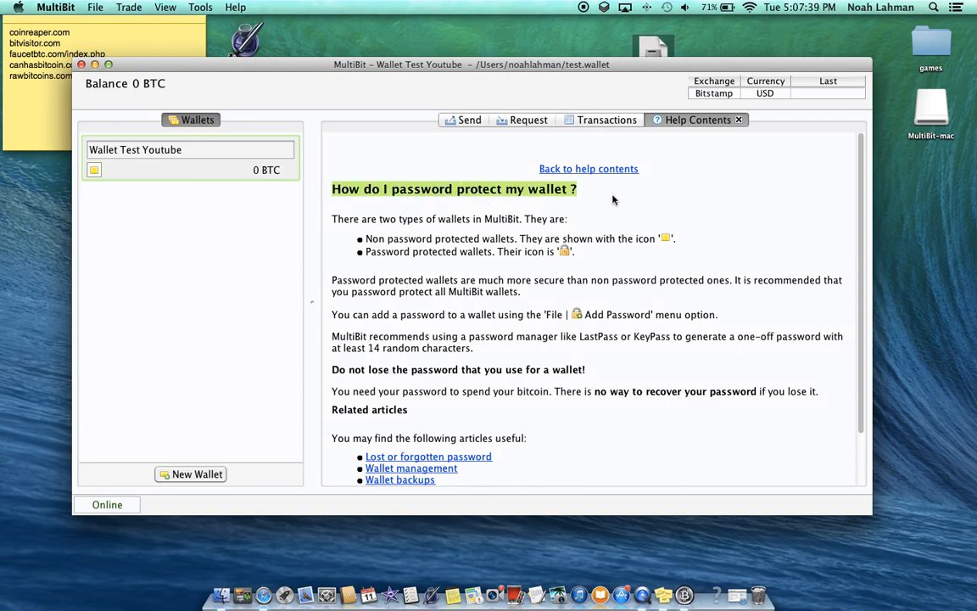
pyautogui.moveTo(601, 185)
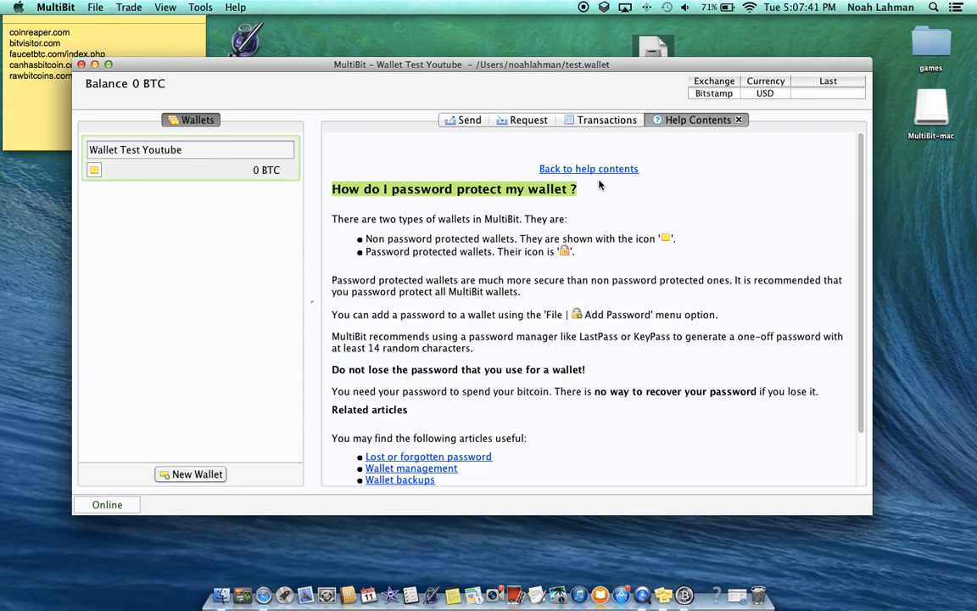
pyautogui.moveTo(183, 205)
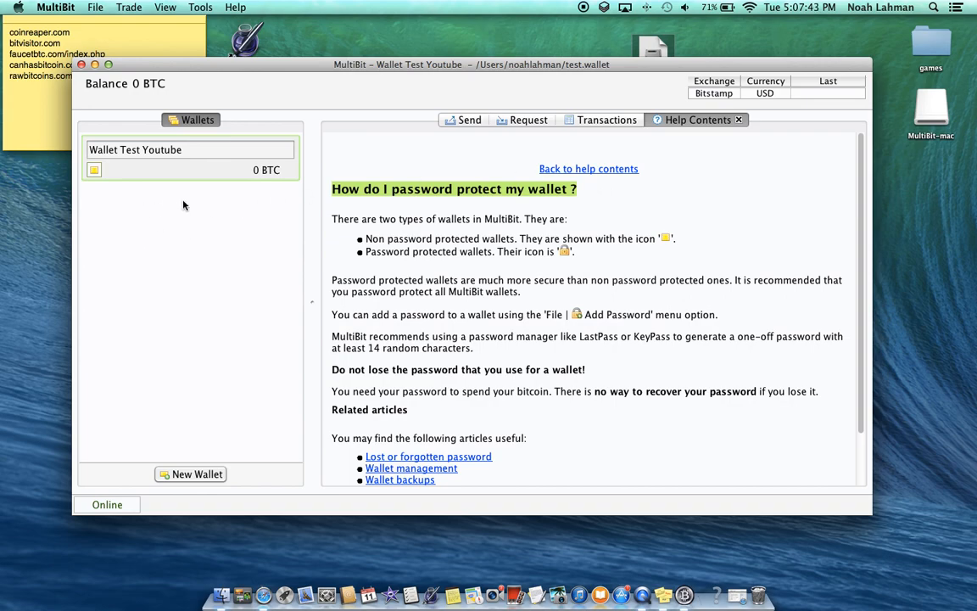
pyautogui.moveTo(192, 206)
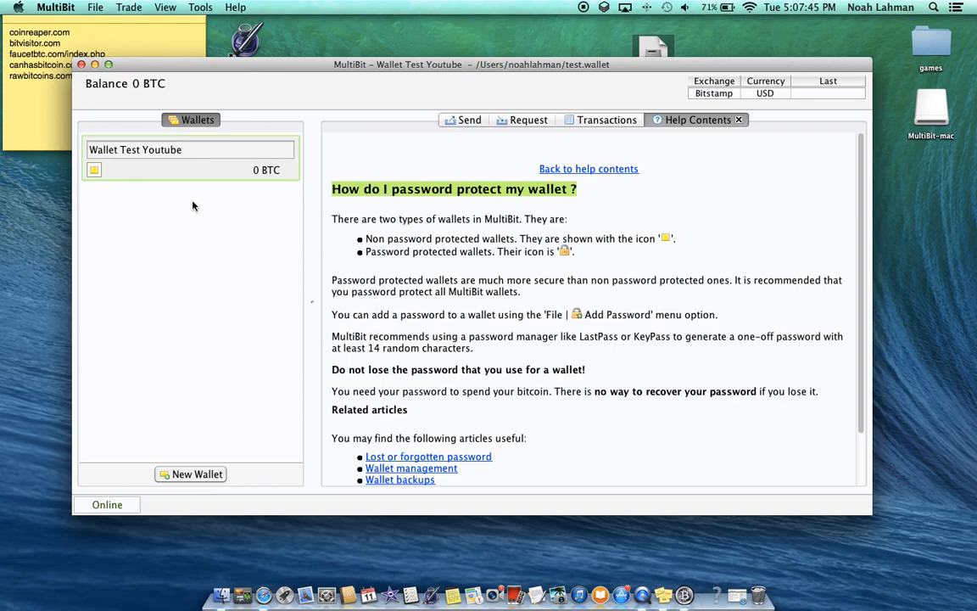
pyautogui.moveTo(471, 149)
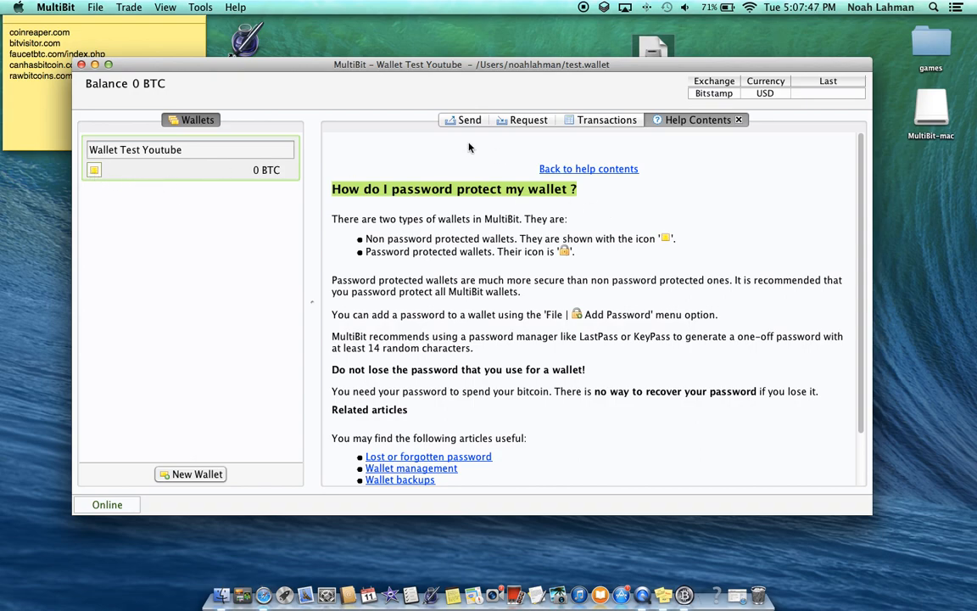
pyautogui.click(96, 6)
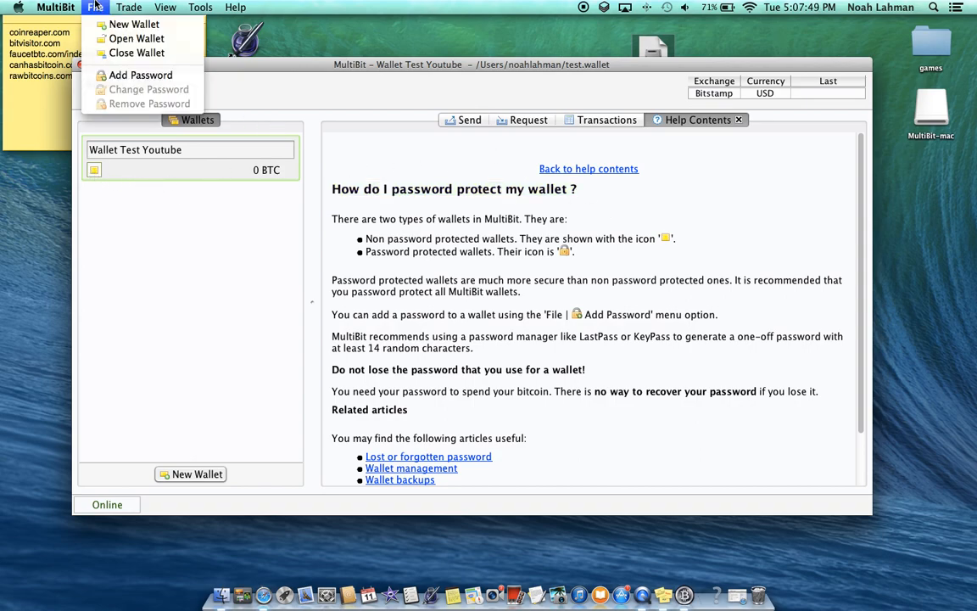
# Add a password to the Wallet Test Youtube wallet, entering it in both fields and applying it
pyautogui.click(140, 74)
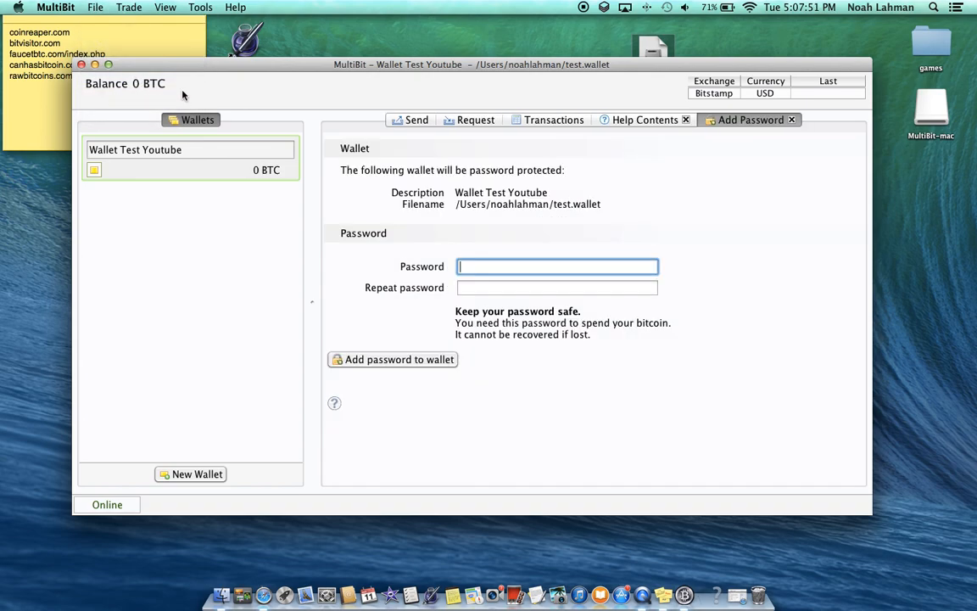
pyautogui.moveTo(509, 157)
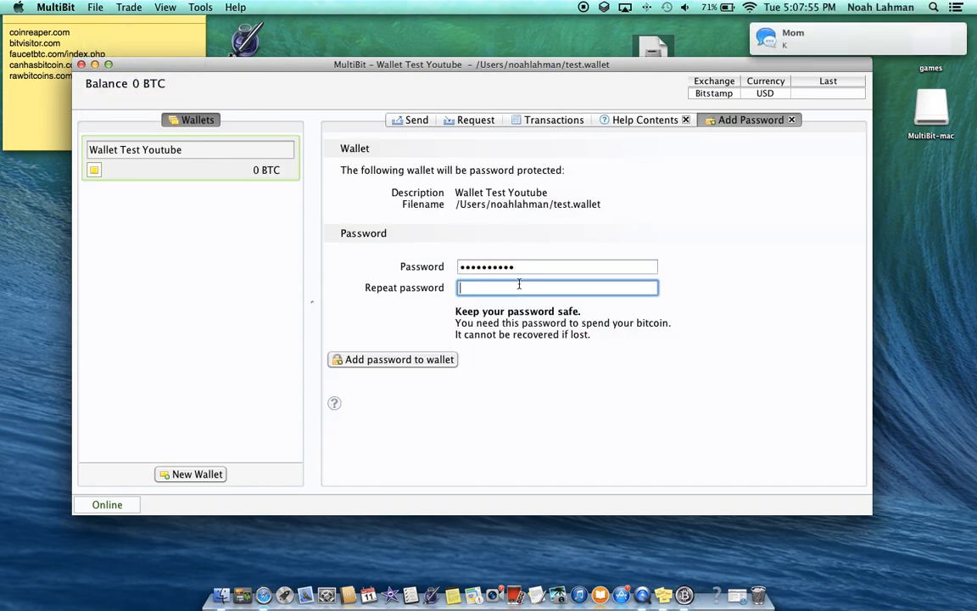
pyautogui.write('•••••')
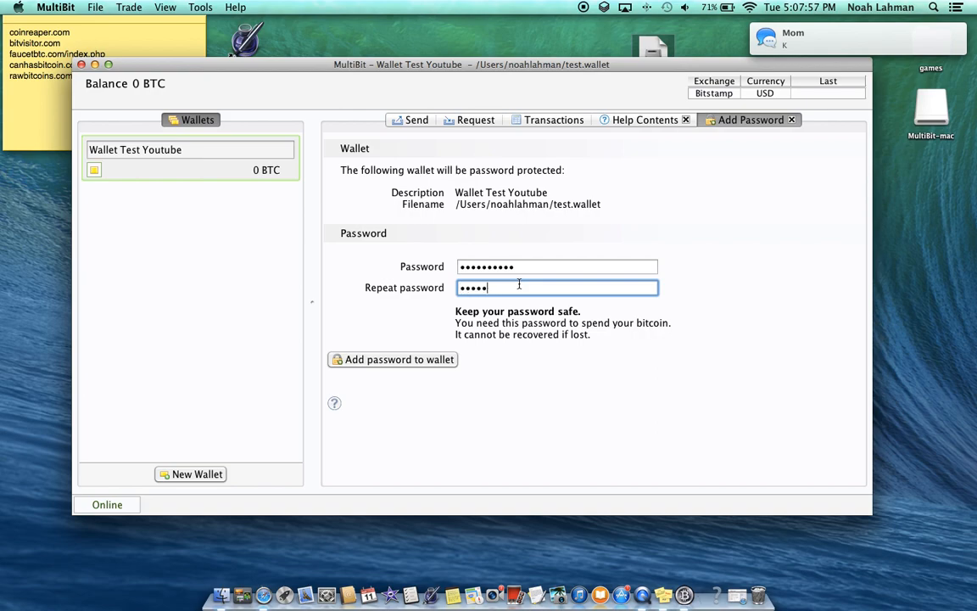
pyautogui.write('••')
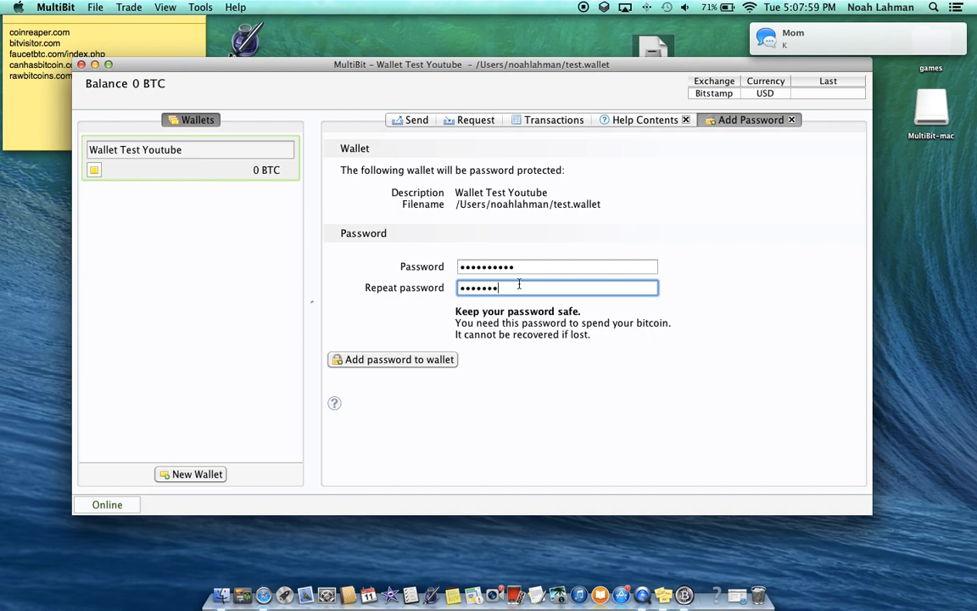
pyautogui.write('••')
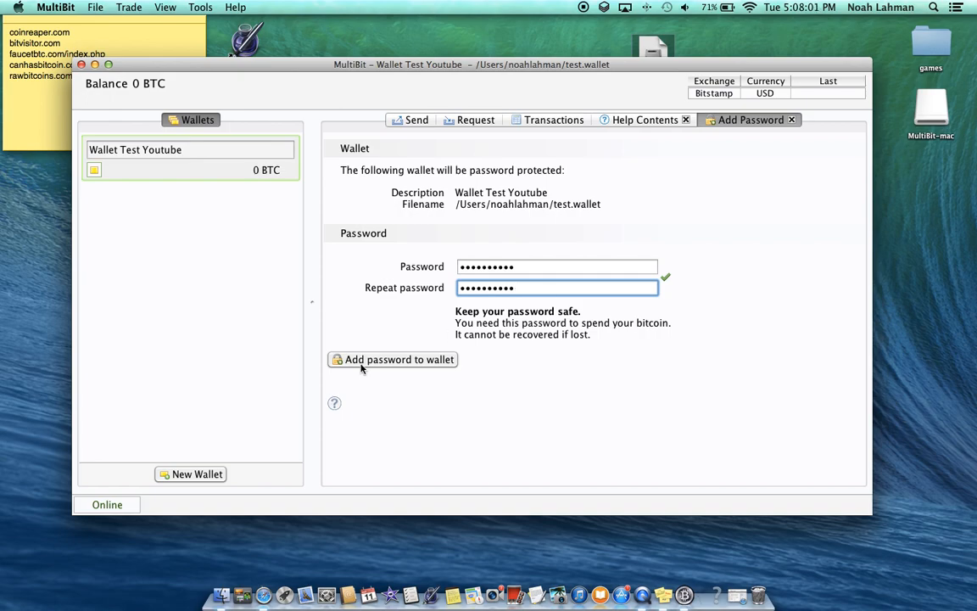
pyautogui.click(392, 359)
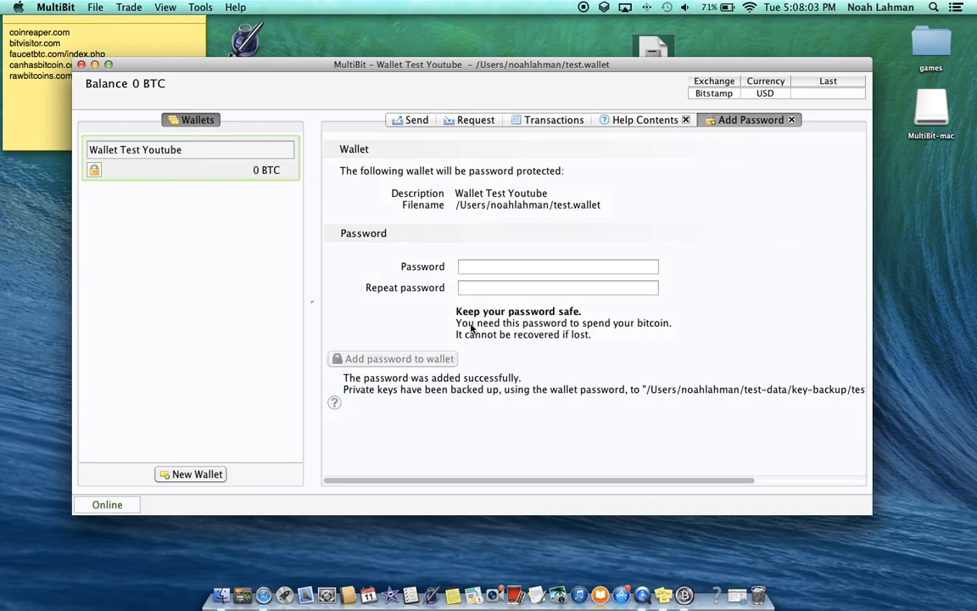
pyautogui.moveTo(500, 395)
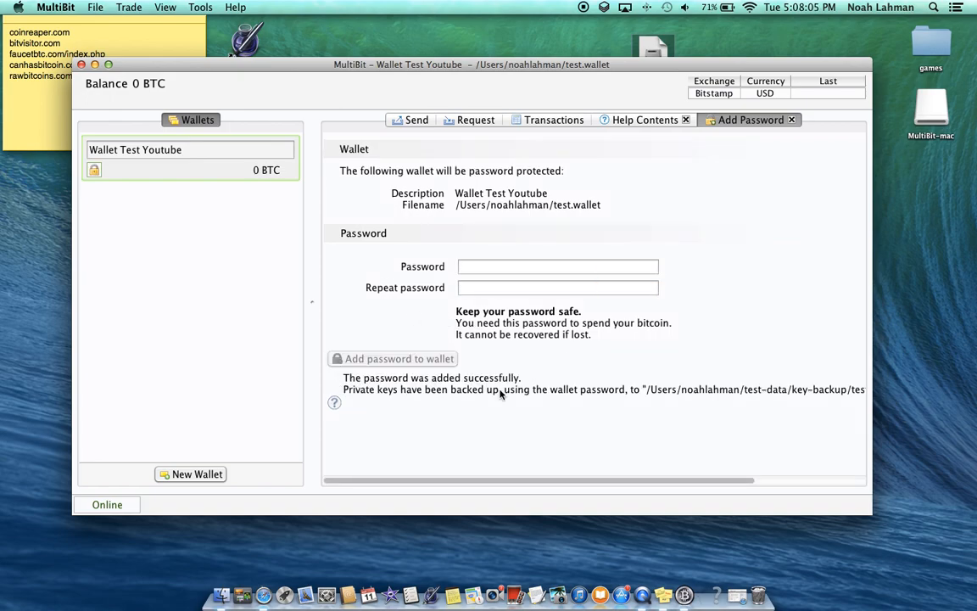
pyautogui.moveTo(746, 382)
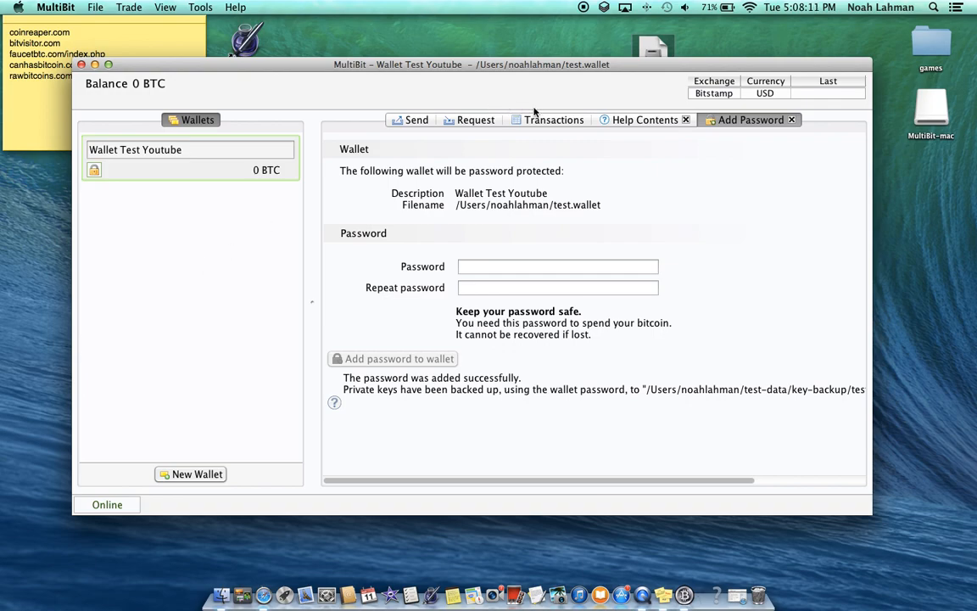
# Review the empty Transactions list and the receiving address on the Request tab
pyautogui.click(554, 119)
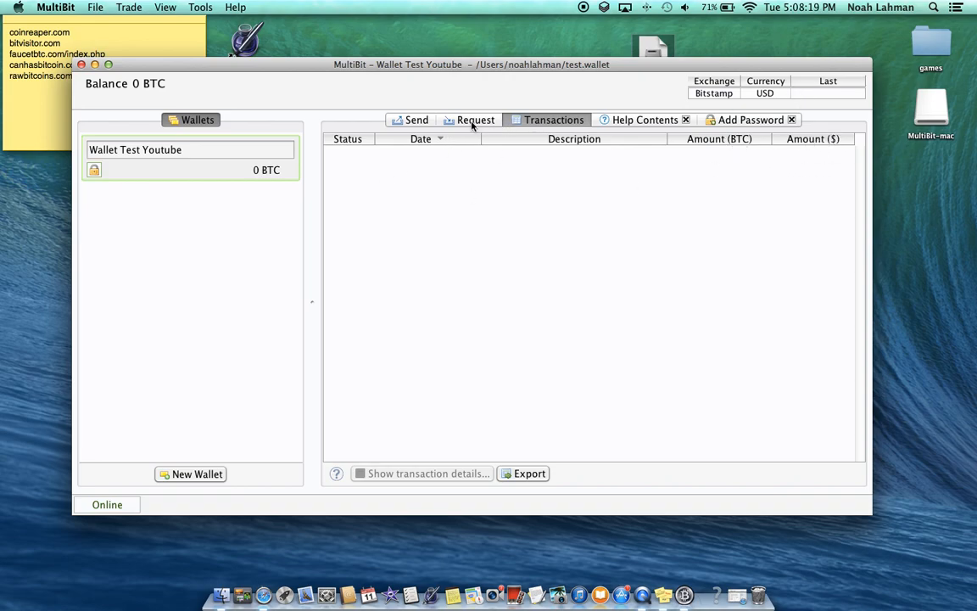
pyautogui.click(475, 120)
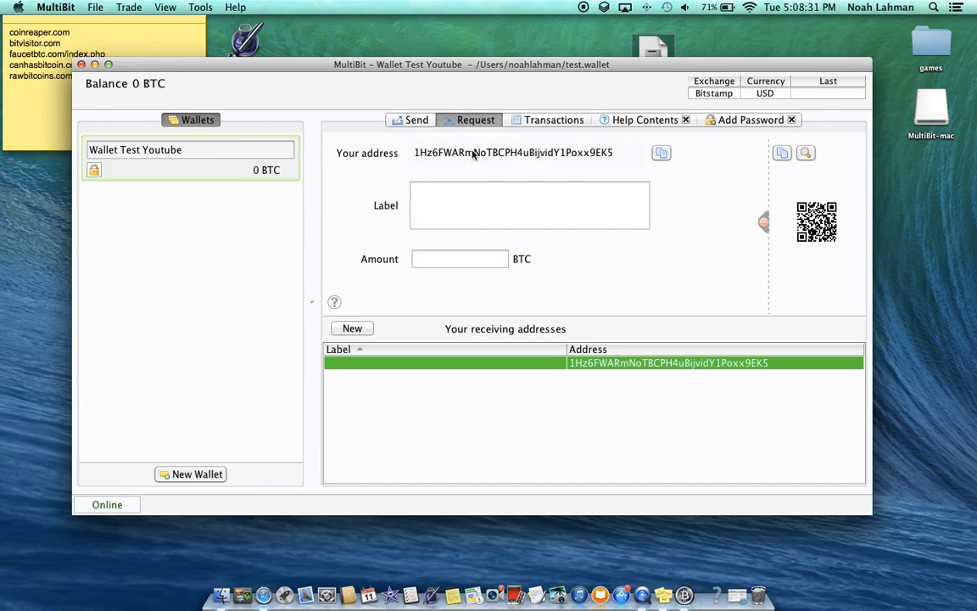
pyautogui.moveTo(507, 142)
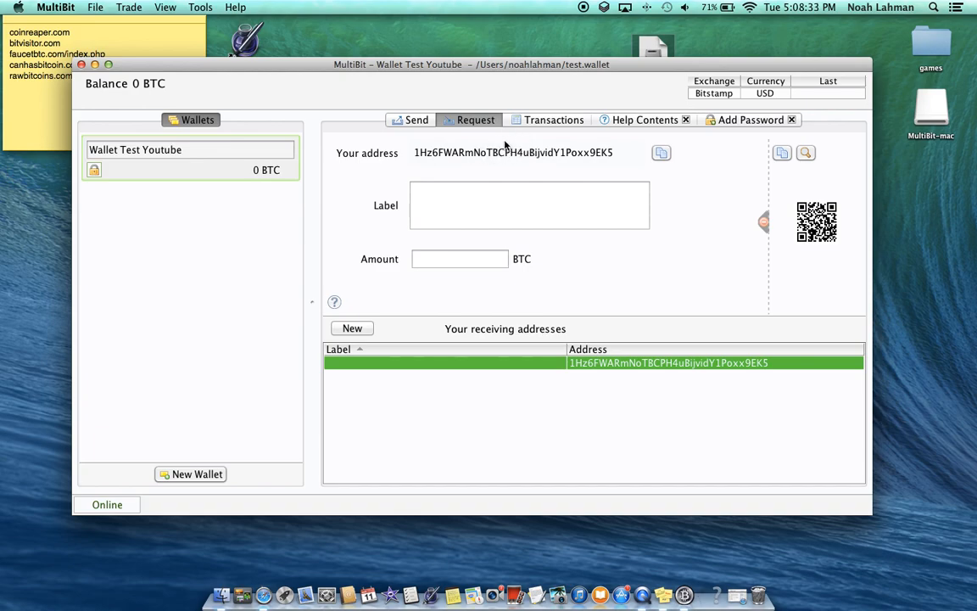
pyautogui.click(415, 119)
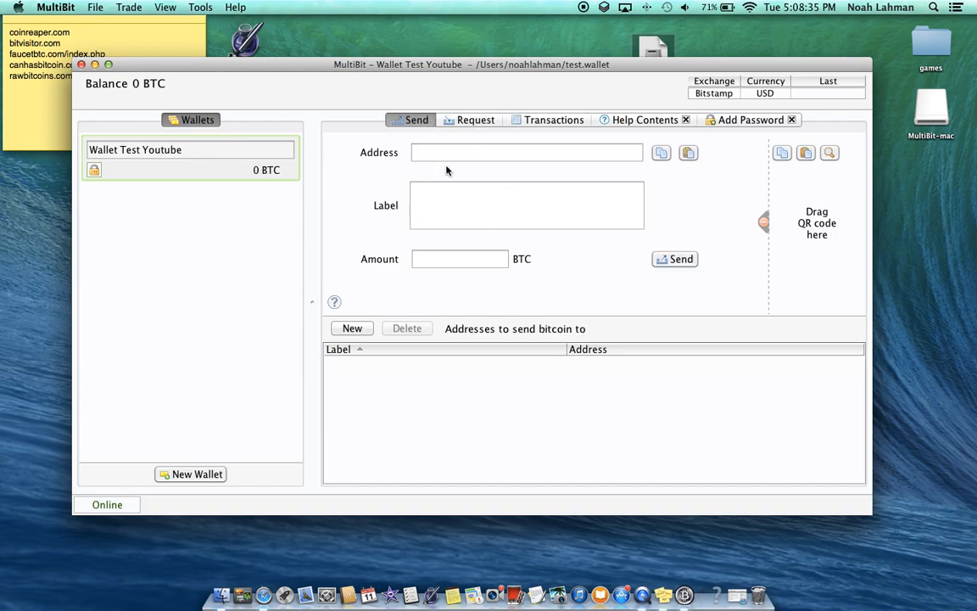
# On the Send form, focus the recipient Address field without entering an amount
pyautogui.click(526, 152)
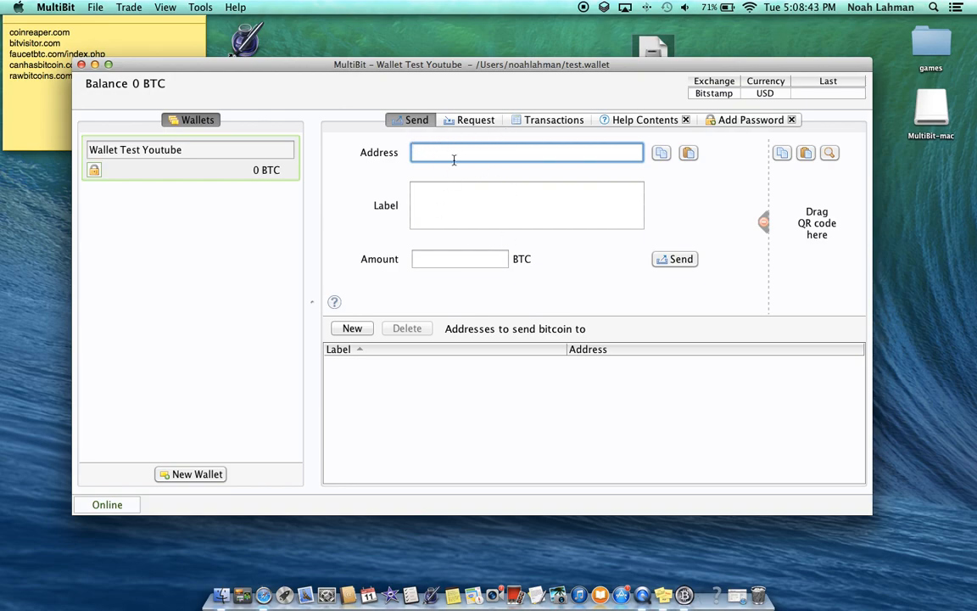
pyautogui.write('1')
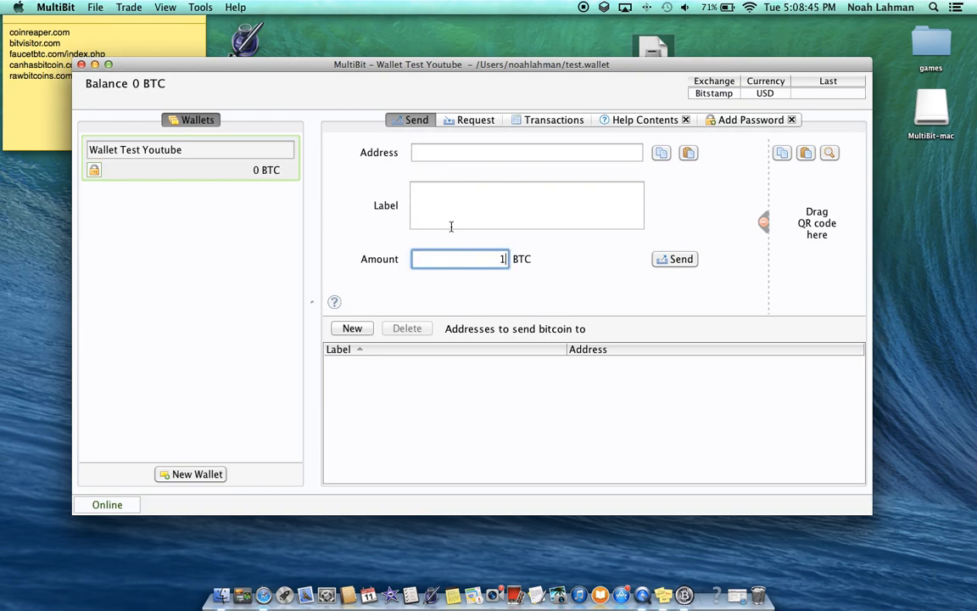
pyautogui.click(526, 152)
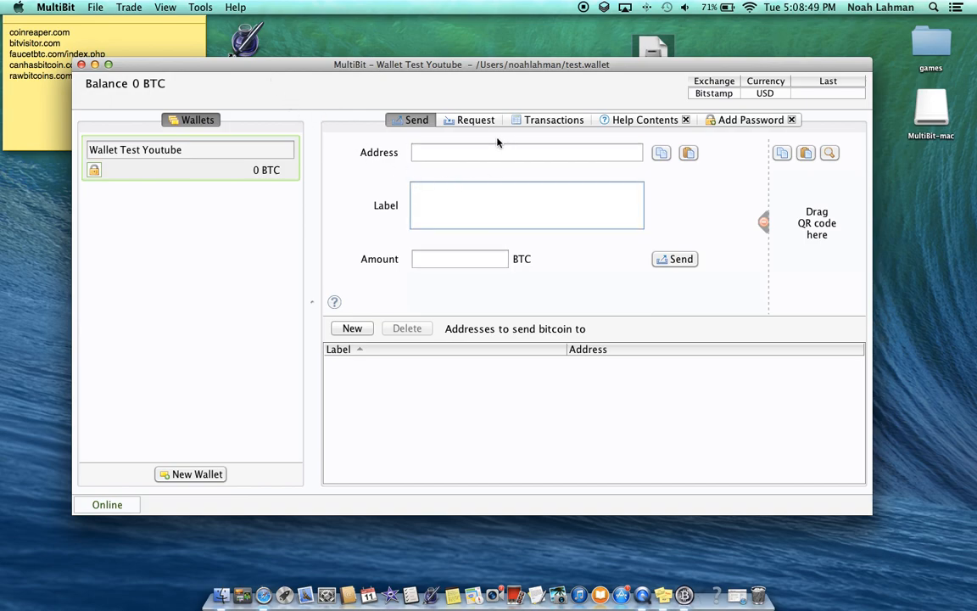
pyautogui.click(527, 152)
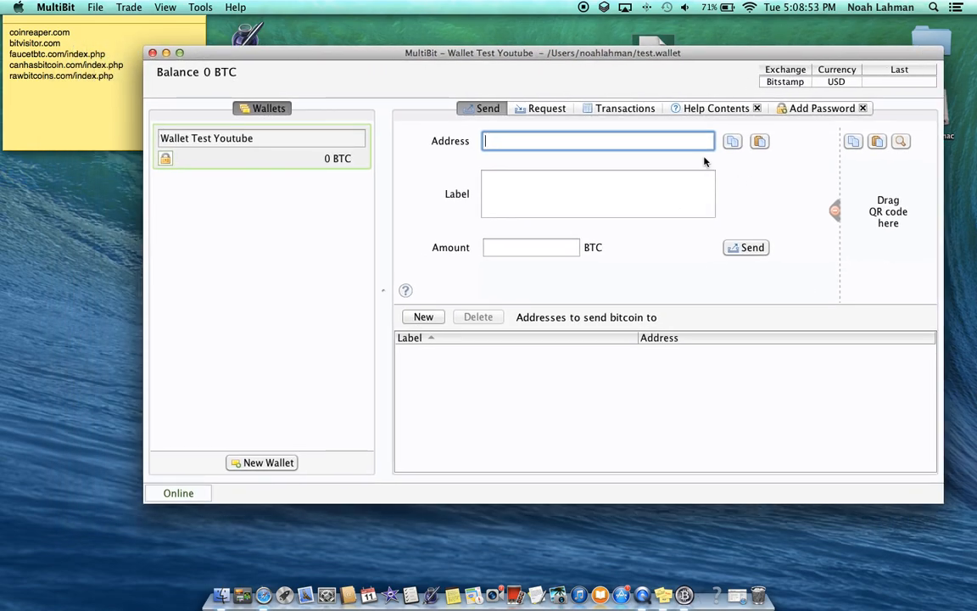
# Select the wallet's receiving address on the Request tab before putting MultiBit away
pyautogui.click(546, 108)
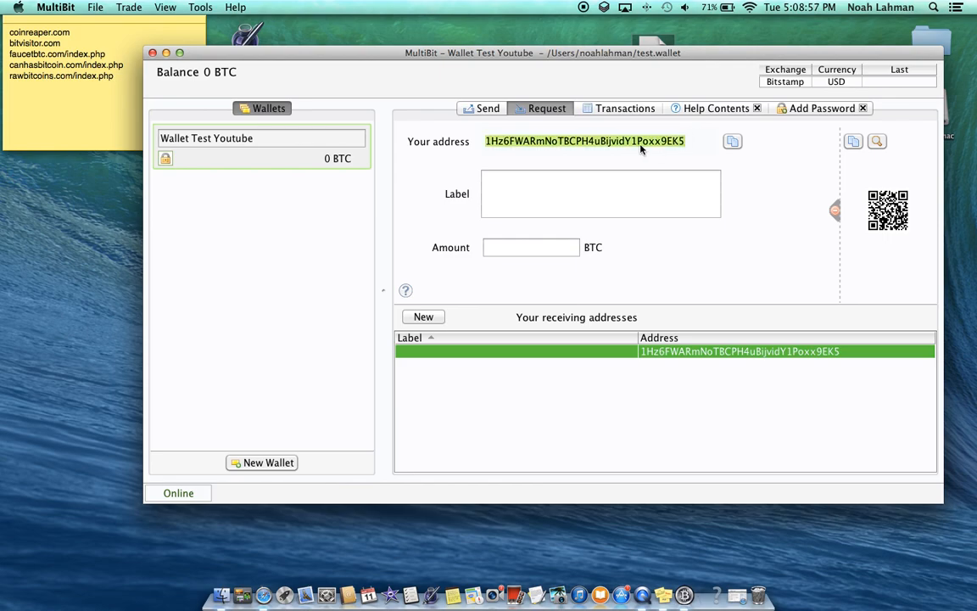
pyautogui.click(732, 141)
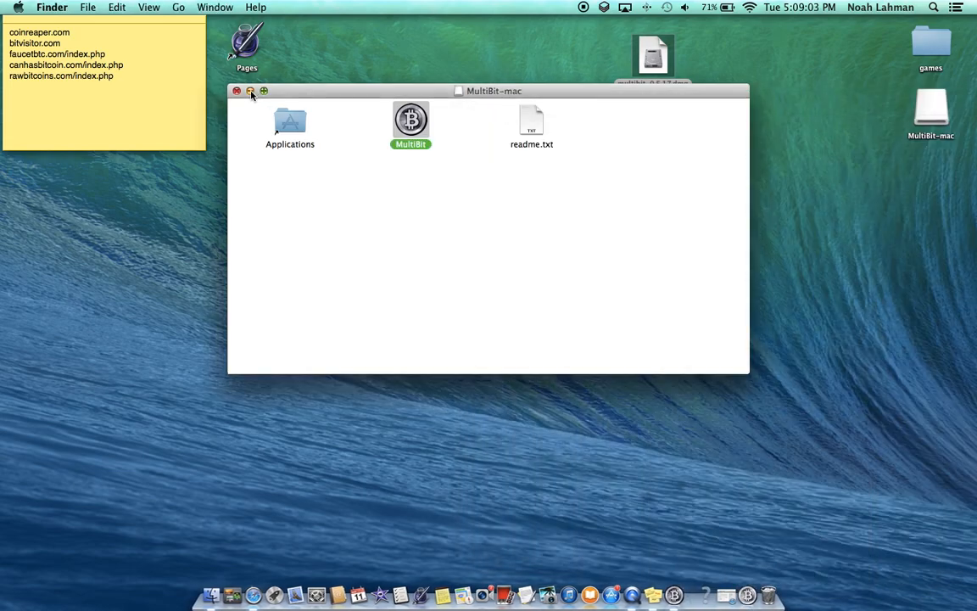
# Back in Safari, discard a mistyped coinreaper address and enter bitvisitor.com instead
pyautogui.click(237, 90)
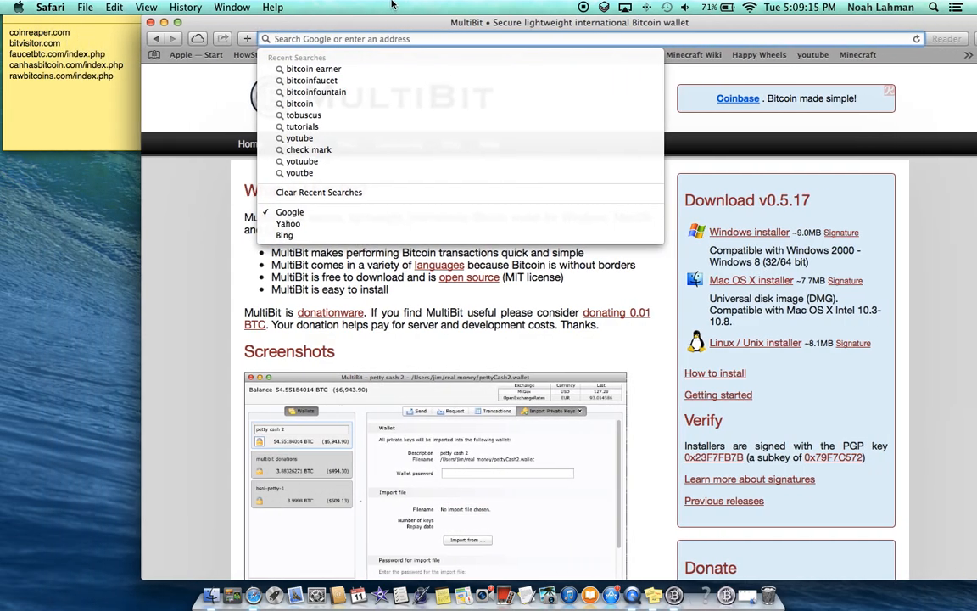
pyautogui.write('inreap')
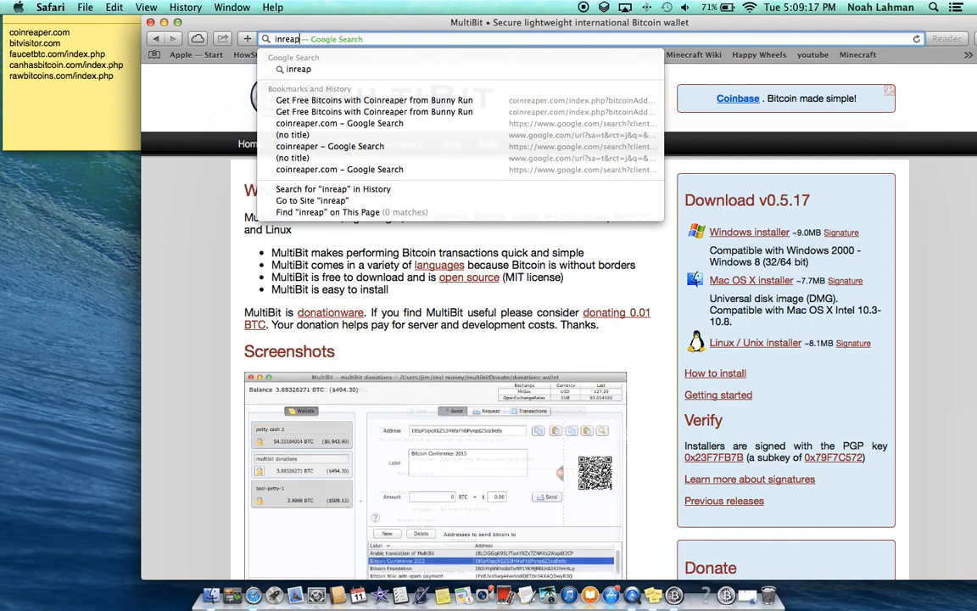
pyautogui.write('coinre')
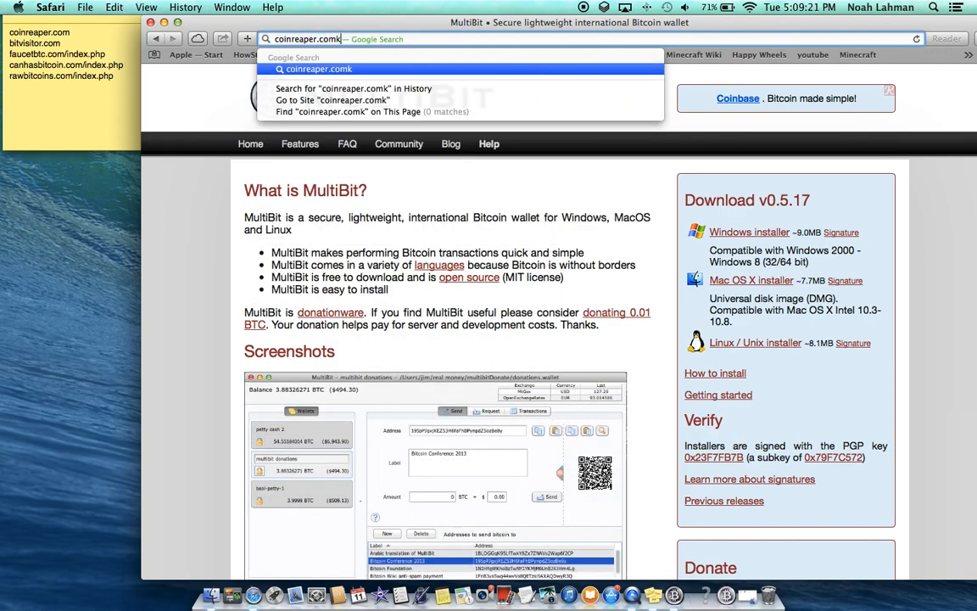
pyautogui.press('Return')
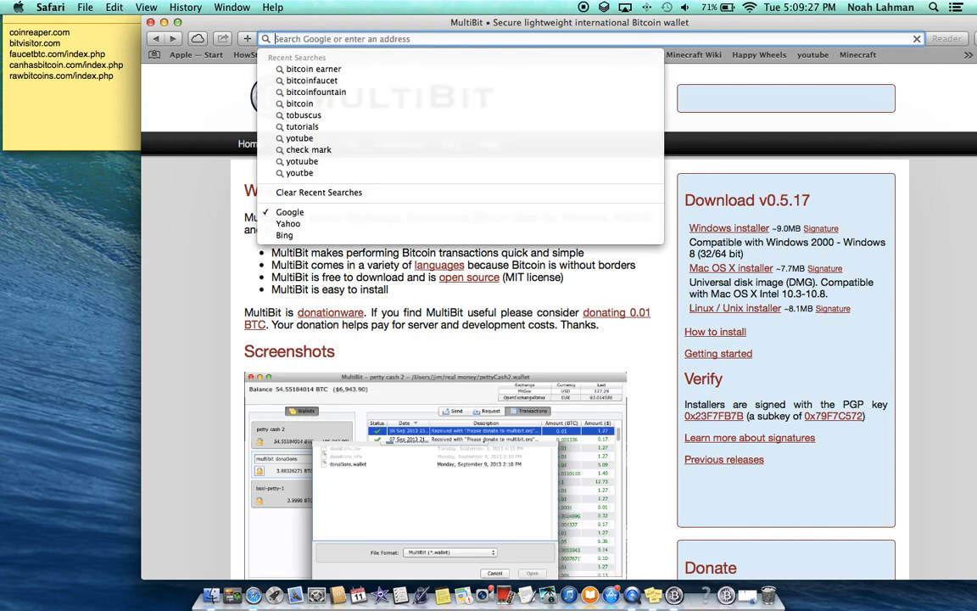
pyautogui.write('bitvisitor.co')
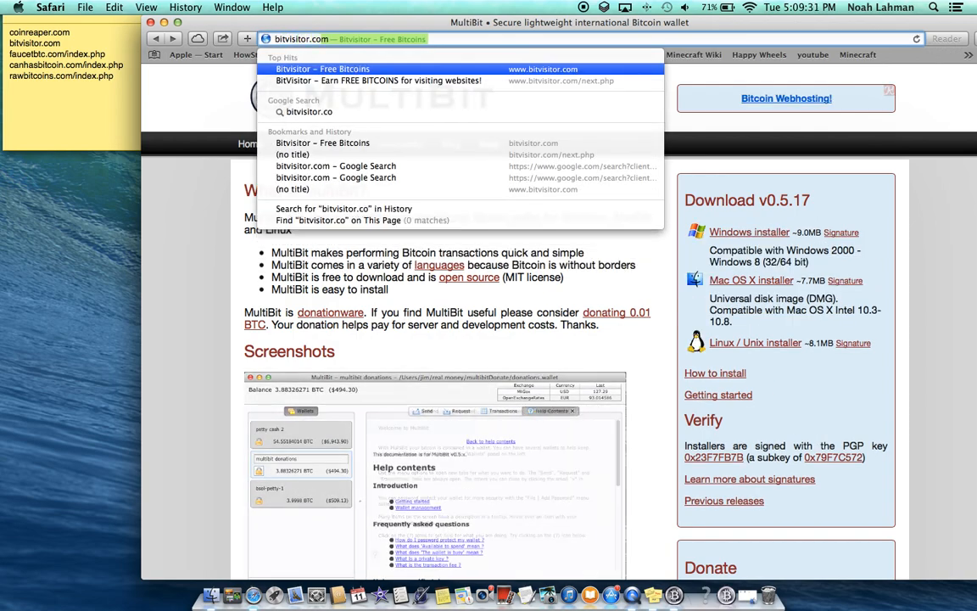
# On BitVisitor, paste the MultiBit wallet address into the Bitcoin address field
pyautogui.click(322, 69)
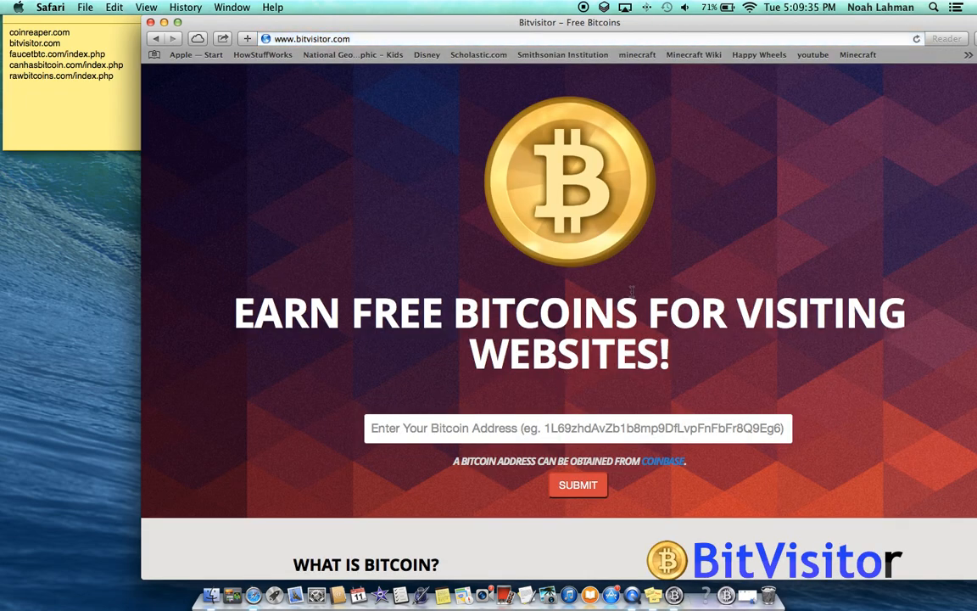
pyautogui.moveTo(284, 373)
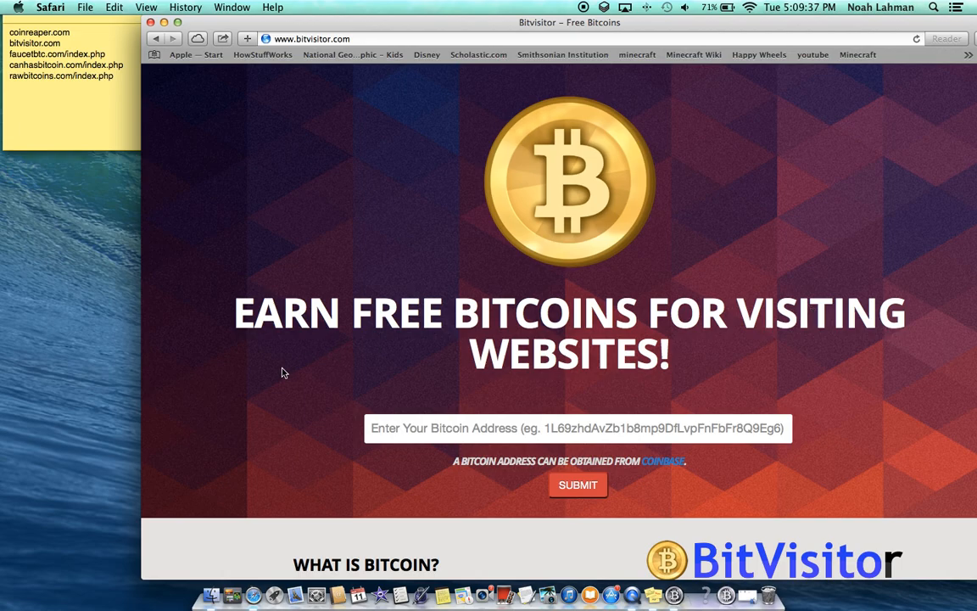
pyautogui.click(577, 427)
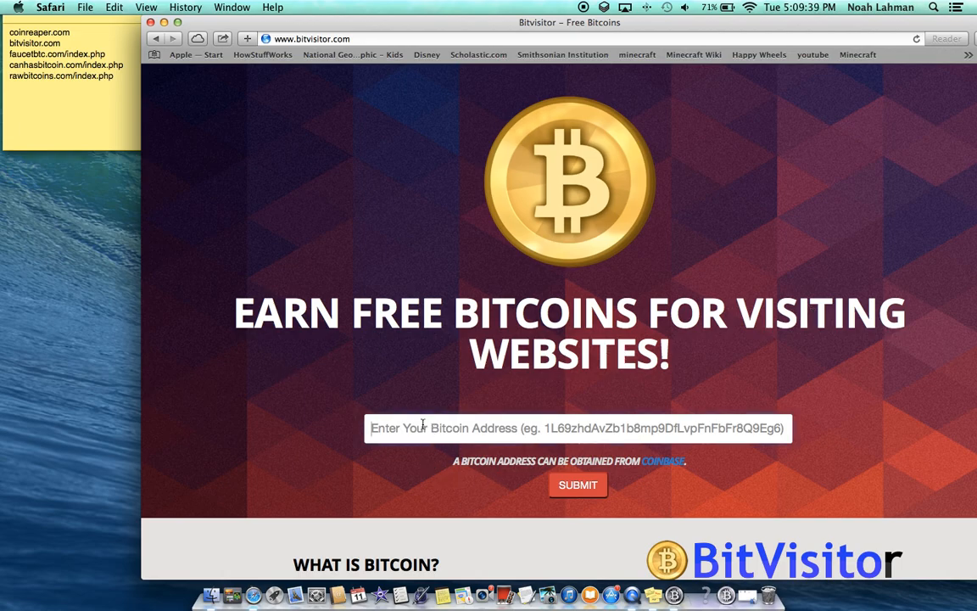
pyautogui.rightClick(425, 428)
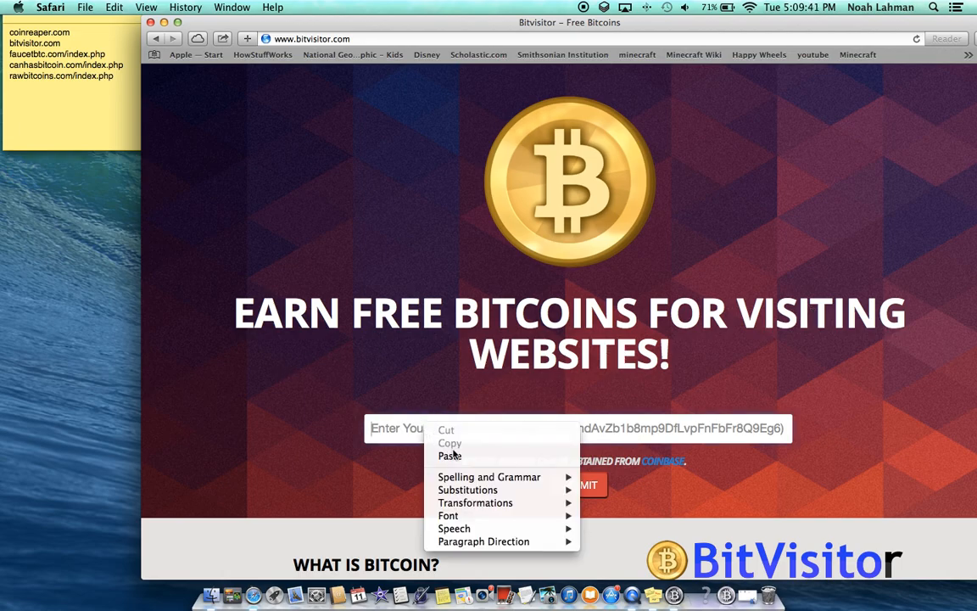
pyautogui.click(449, 455)
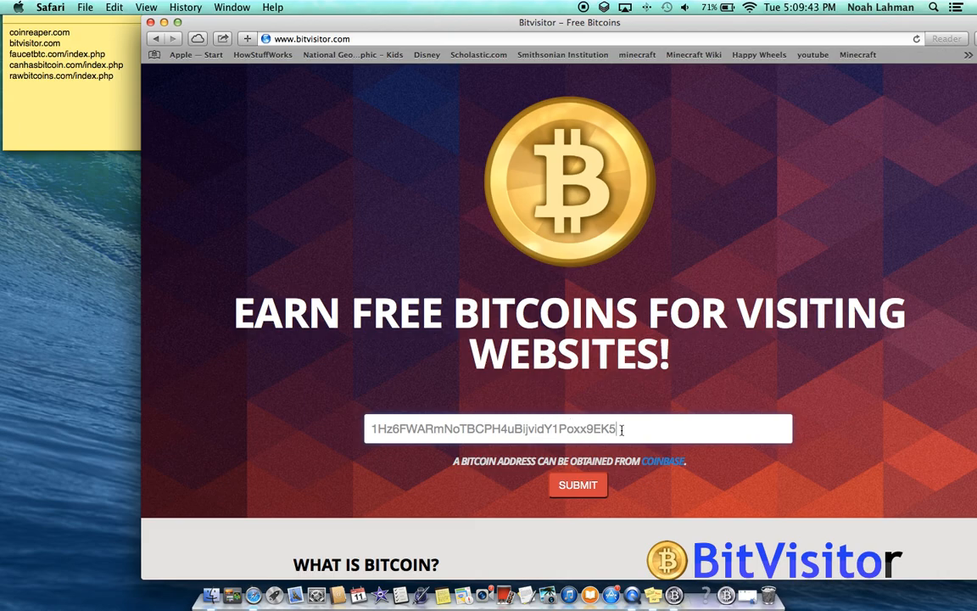
# Submit the address and reach the next-site captcha page offering 0.6 uBTC
pyautogui.click(577, 485)
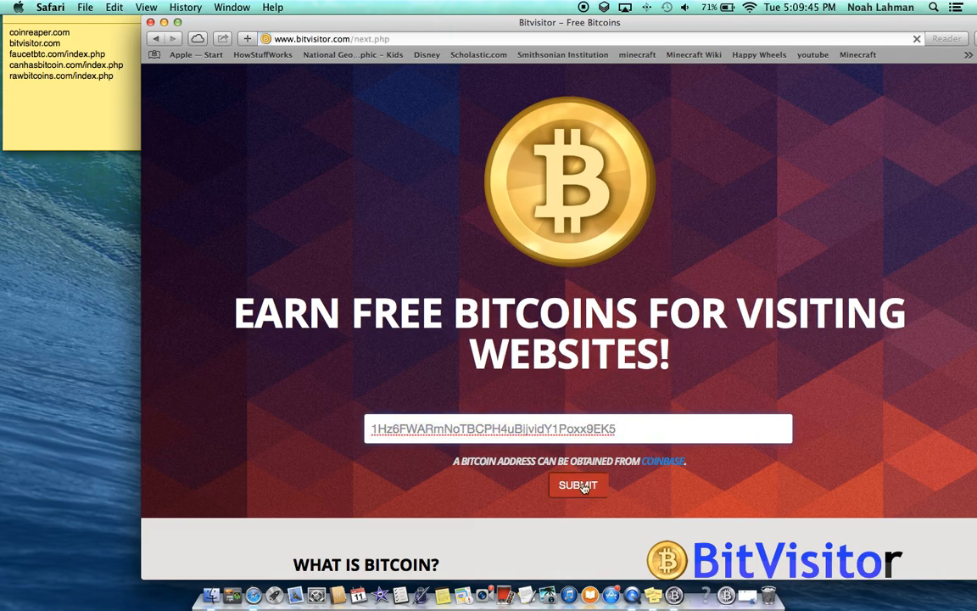
pyautogui.click(578, 484)
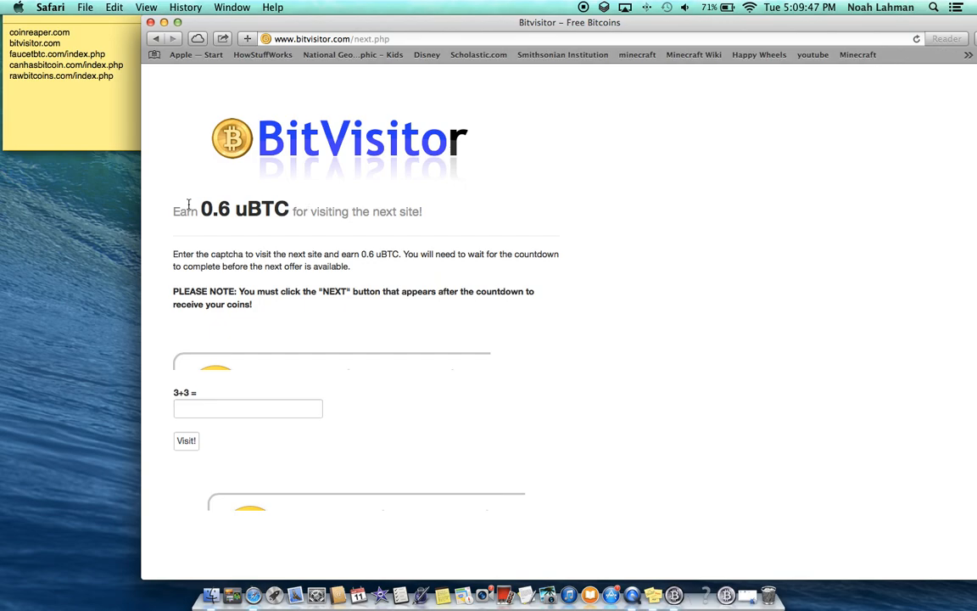
pyautogui.doubleClick(214, 210)
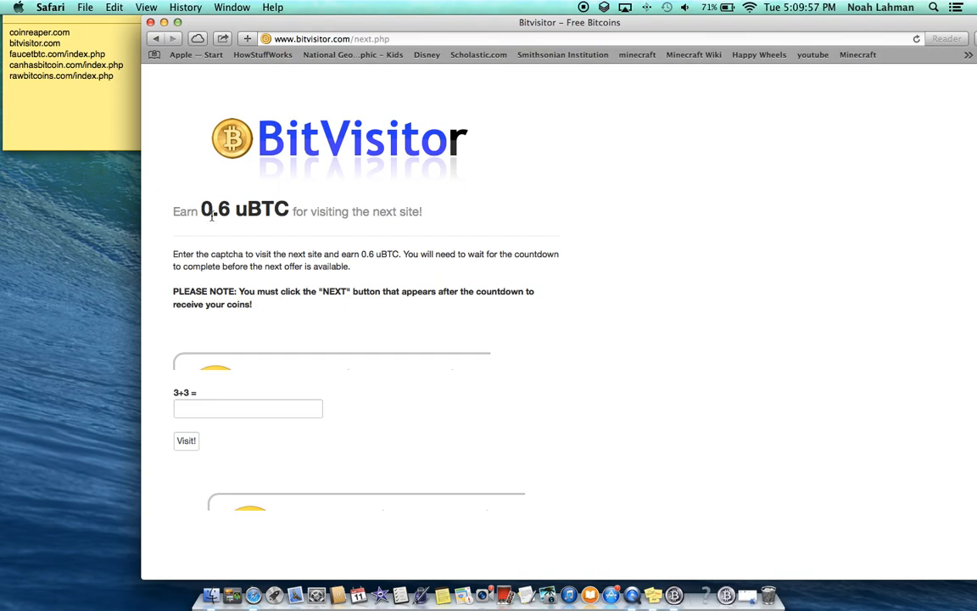
pyautogui.doubleClick(264, 209)
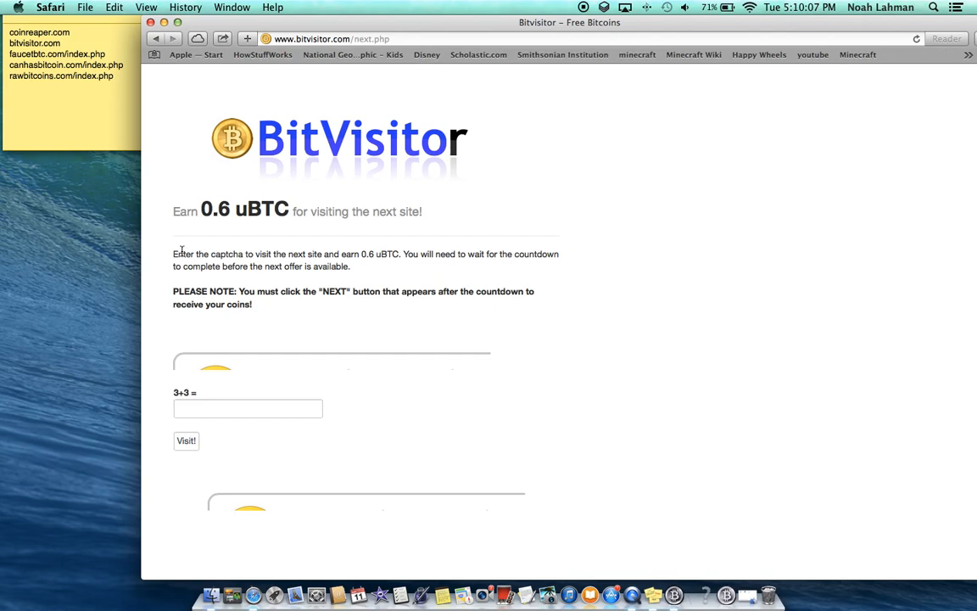
# Answer the BitVisitor 3+3 captcha with 6 so the sponsored site visit can start
pyautogui.click(247, 408)
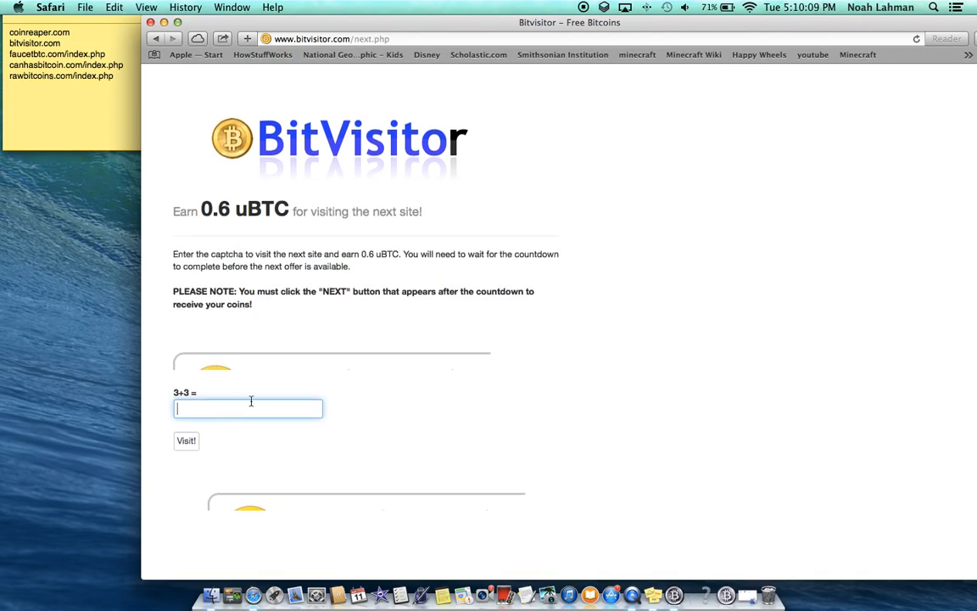
pyautogui.moveTo(246, 380)
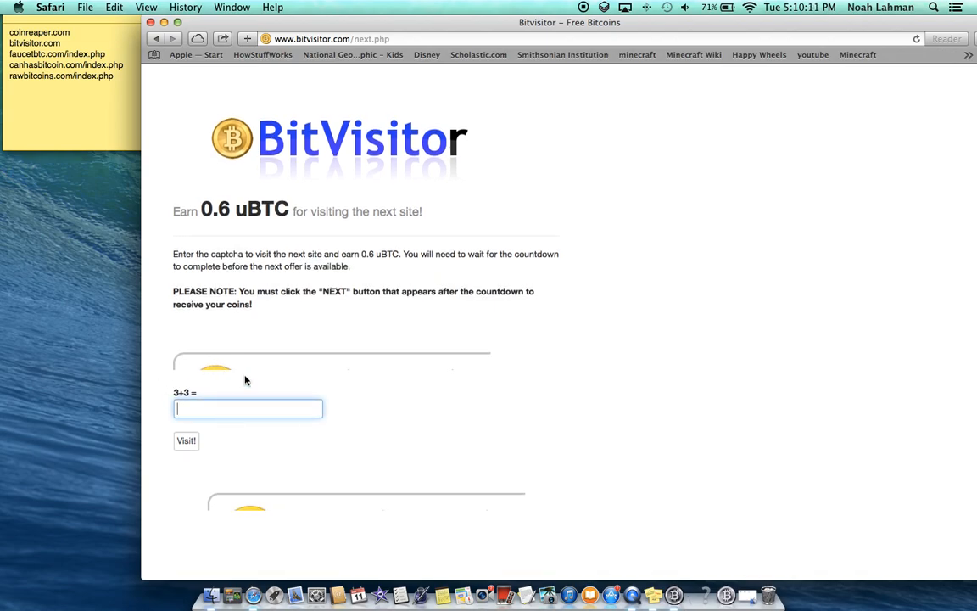
pyautogui.write('6')
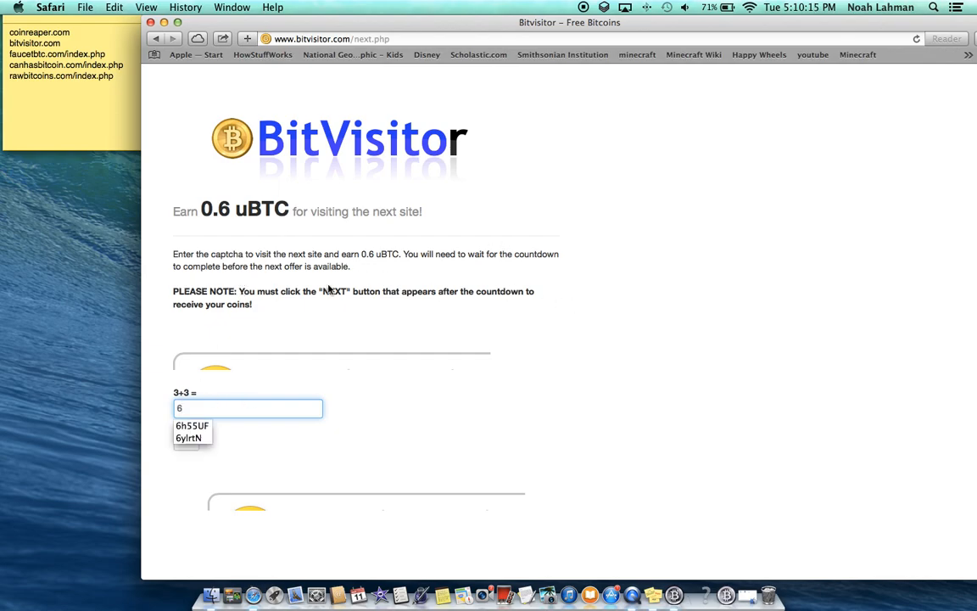
pyautogui.moveTo(326, 415)
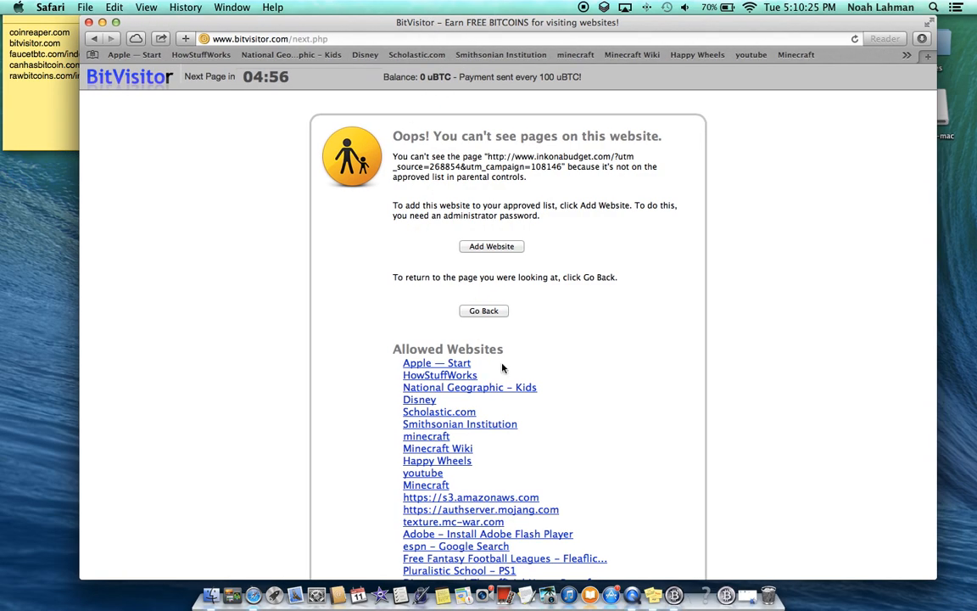
pyautogui.moveTo(247, 30)
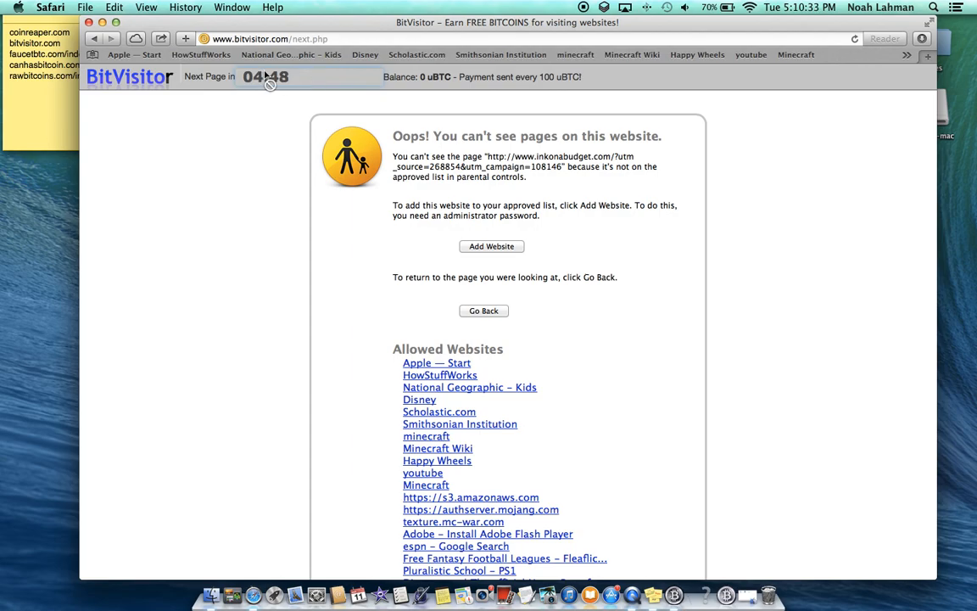
pyautogui.moveTo(893, 79)
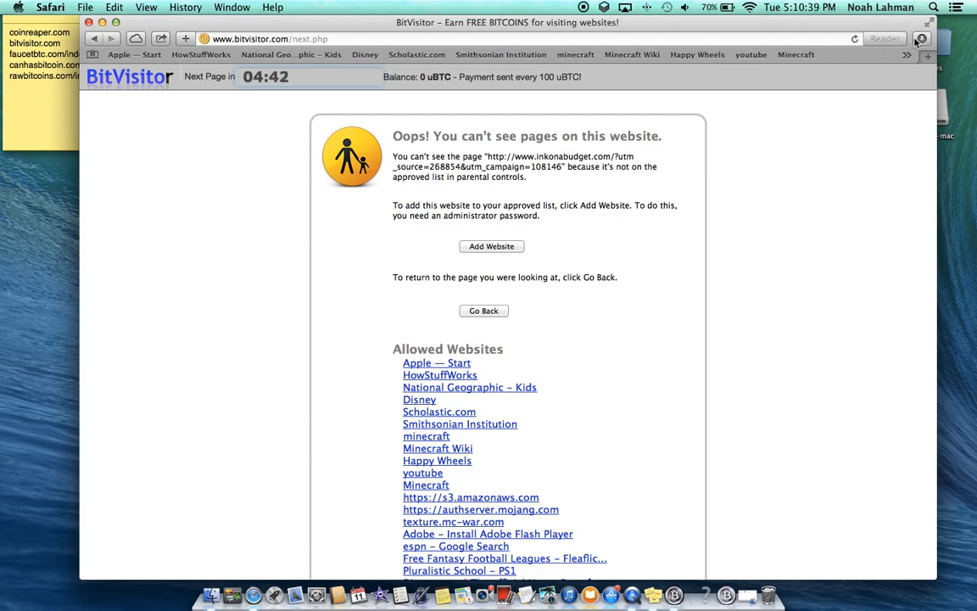
pyautogui.moveTo(823, 106)
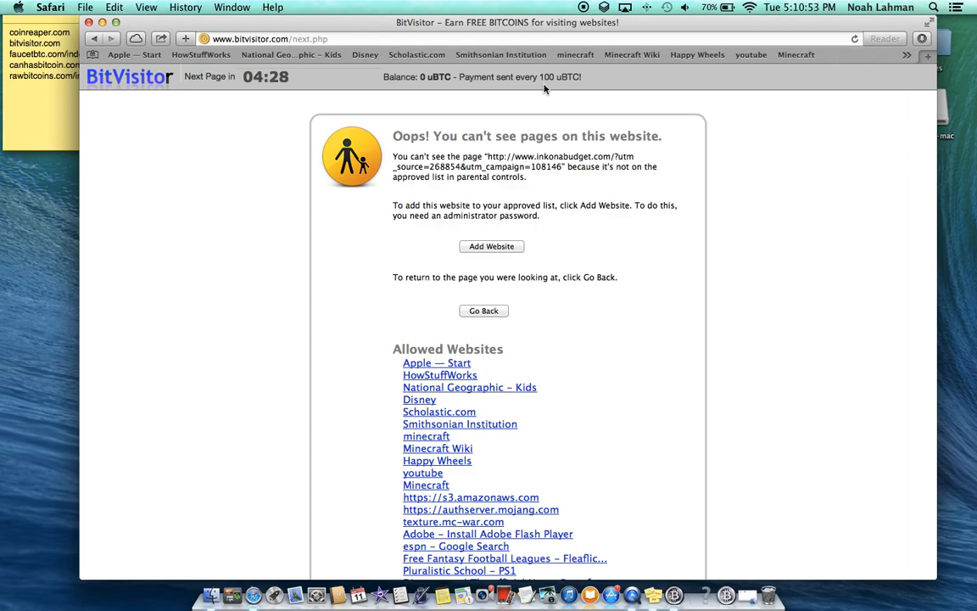
pyautogui.moveTo(729, 148)
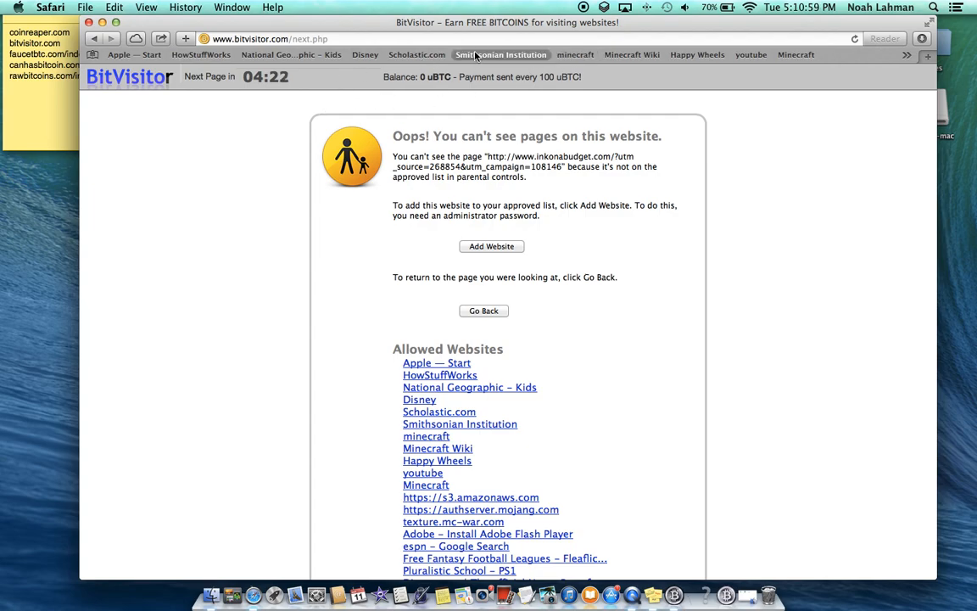
pyautogui.moveTo(501, 54)
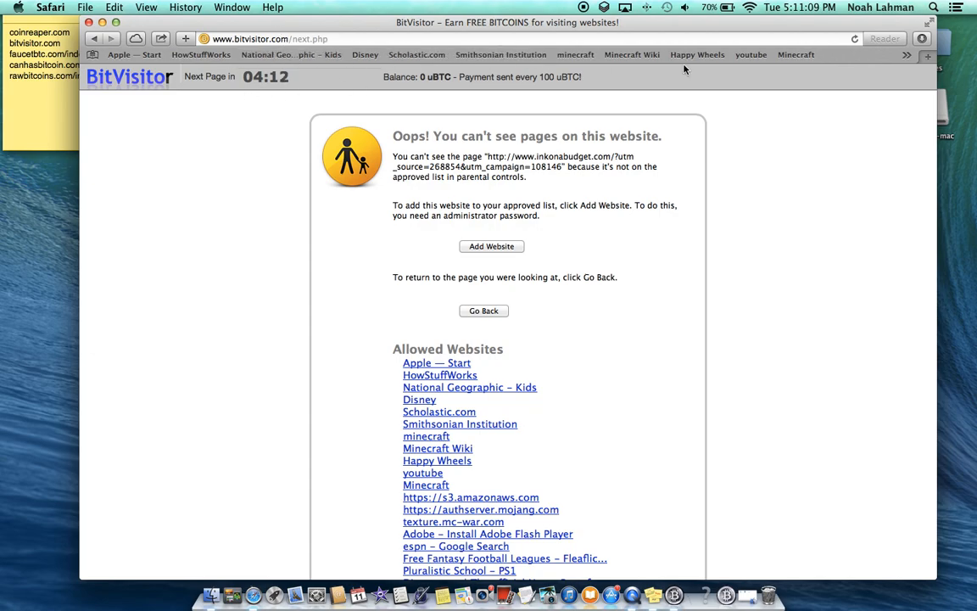
pyautogui.moveTo(760, 115)
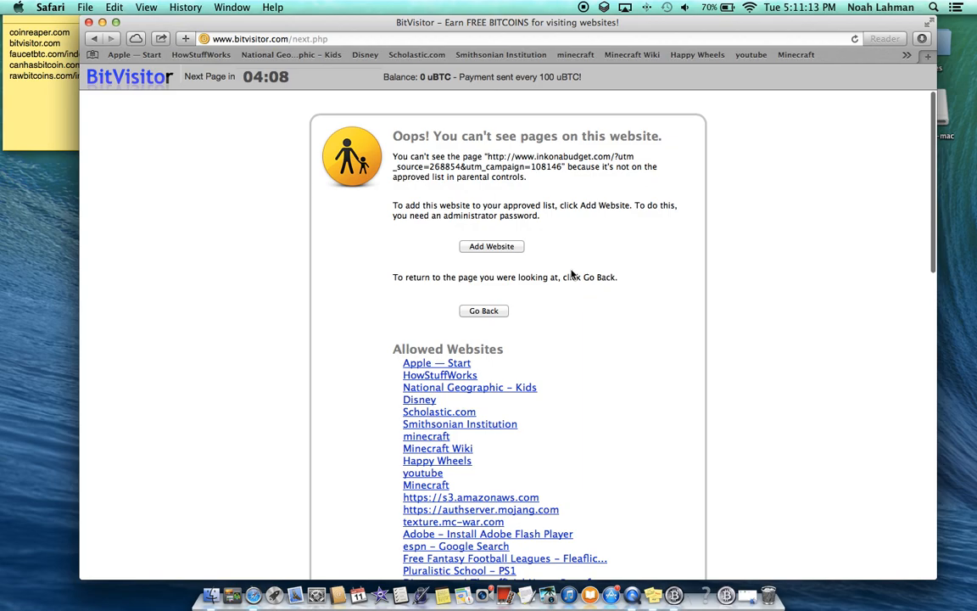
pyautogui.moveTo(562, 279)
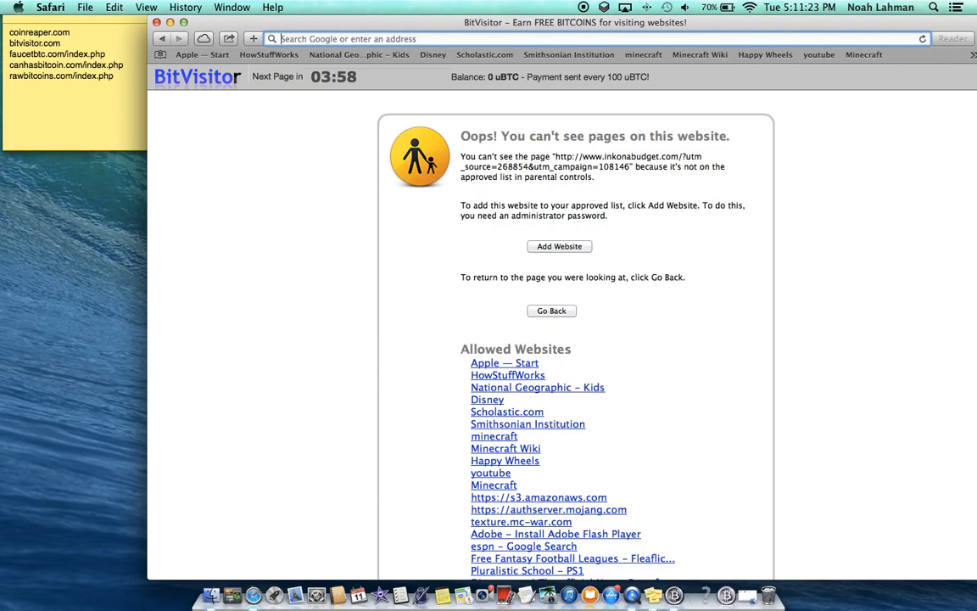
pyautogui.write('faucey')
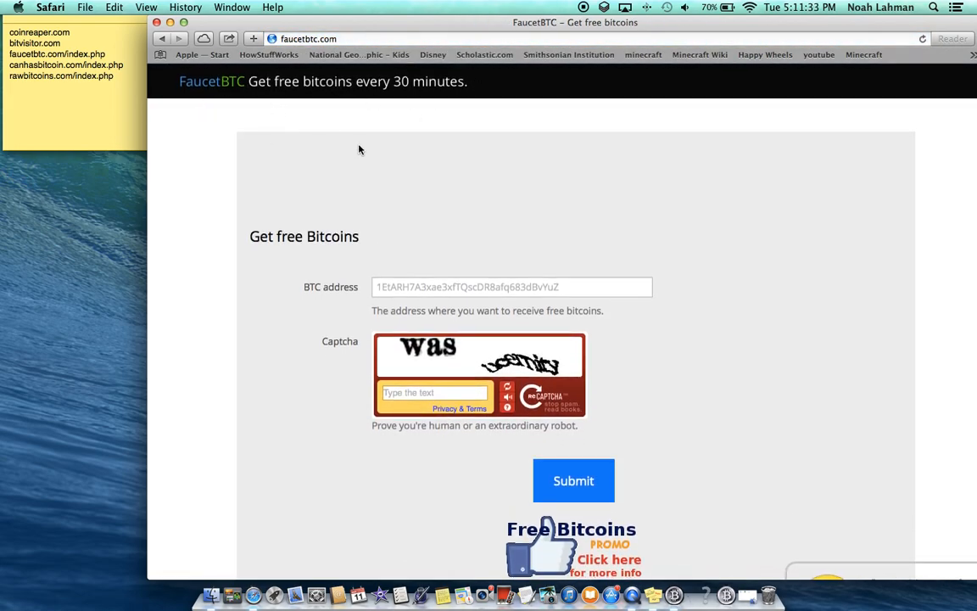
pyautogui.click(513, 286)
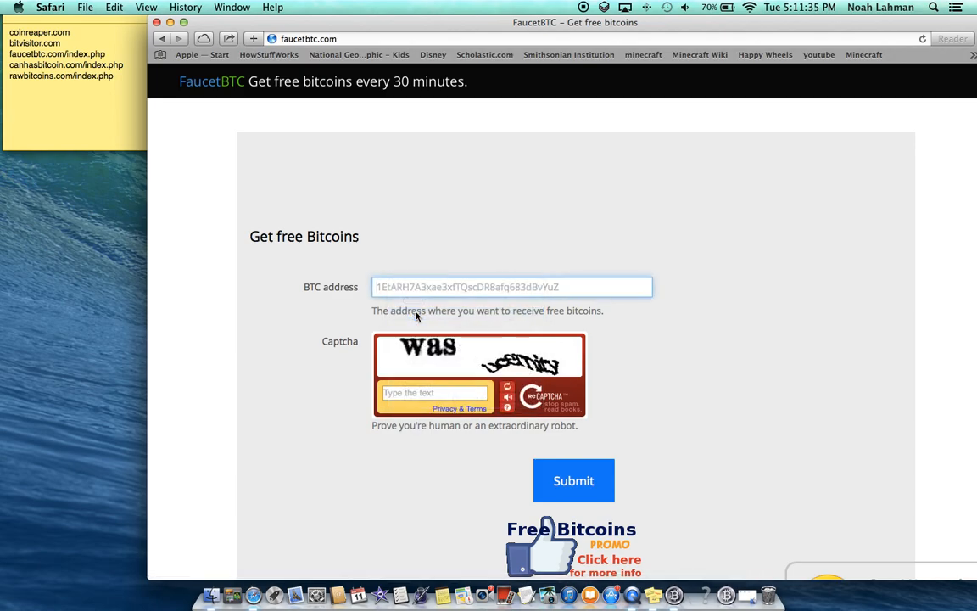
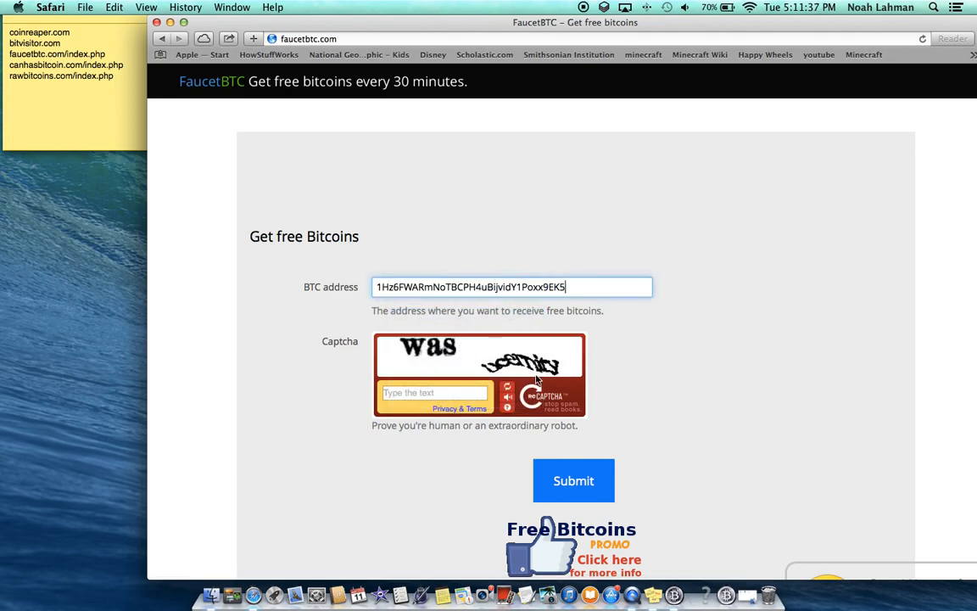
# Answer the reCAPTCHA with 'Noah shippy' and submit the claim so FaucetBTC confirms payment
pyautogui.click(435, 392)
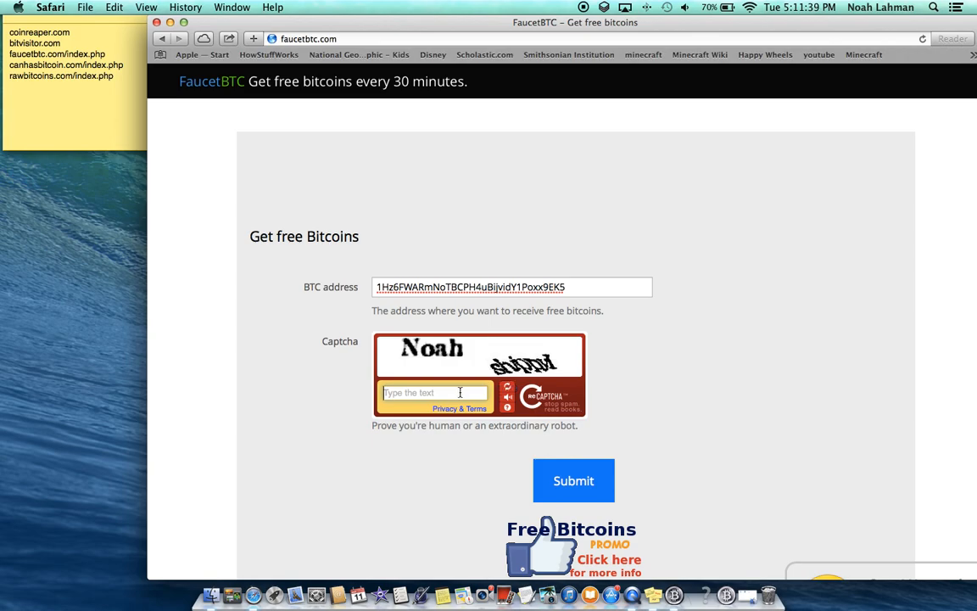
pyautogui.write('Noah')
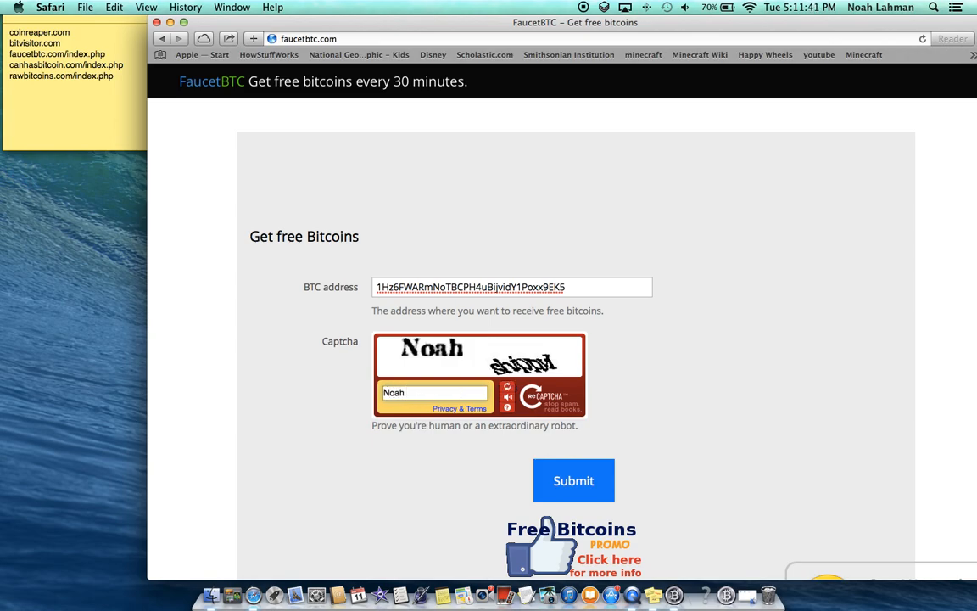
pyautogui.write('shipp')
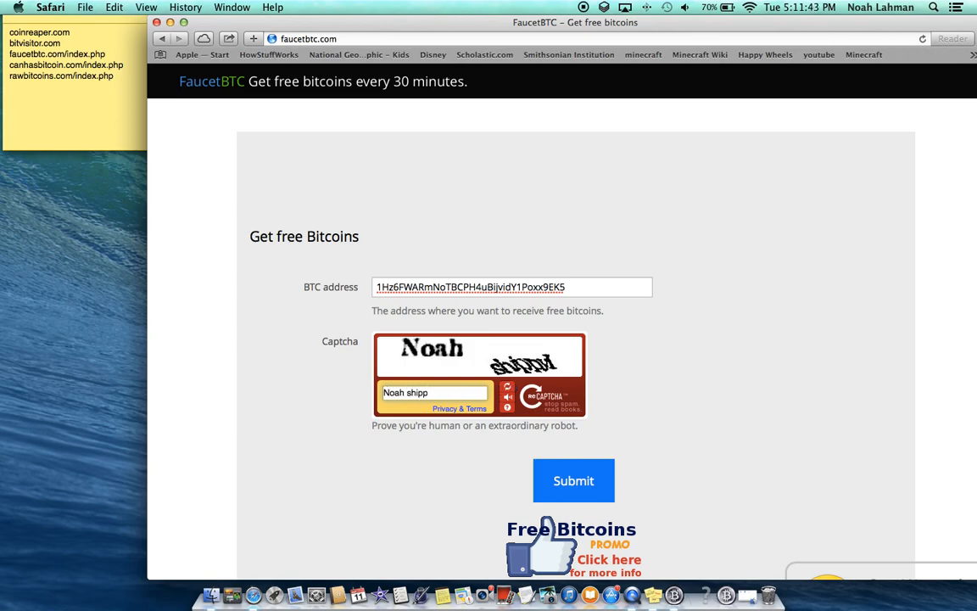
pyautogui.write('y')
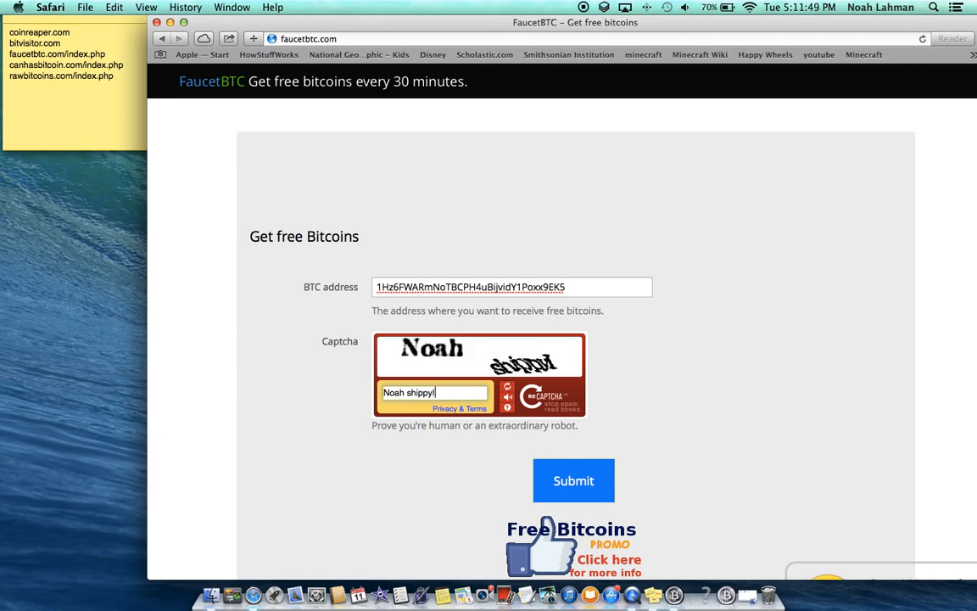
pyautogui.click(574, 480)
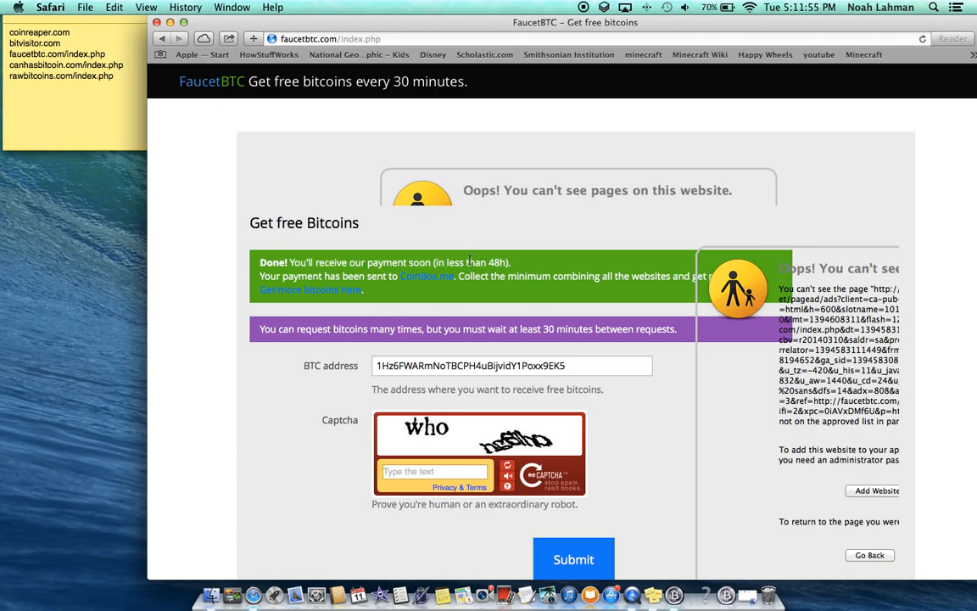
pyautogui.moveTo(263, 268)
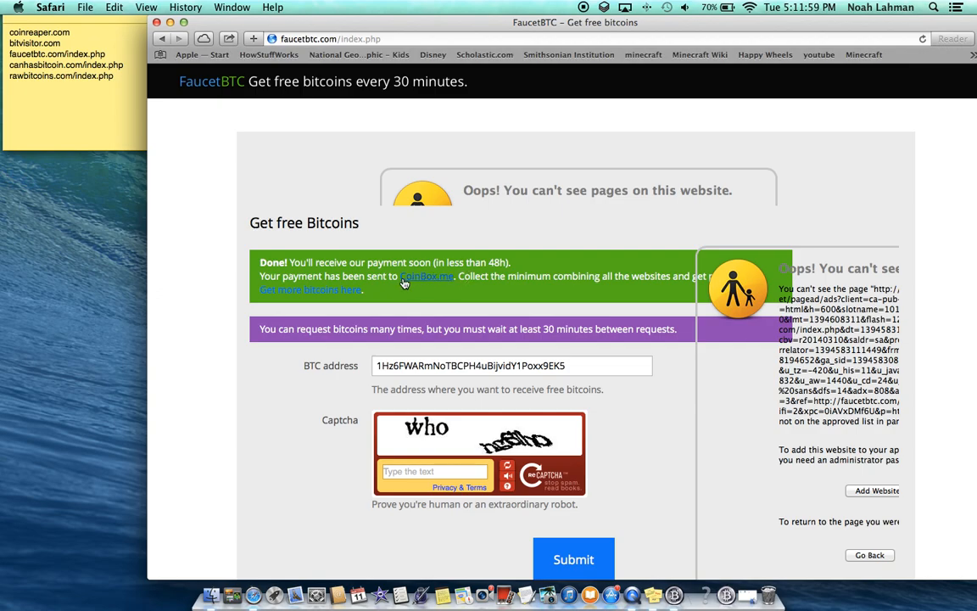
pyautogui.moveTo(593, 24)
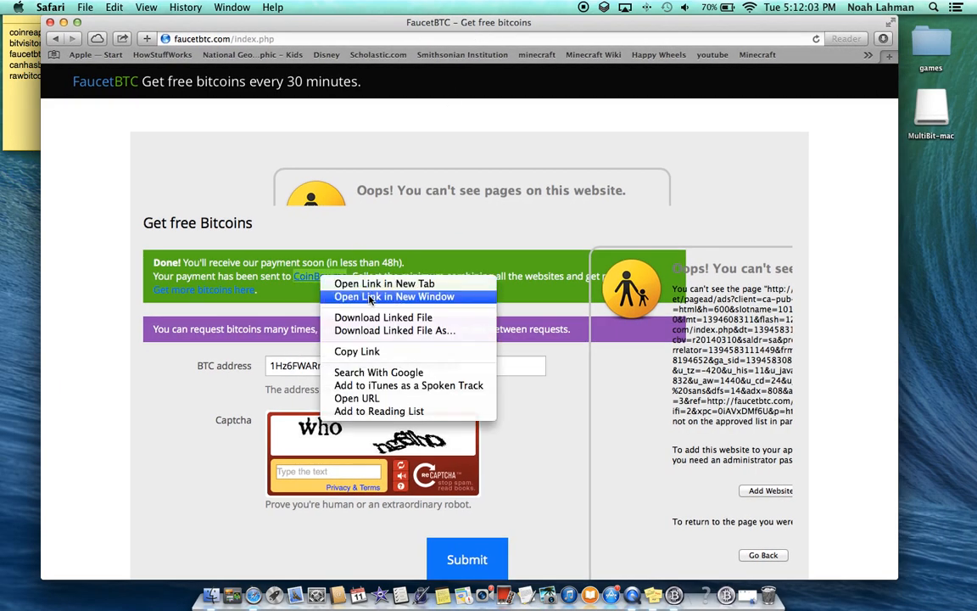
pyautogui.click(384, 283)
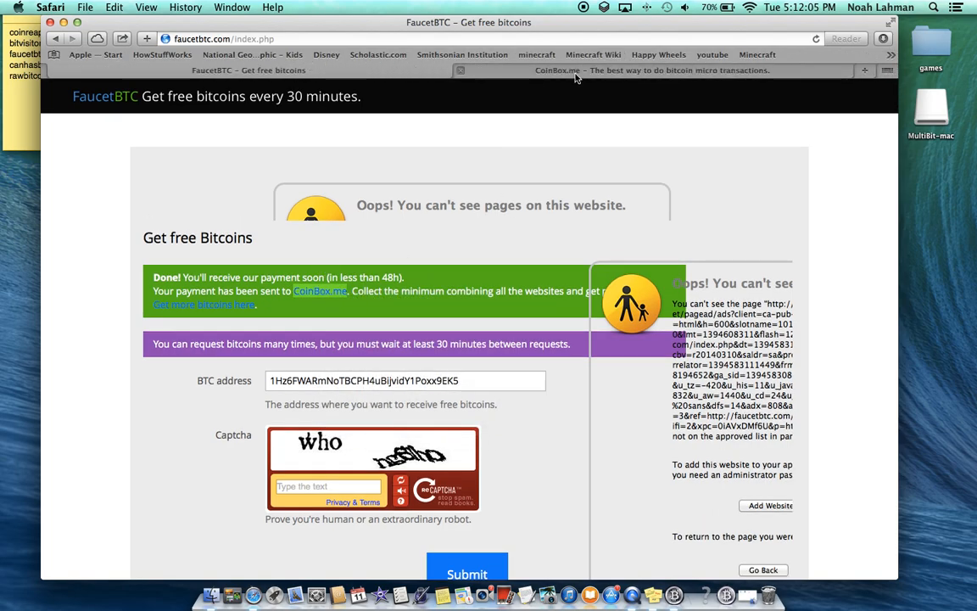
pyautogui.click(652, 70)
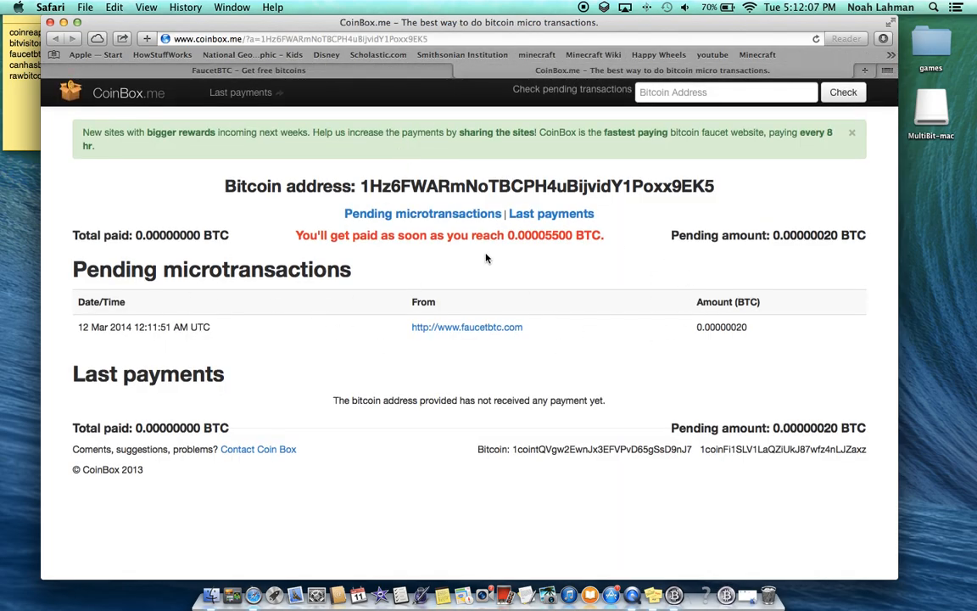
pyautogui.click(725, 92)
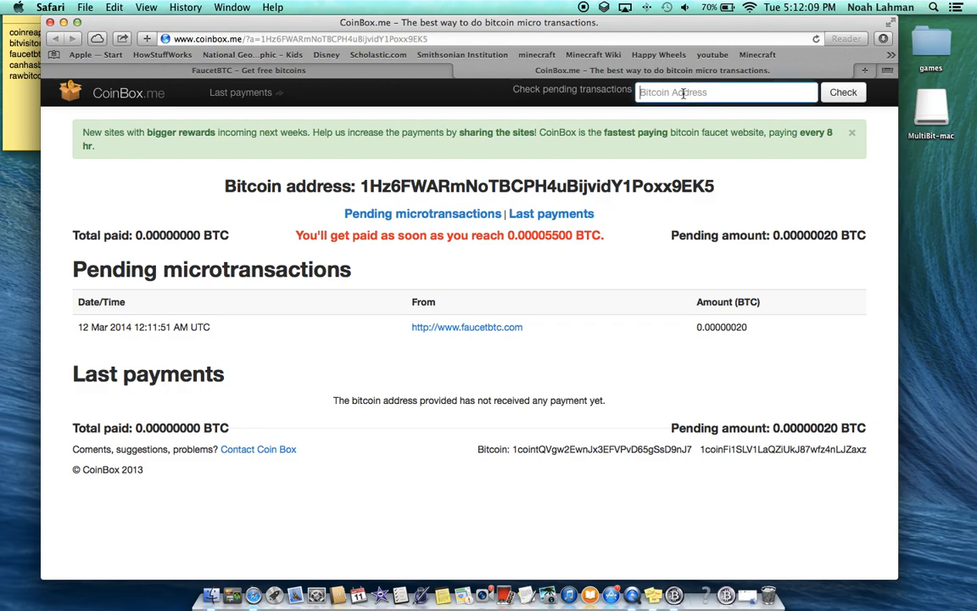
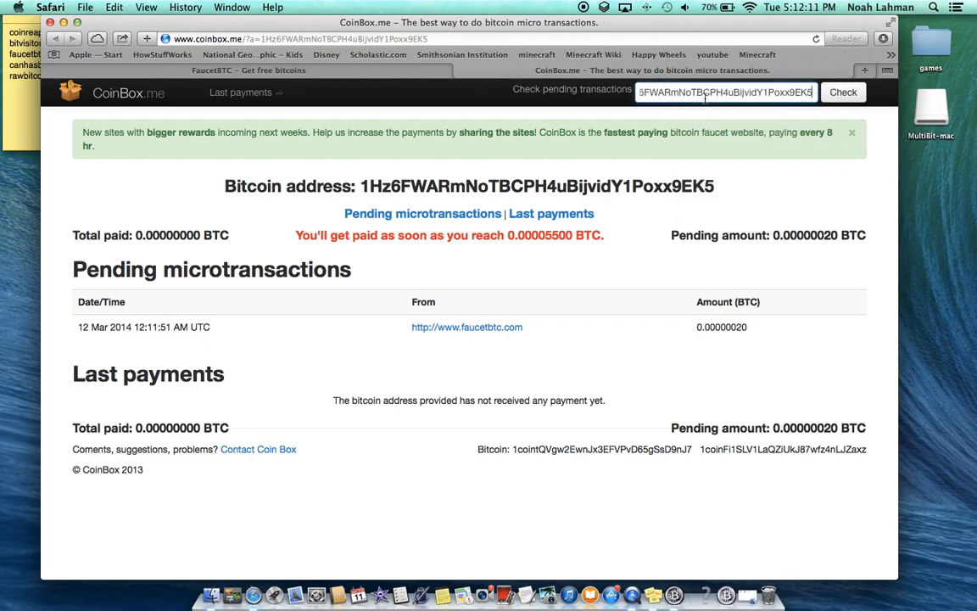
pyautogui.click(725, 92)
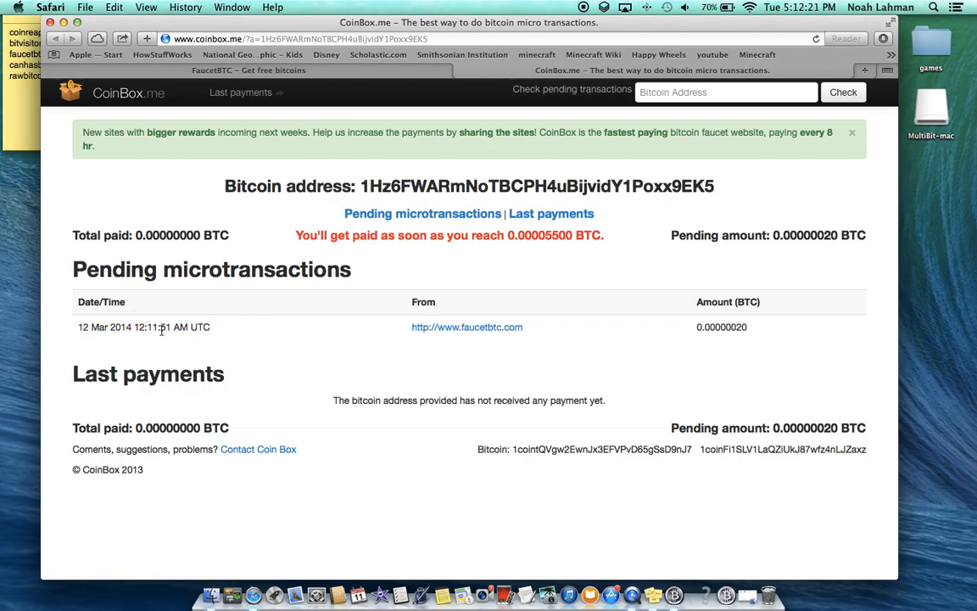
pyautogui.moveTo(404, 336)
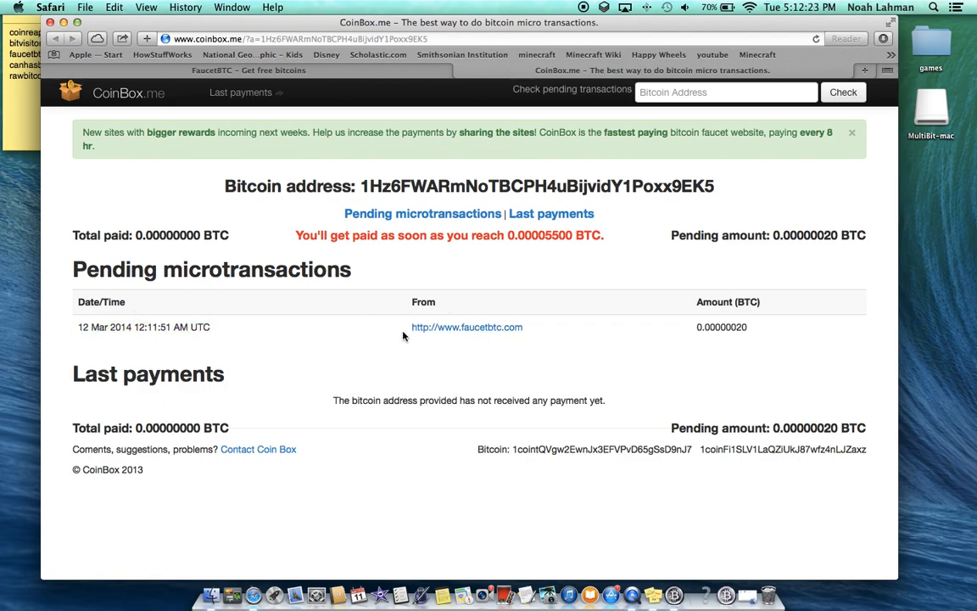
pyautogui.moveTo(690, 336)
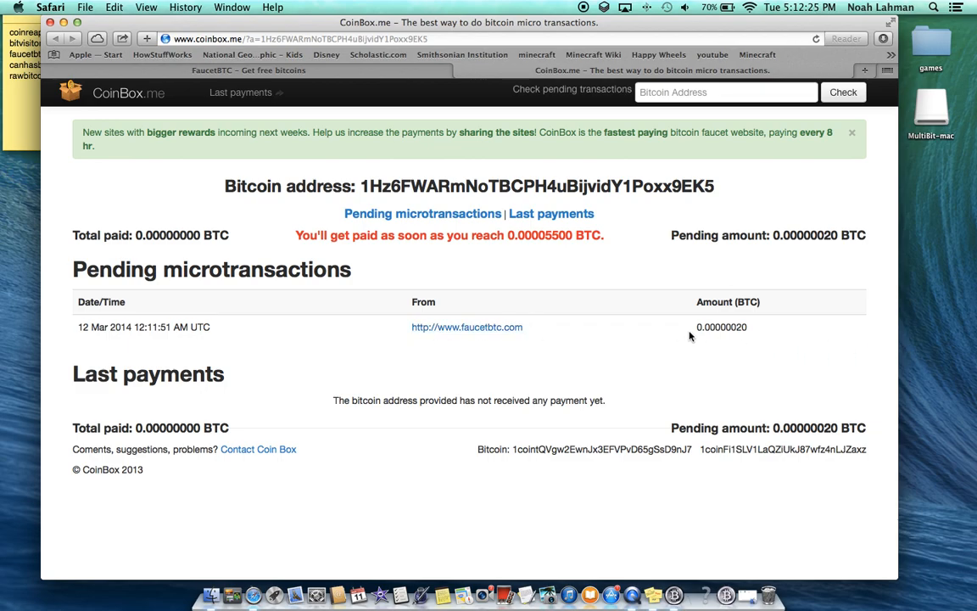
pyautogui.moveTo(723, 313)
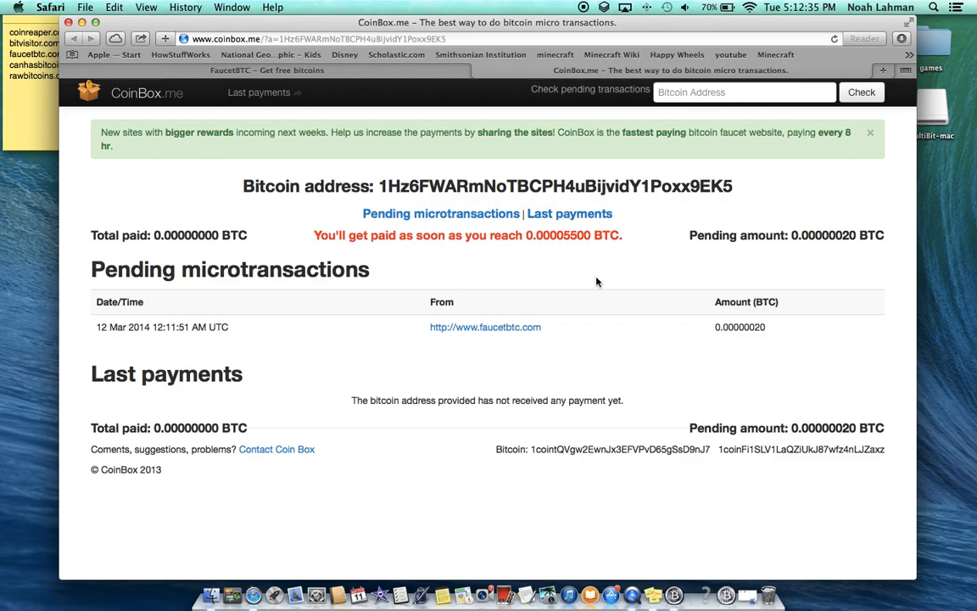
pyautogui.doubleClick(326, 235)
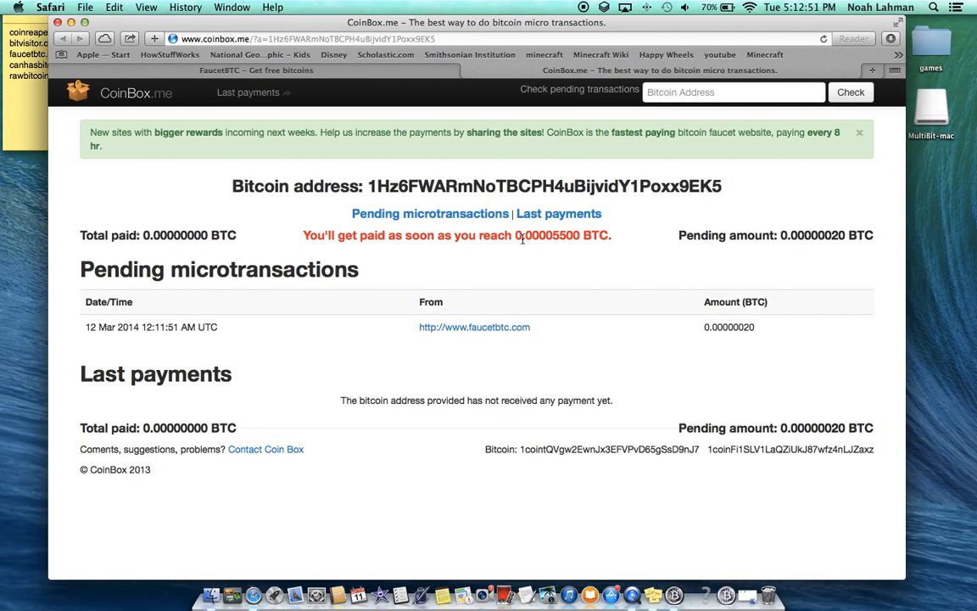
pyautogui.moveTo(757, 568)
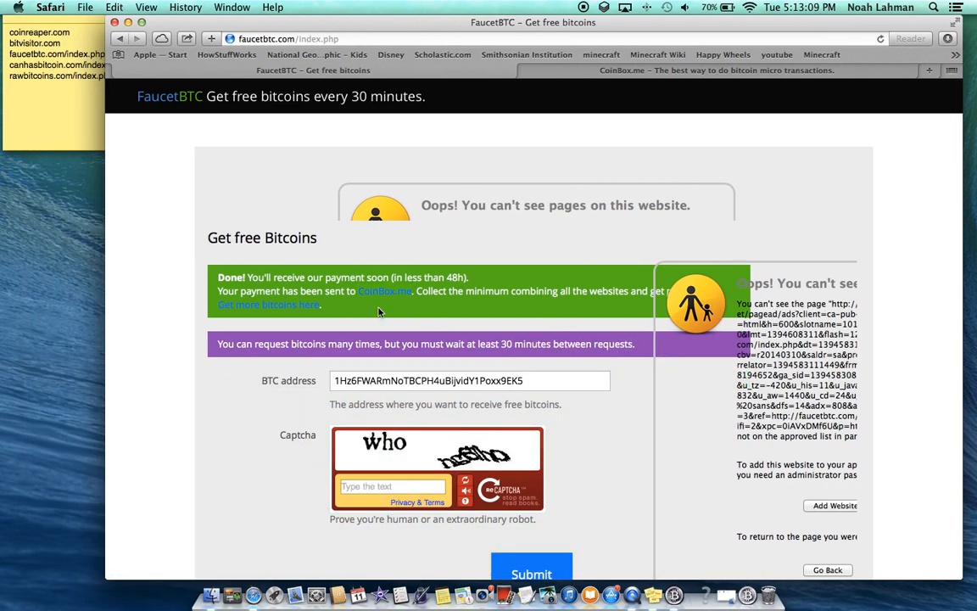
# Scroll the FaucetBTC confirmation page before heading to canhasbitcoin.com
pyautogui.scroll(-3)
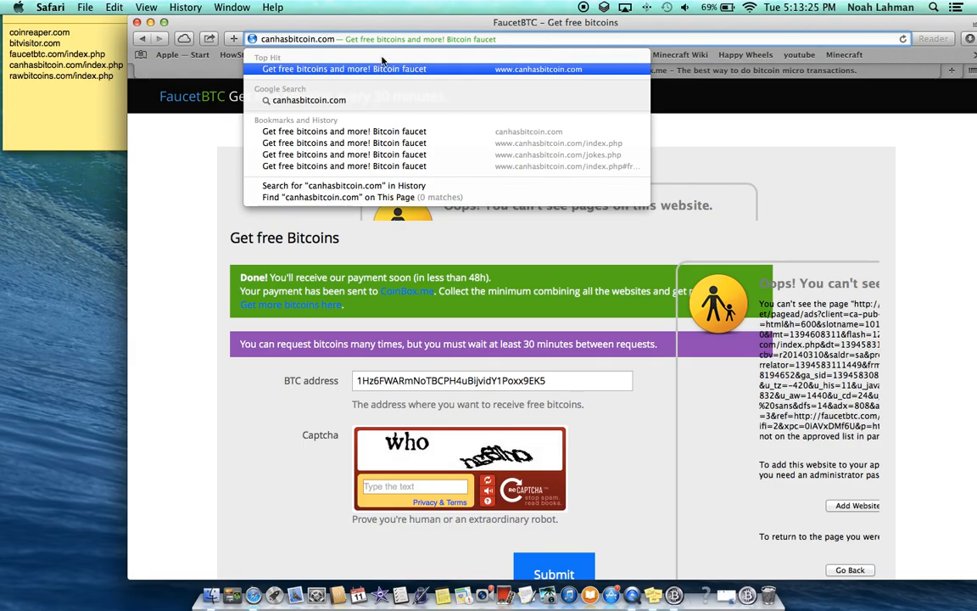
# Load the CanHasBitcoin faucet and submit the wallet address with a first captcha answer, which errors
pyautogui.click(344, 69)
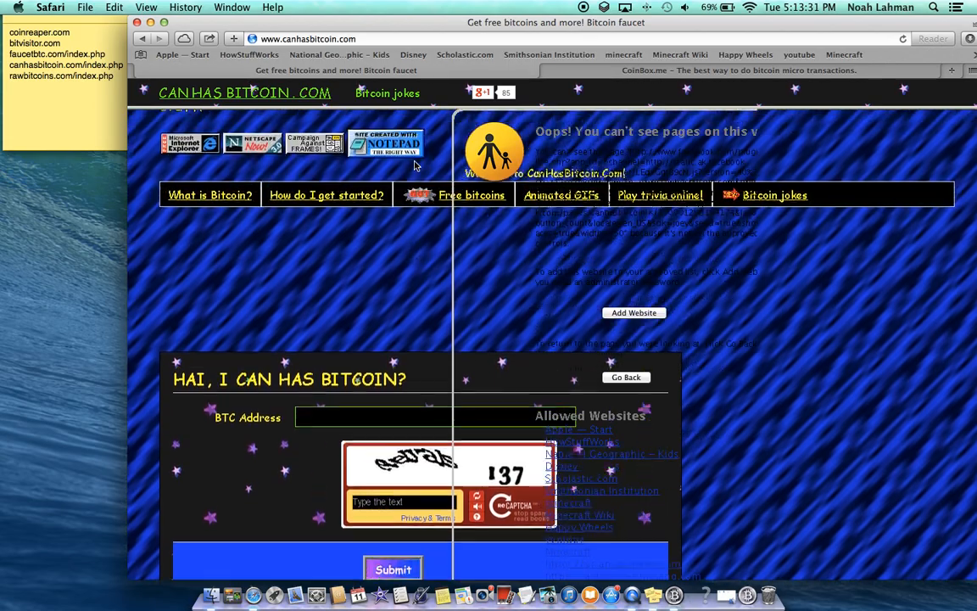
pyautogui.scroll(3)
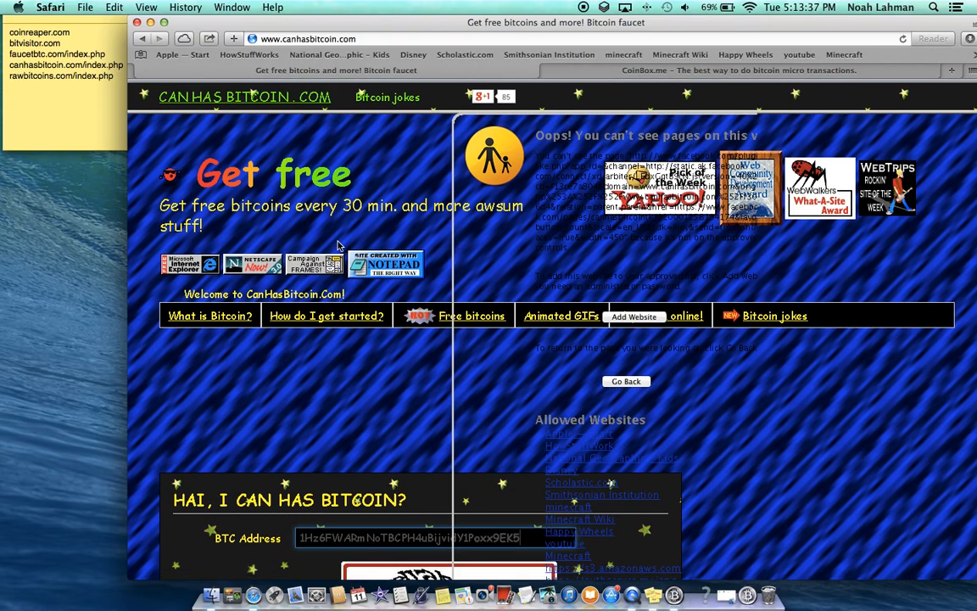
pyautogui.scroll(-3)
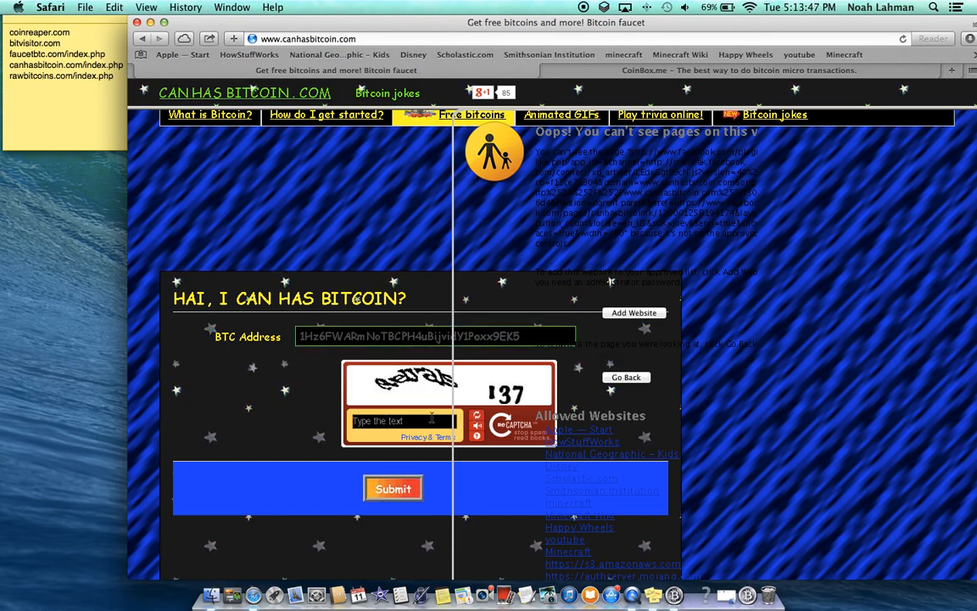
pyautogui.click(399, 420)
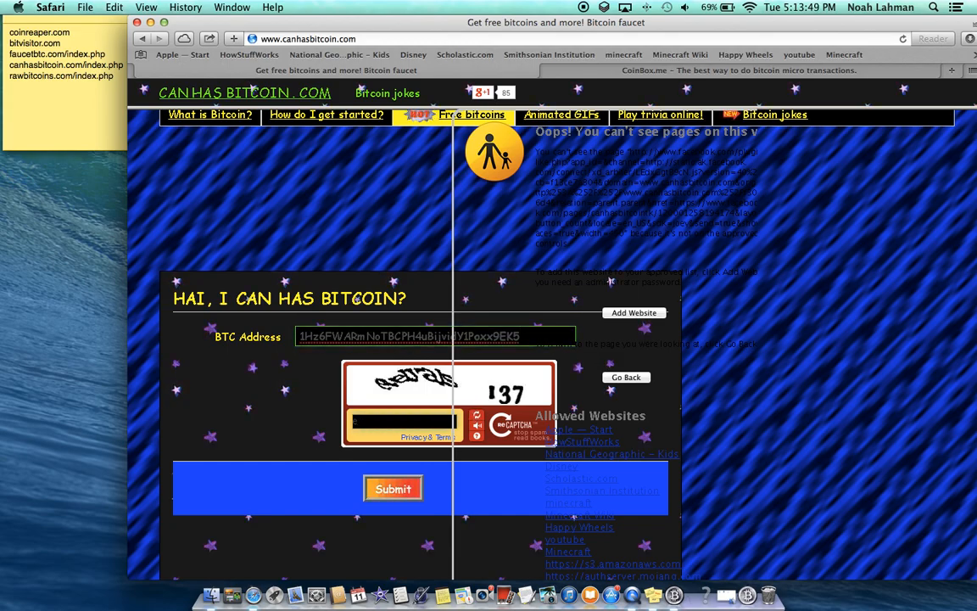
pyautogui.write('a')
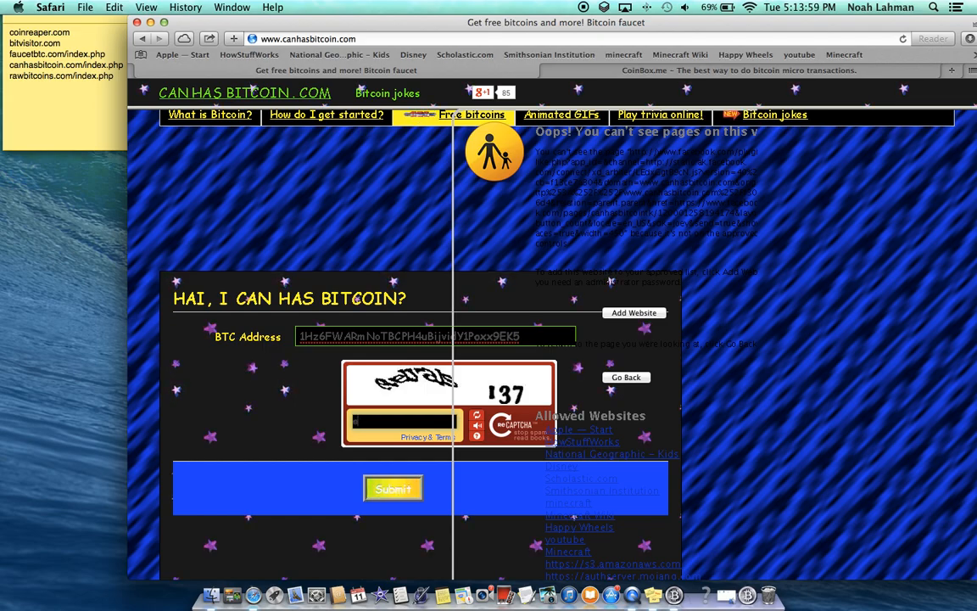
pyautogui.click(399, 420)
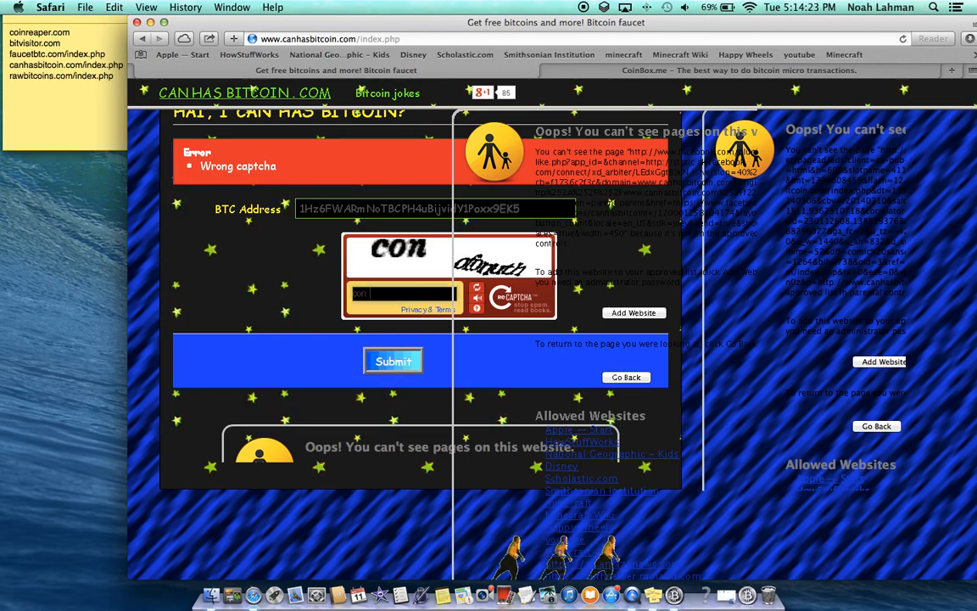
# Retype the captcha as 'ofo' and resubmit so CanHasBitcoin confirms payment to CoinBox.me
pyautogui.write('ofonuth')
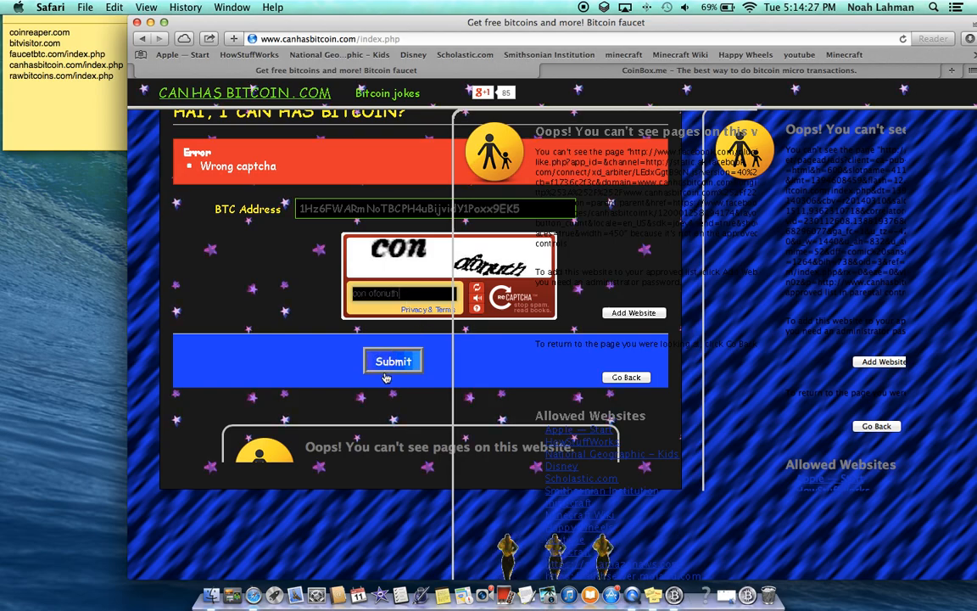
pyautogui.click(392, 361)
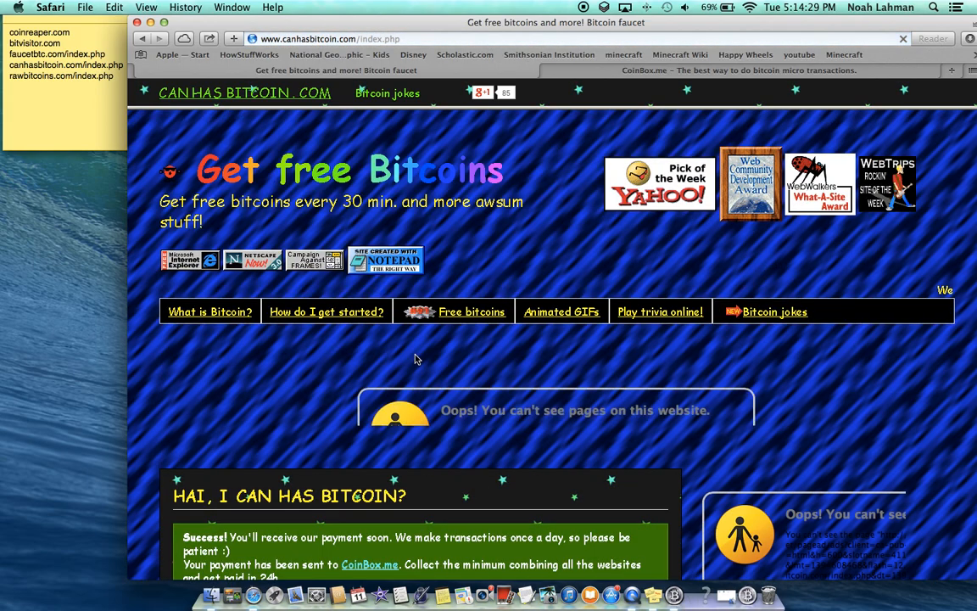
# Scroll the reloaded CoinBox.me page showing the new 0.00000060 BTC from CanHasBitcoin
pyautogui.scroll(-3)
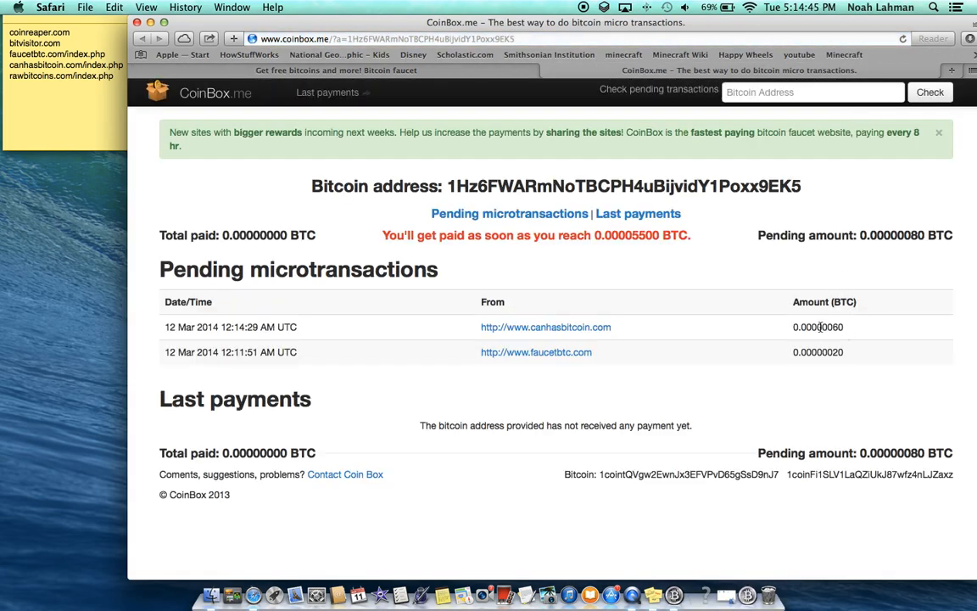
pyautogui.moveTo(800, 314)
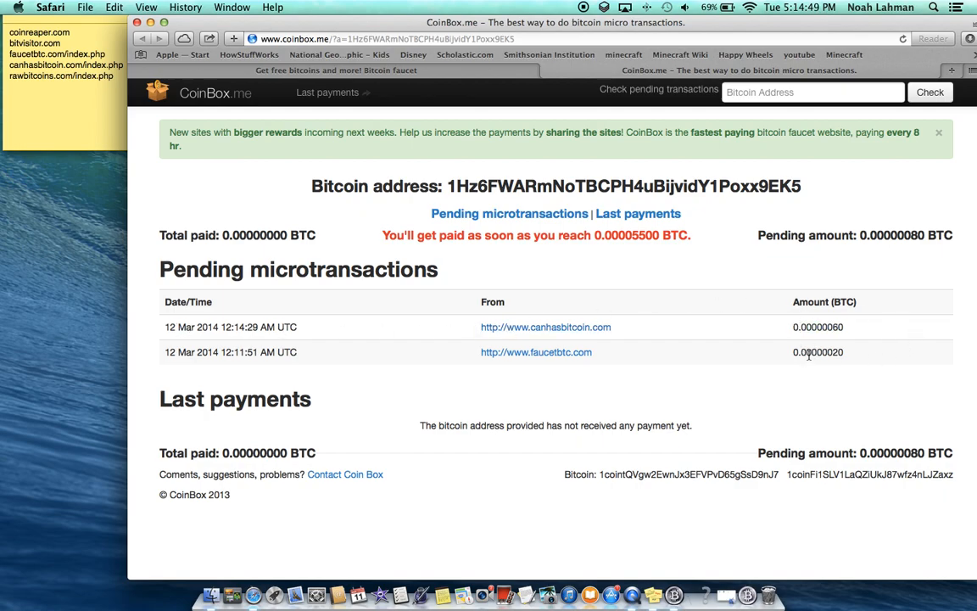
pyautogui.moveTo(501, 348)
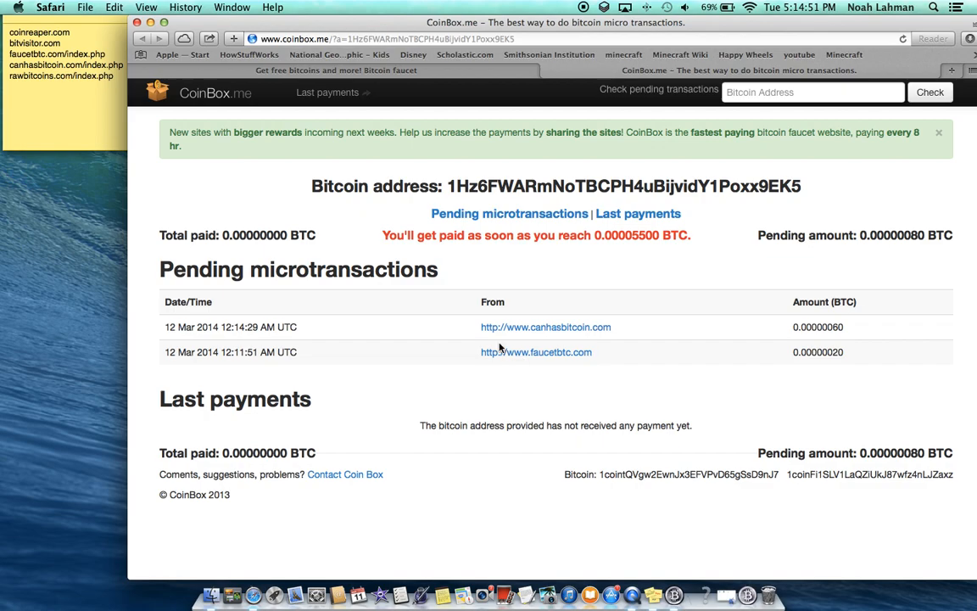
pyautogui.moveTo(756, 343)
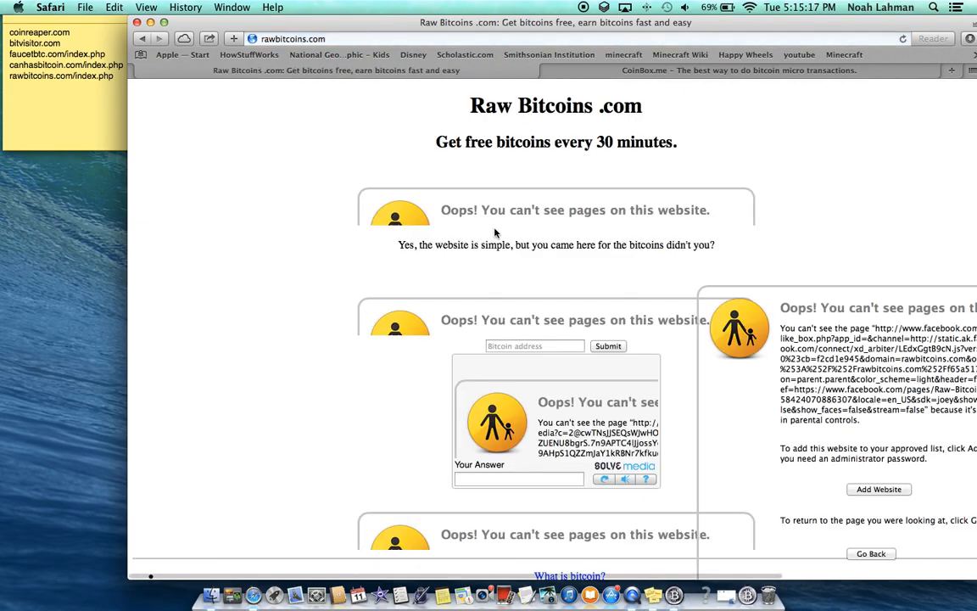
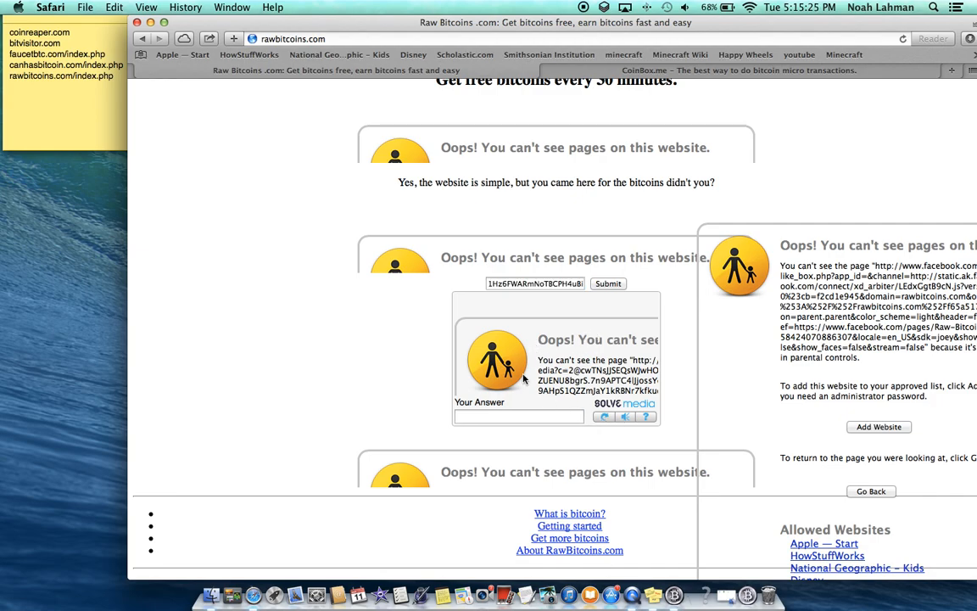
# Enter the wallet address on the Raw Bitcoins faucet form, then refocus the address and Your Answer boxes
pyautogui.scroll(-3)
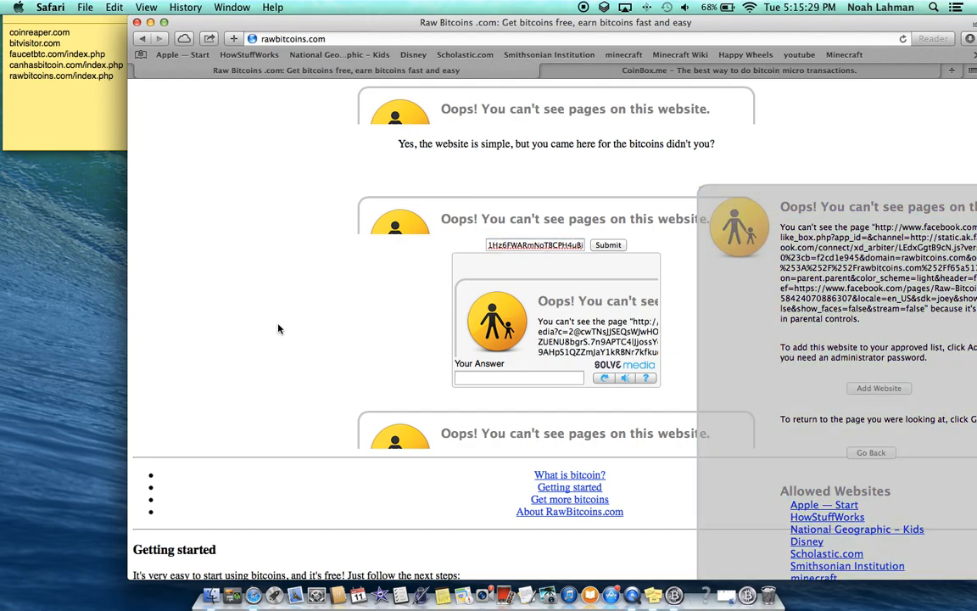
pyautogui.moveTo(521, 328)
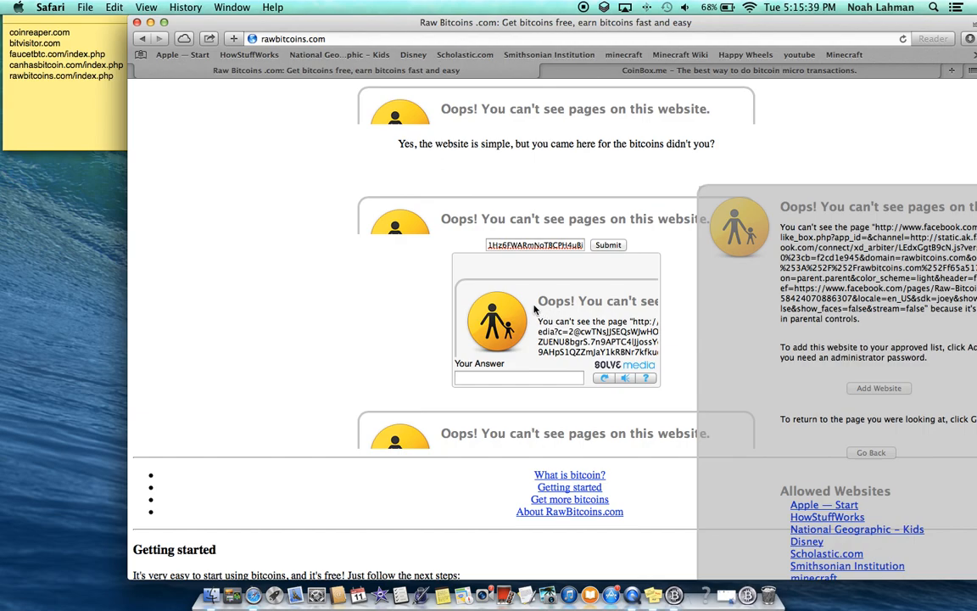
pyautogui.moveTo(558, 270)
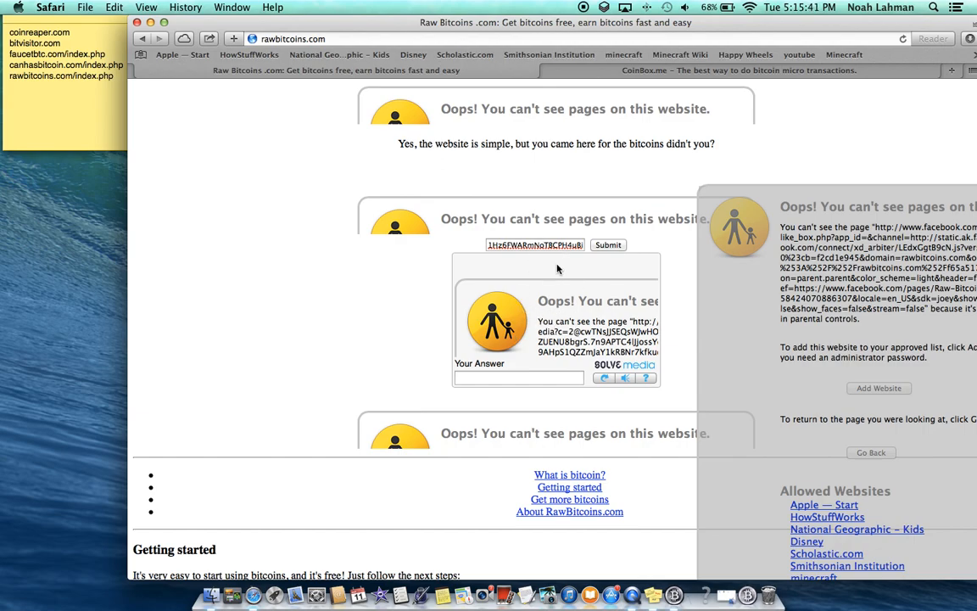
pyautogui.click(534, 244)
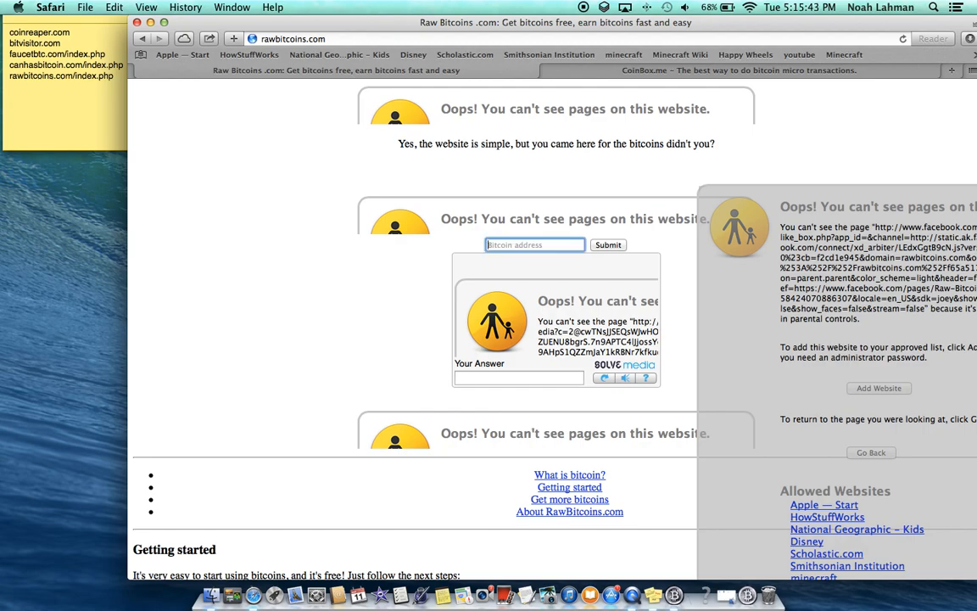
pyautogui.click(518, 378)
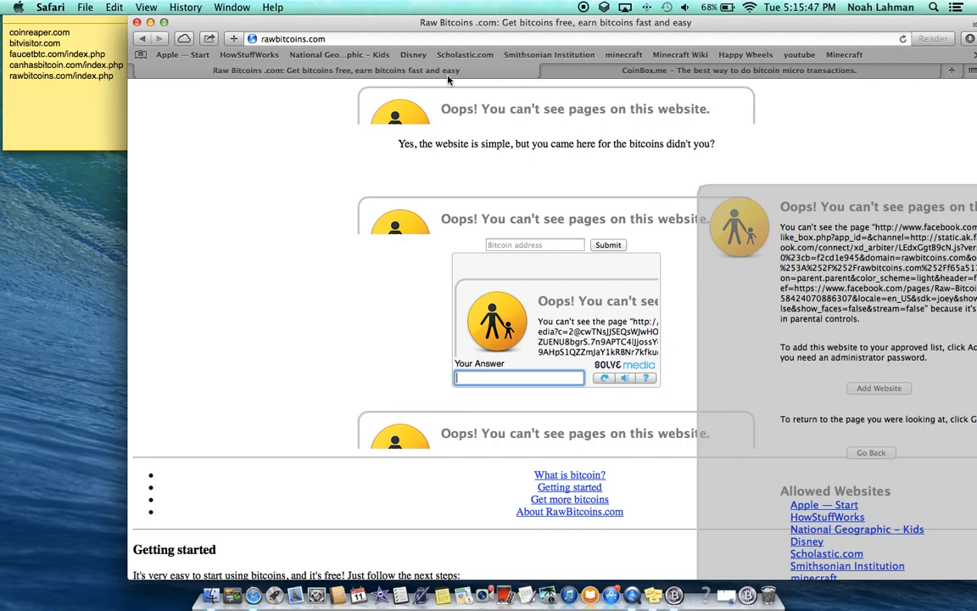
pyautogui.moveTo(746, 585)
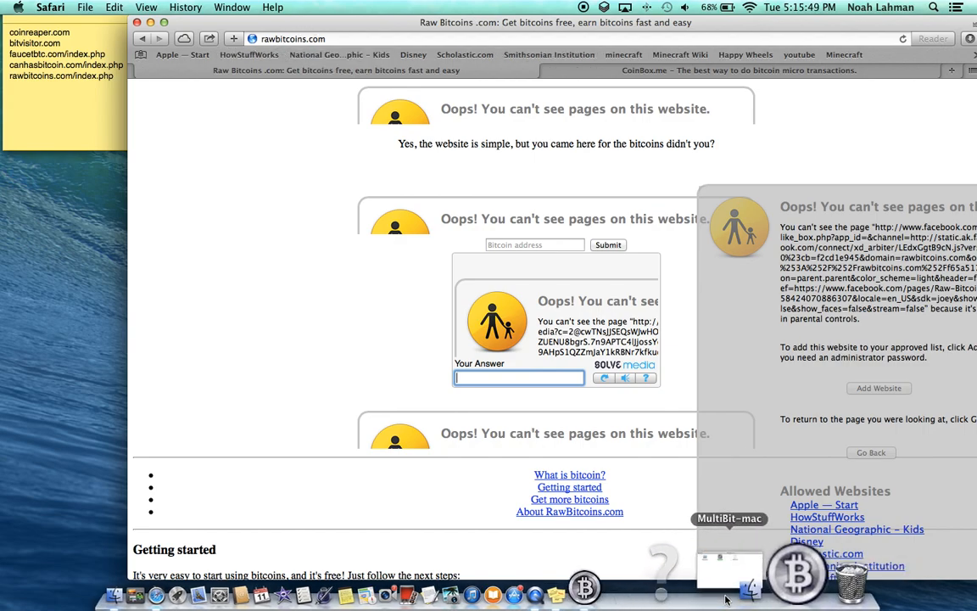